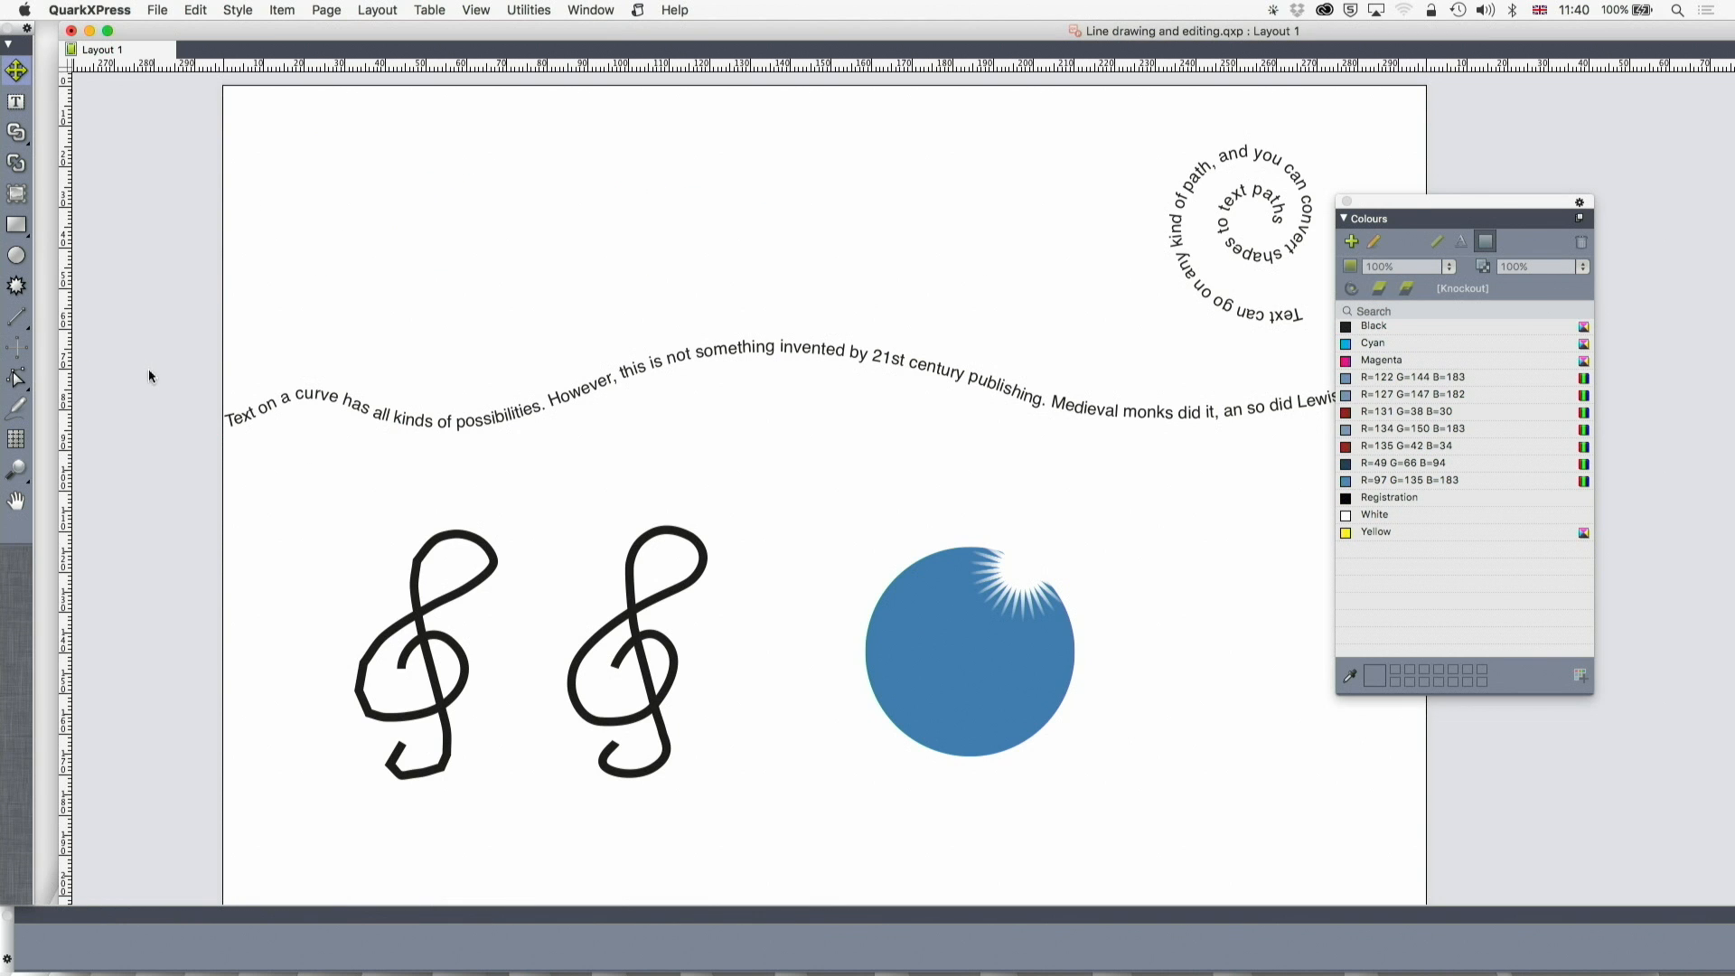
mouse_move(170, 351)
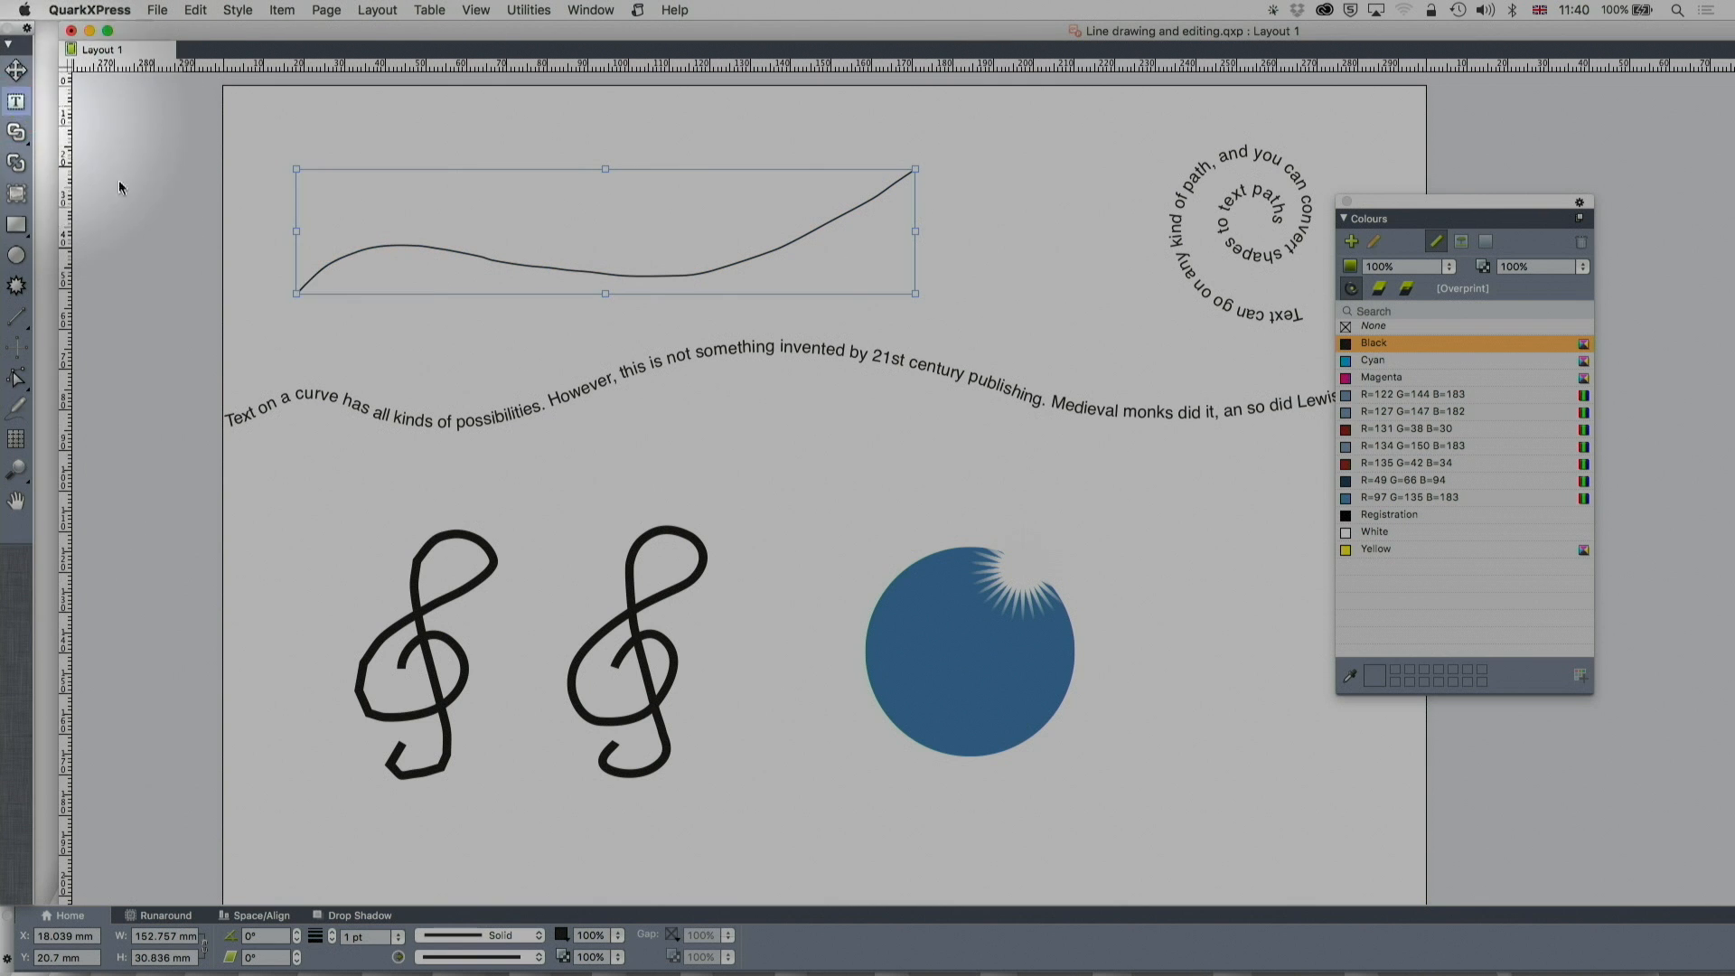
Enter 'This is text on a curve' along the wavy Bézier line and finish editing.
click(307, 287)
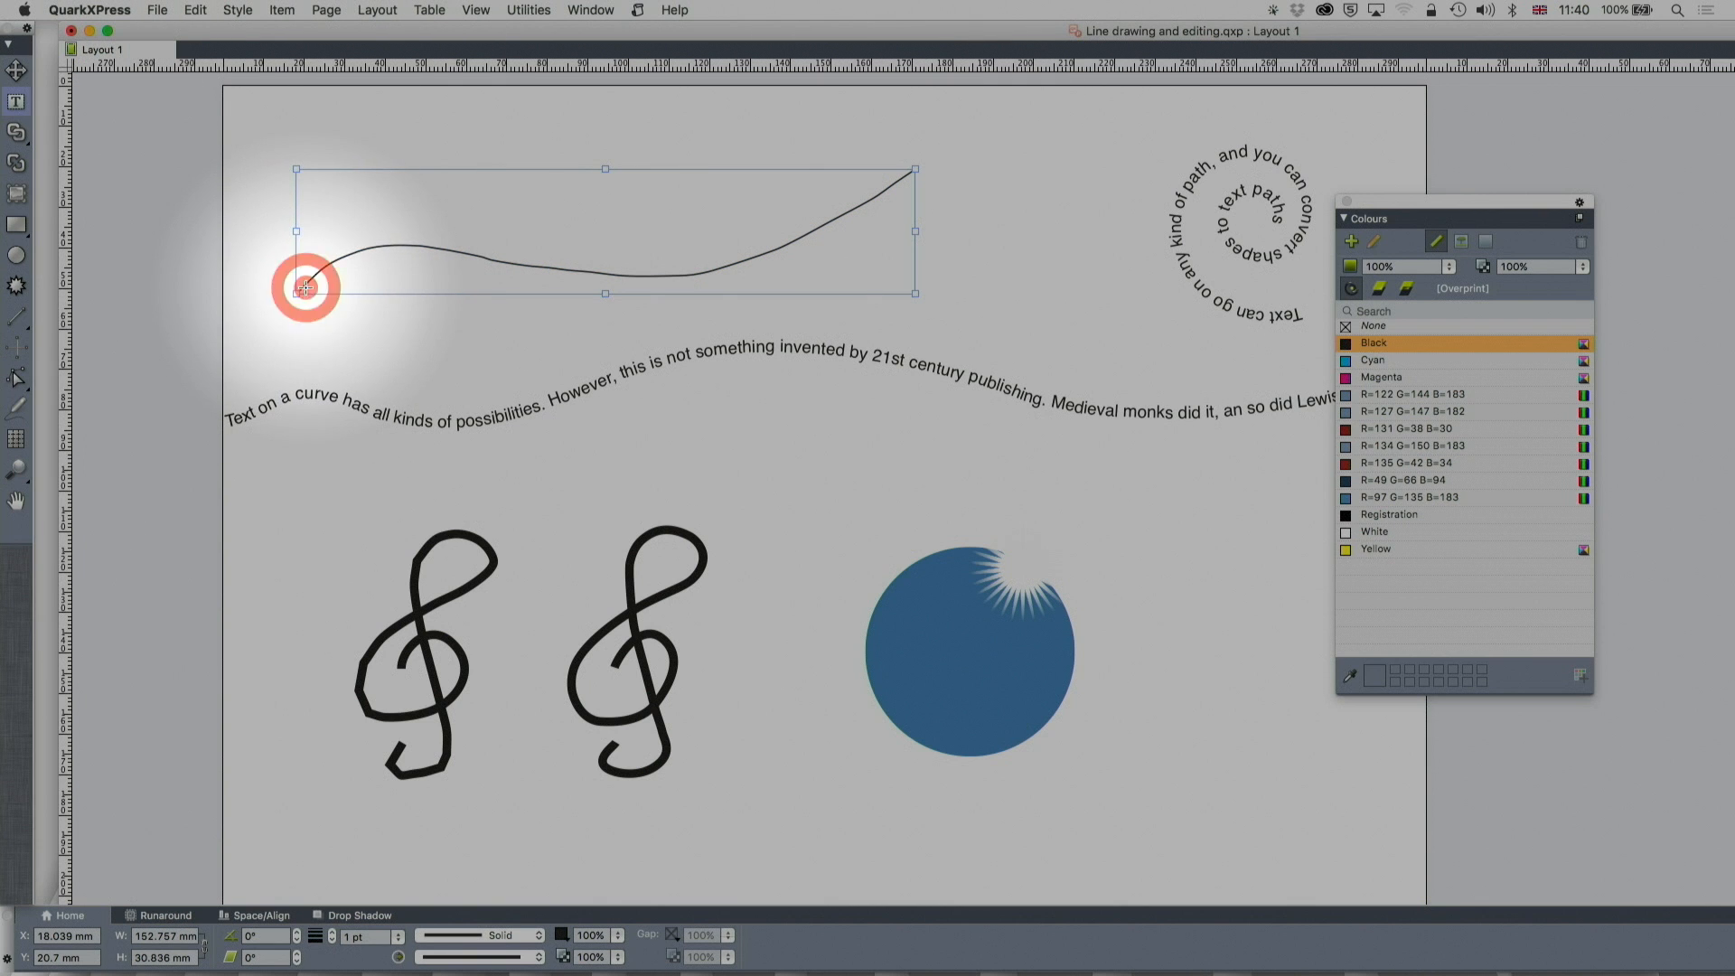
text(This is)
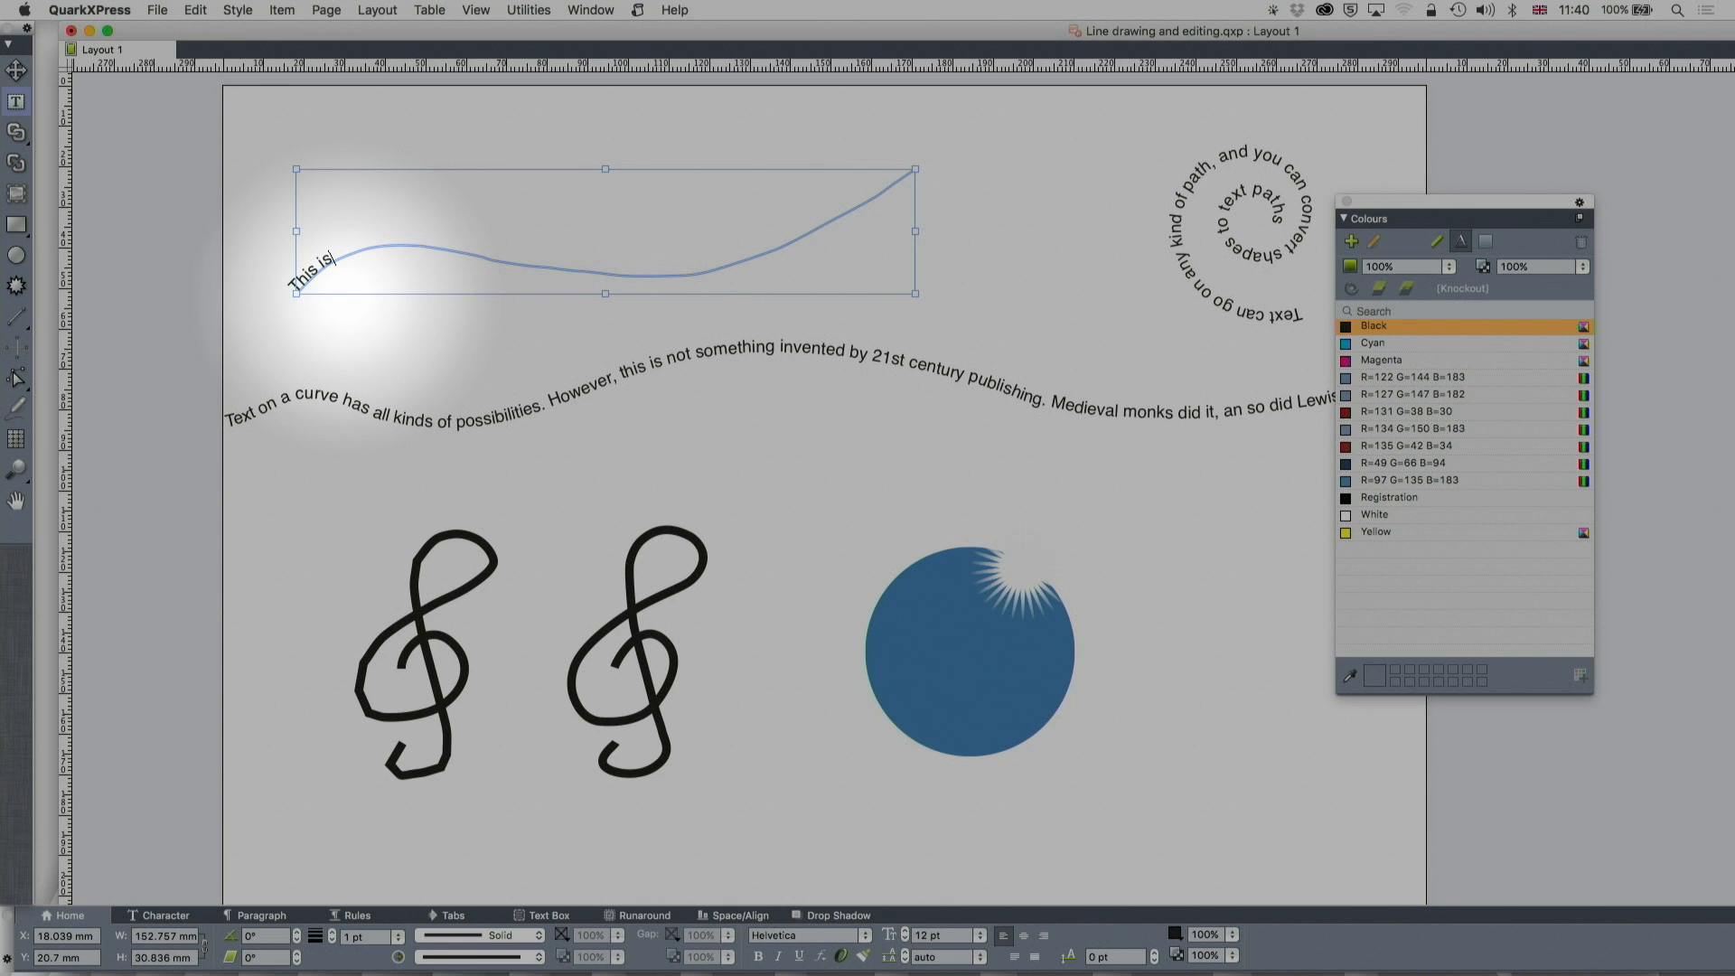
text(text on a c)
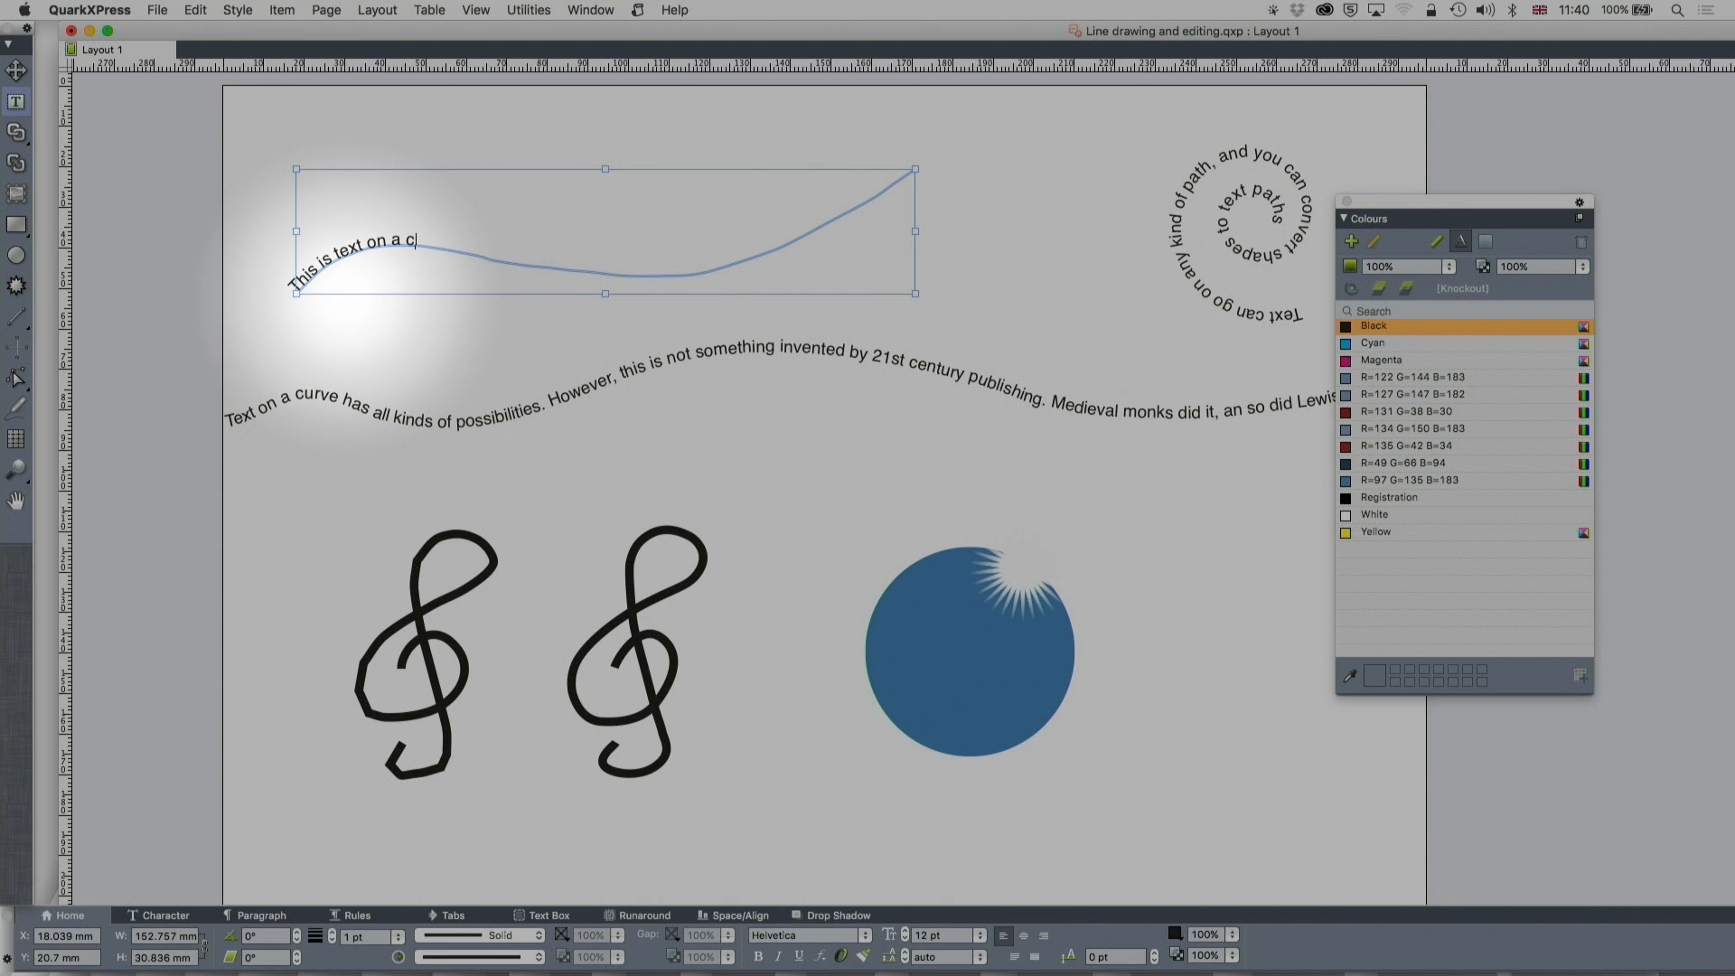
text(urve)
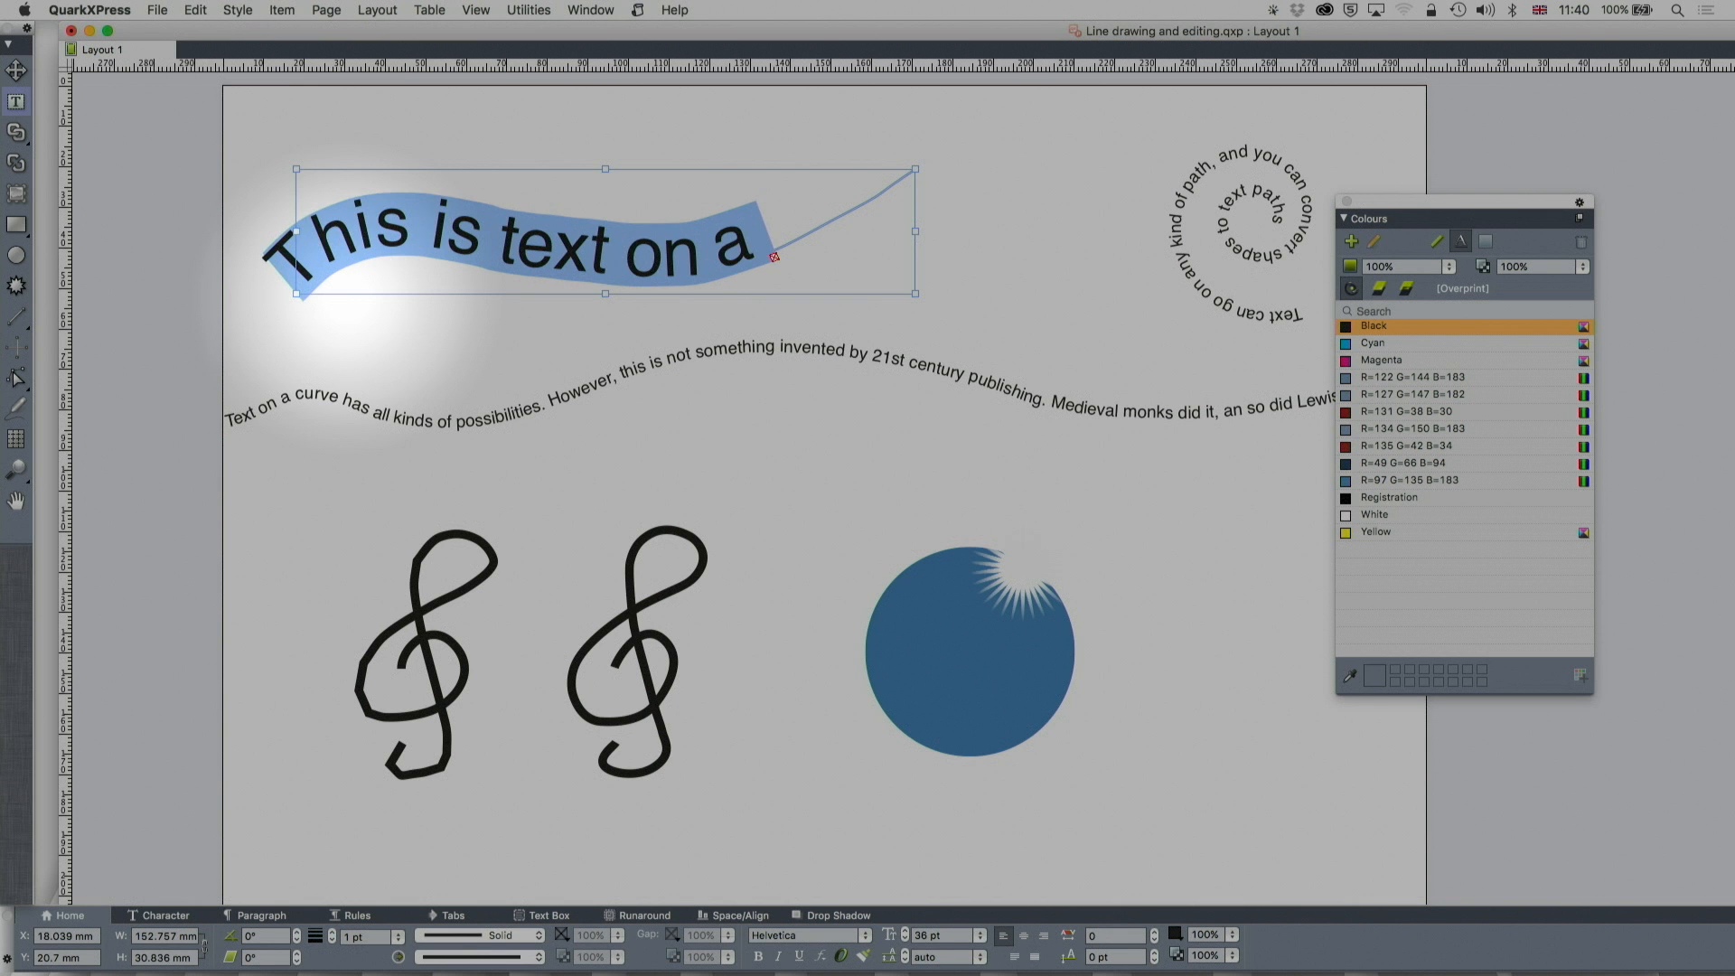
click(1373, 327)
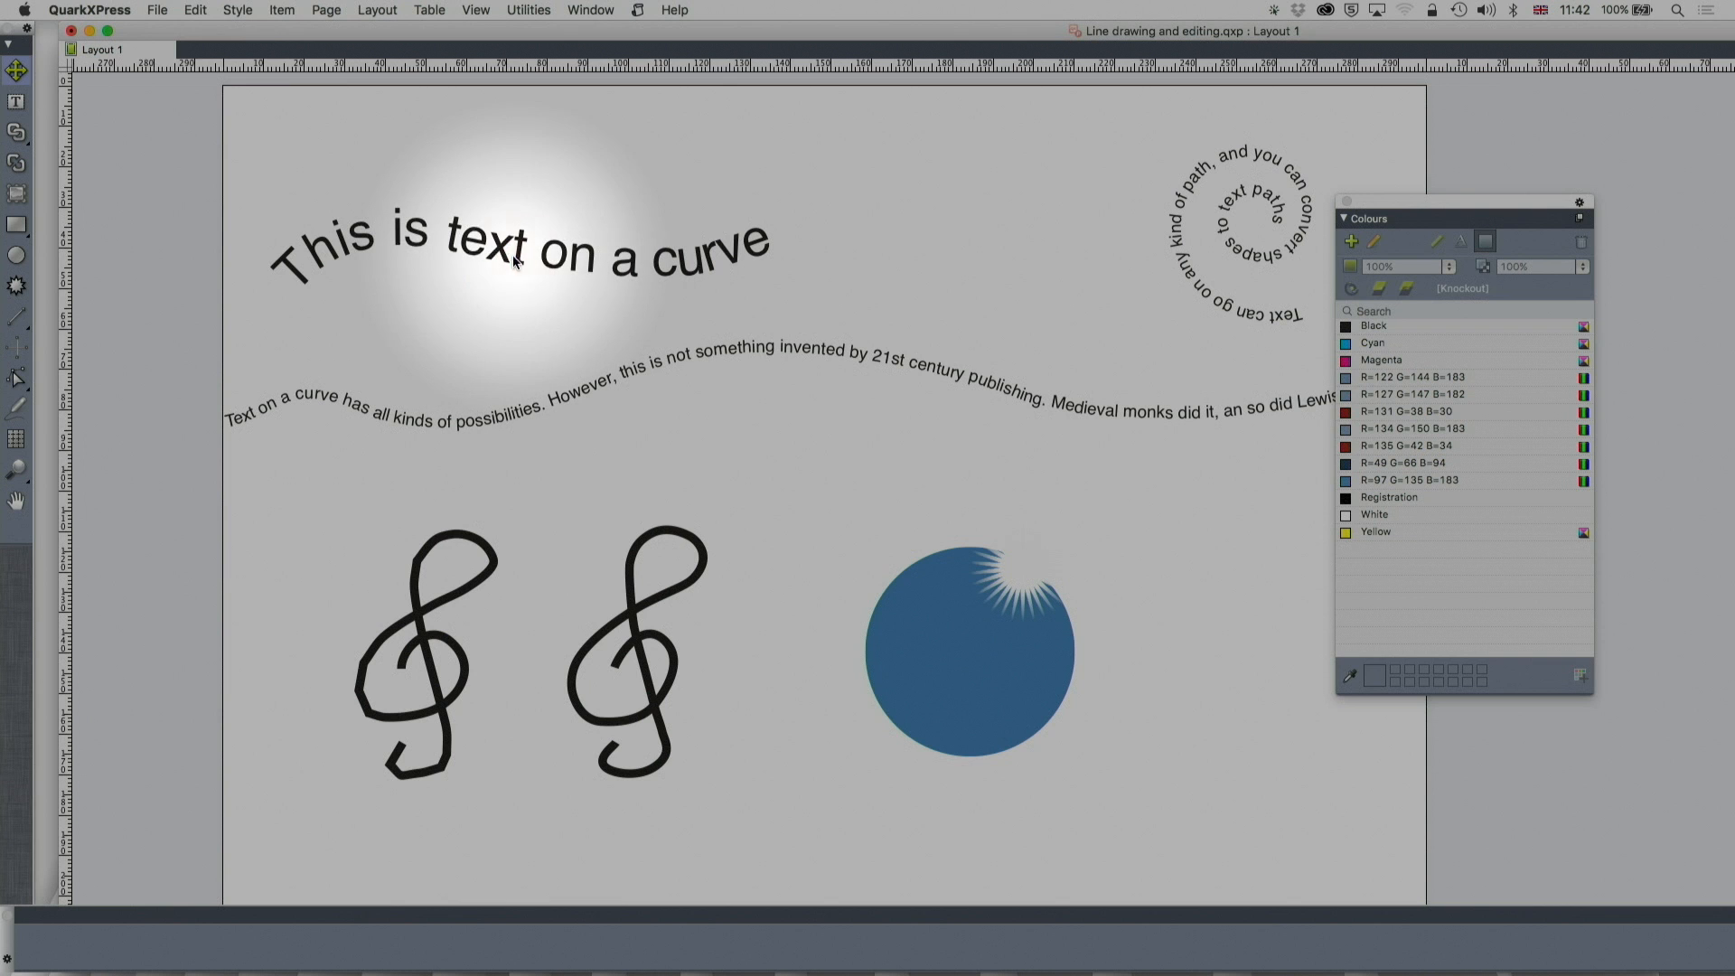
Select the curved text and choose a text-on-path style with upright letters in the Text Box settings.
click(515, 256)
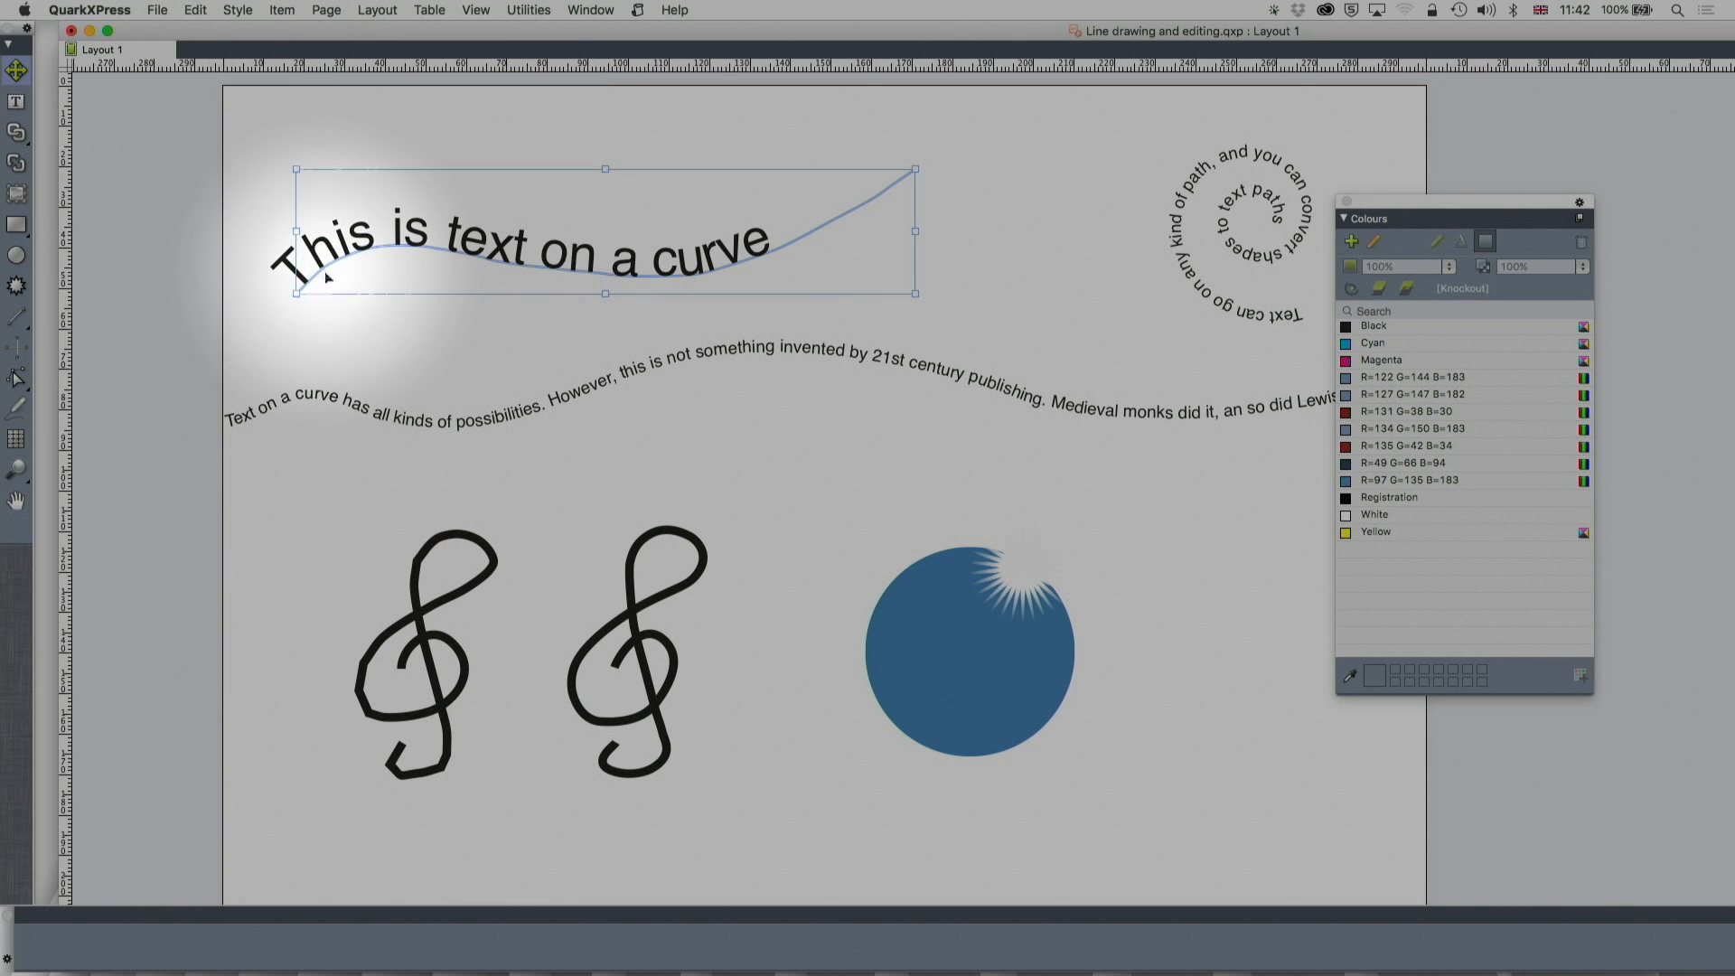
click(164, 914)
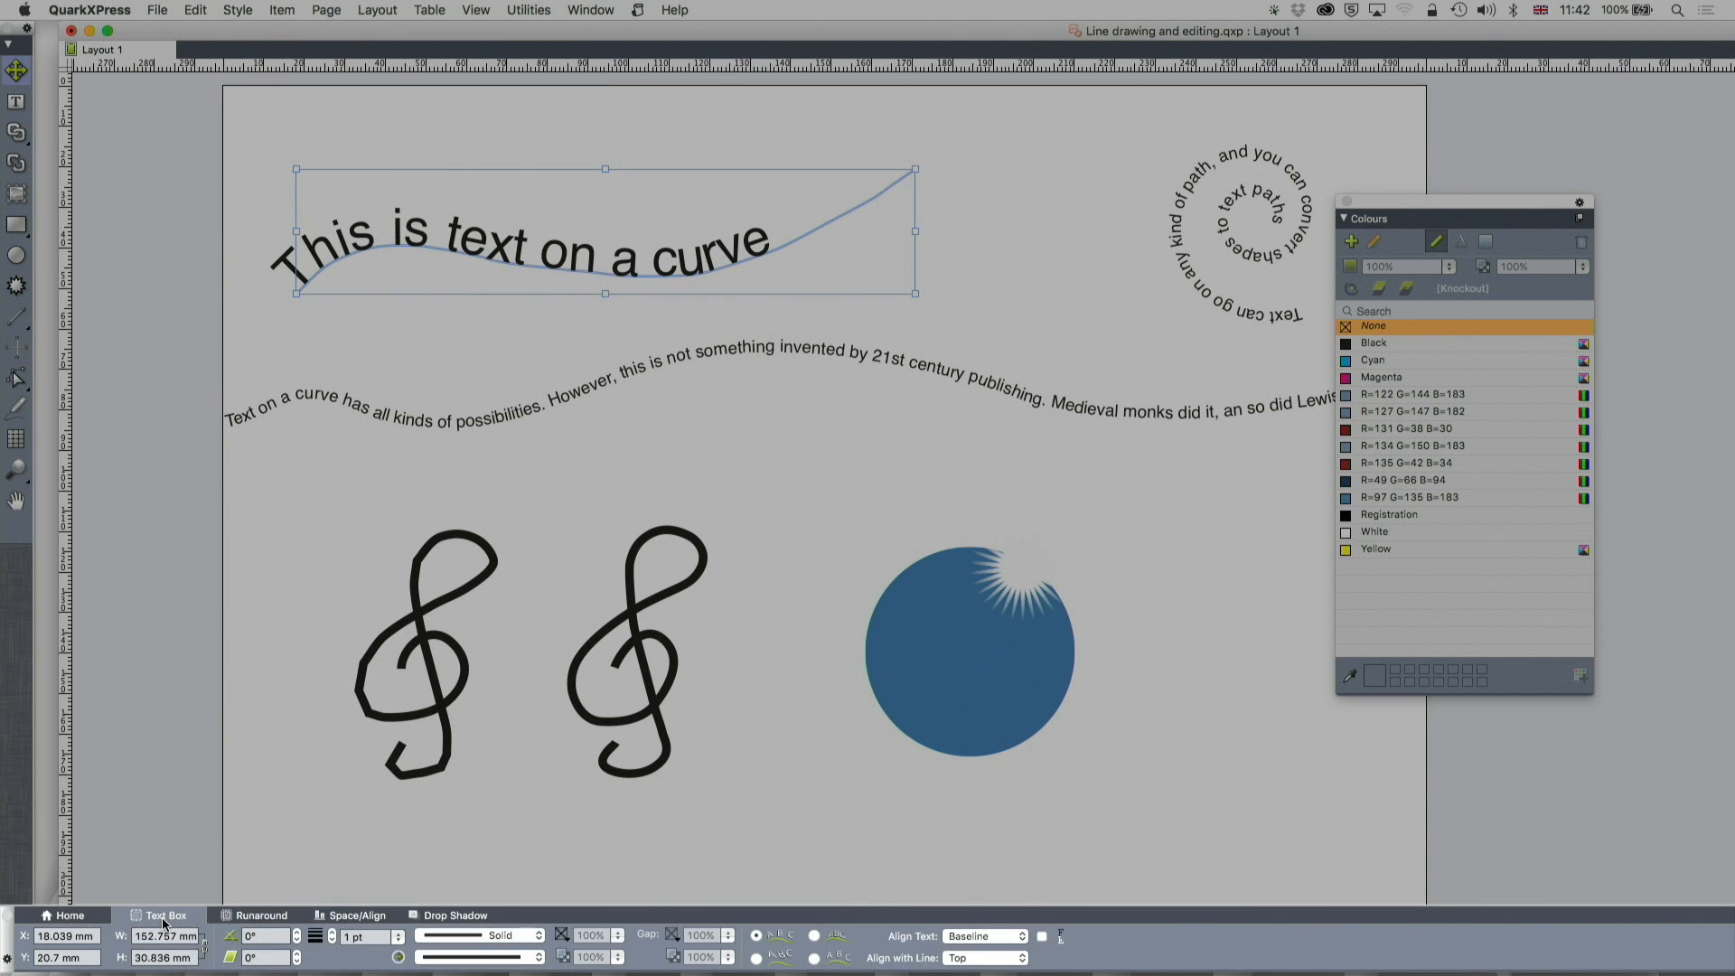
mouse_move(769, 941)
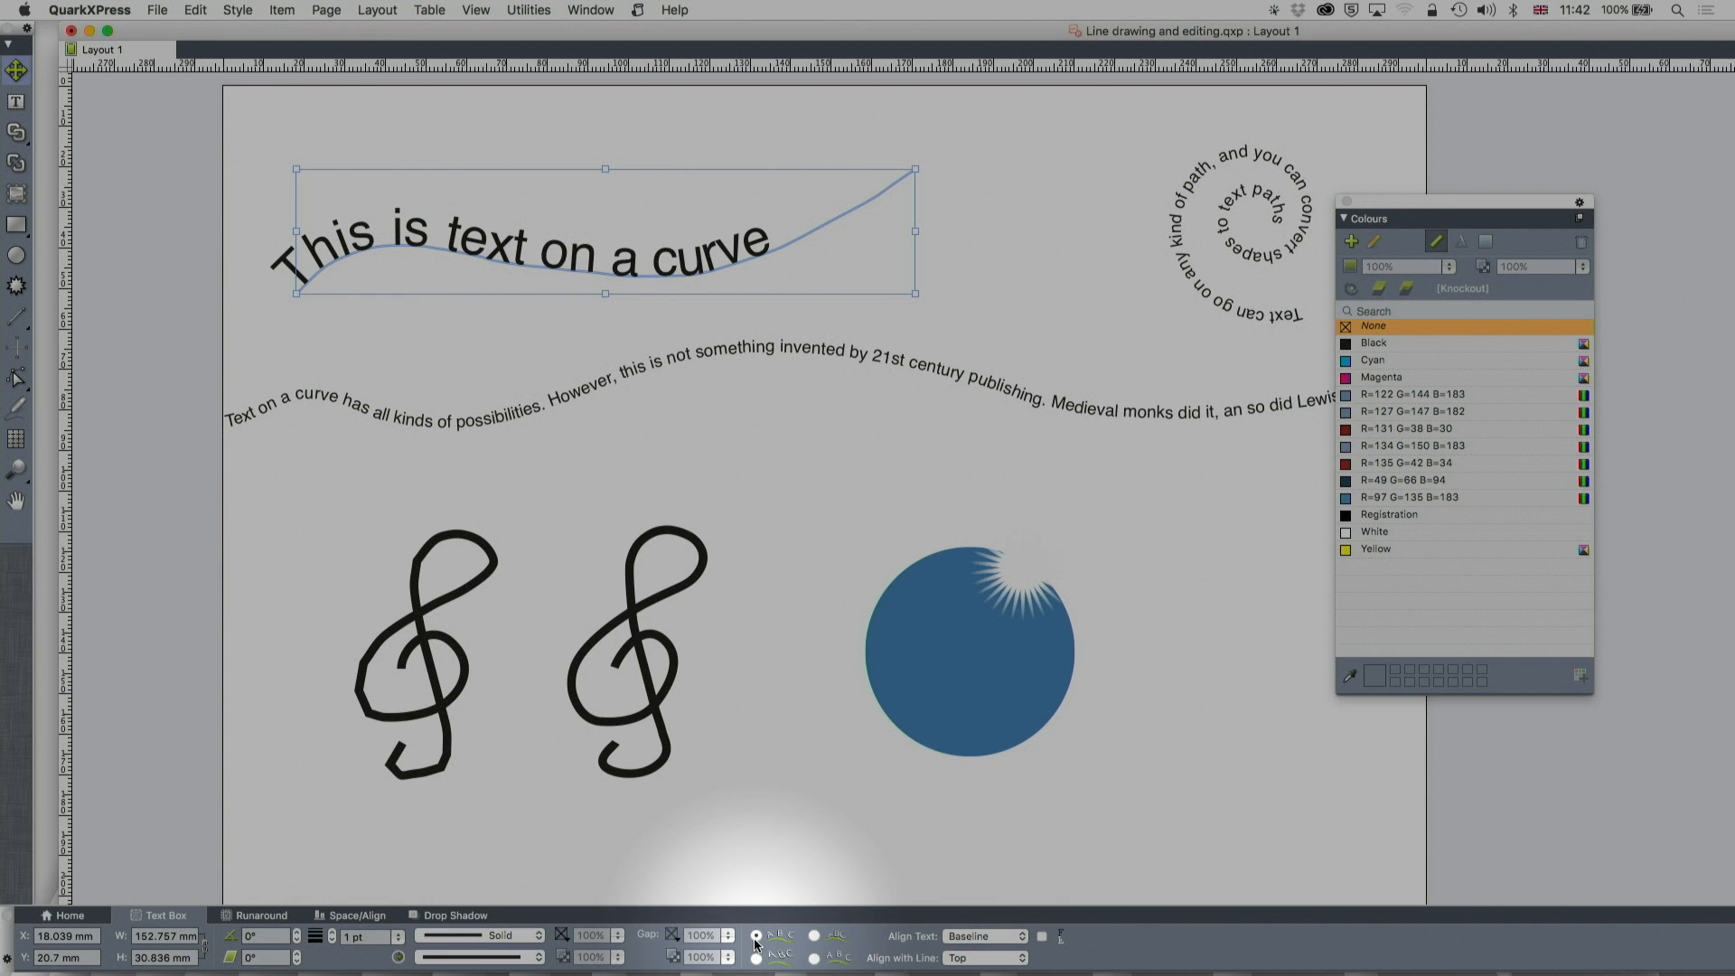
mouse_move(757, 945)
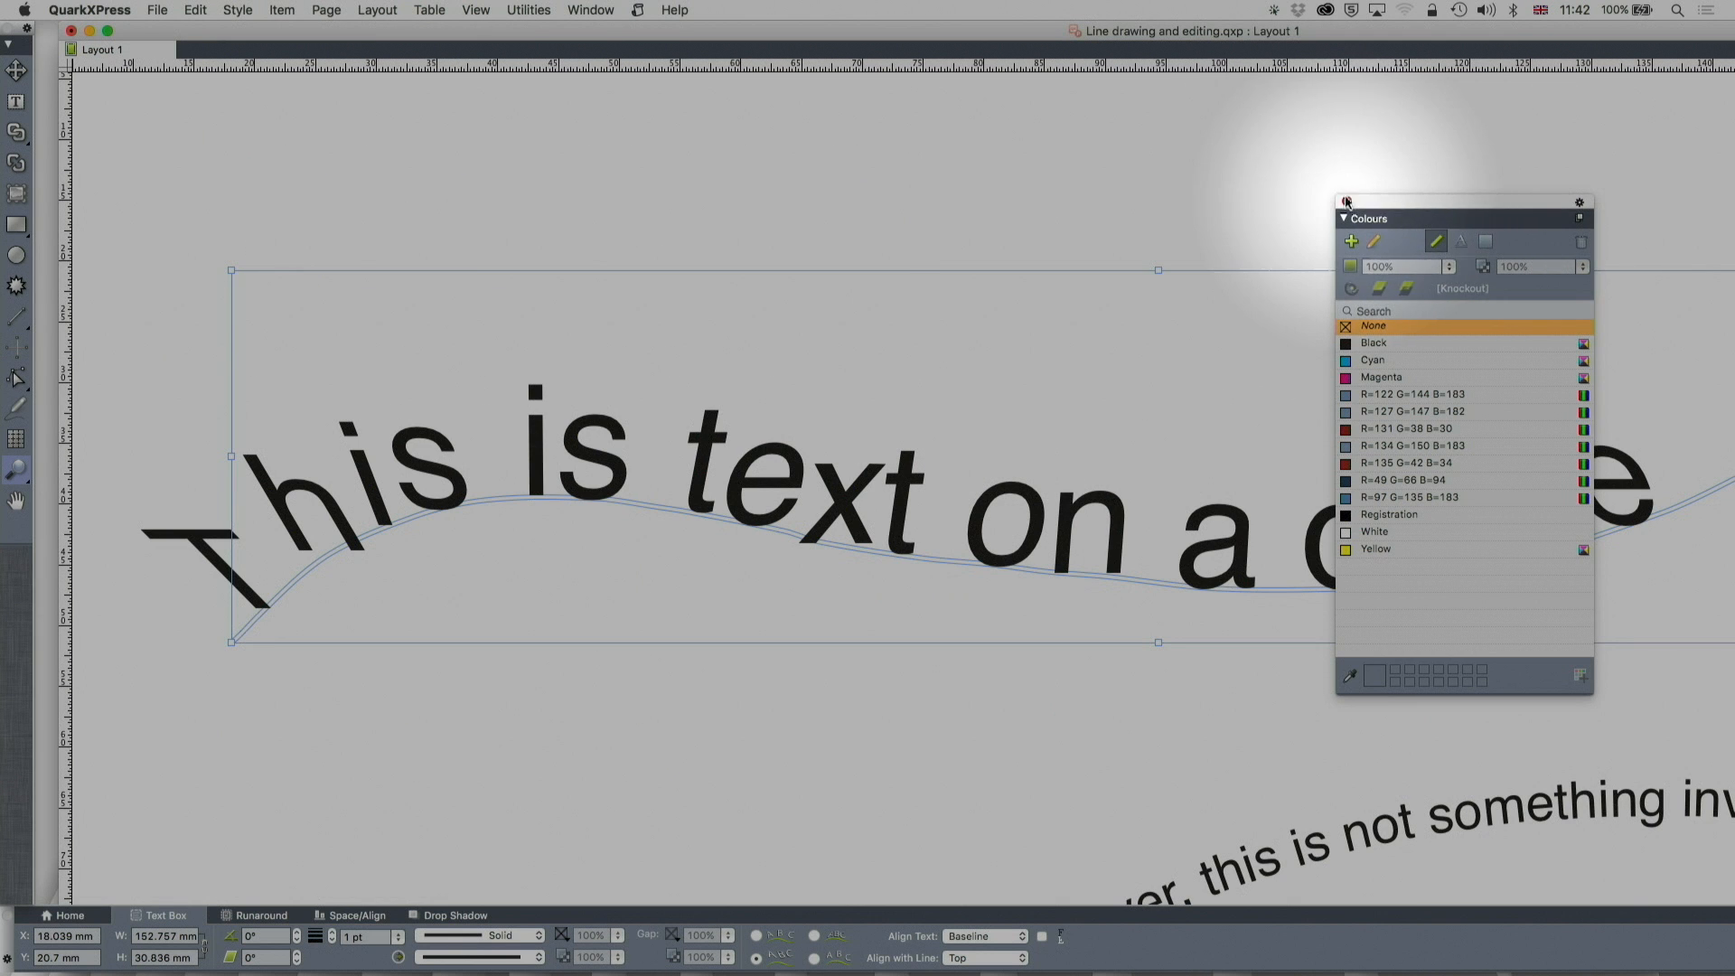
click(1344, 200)
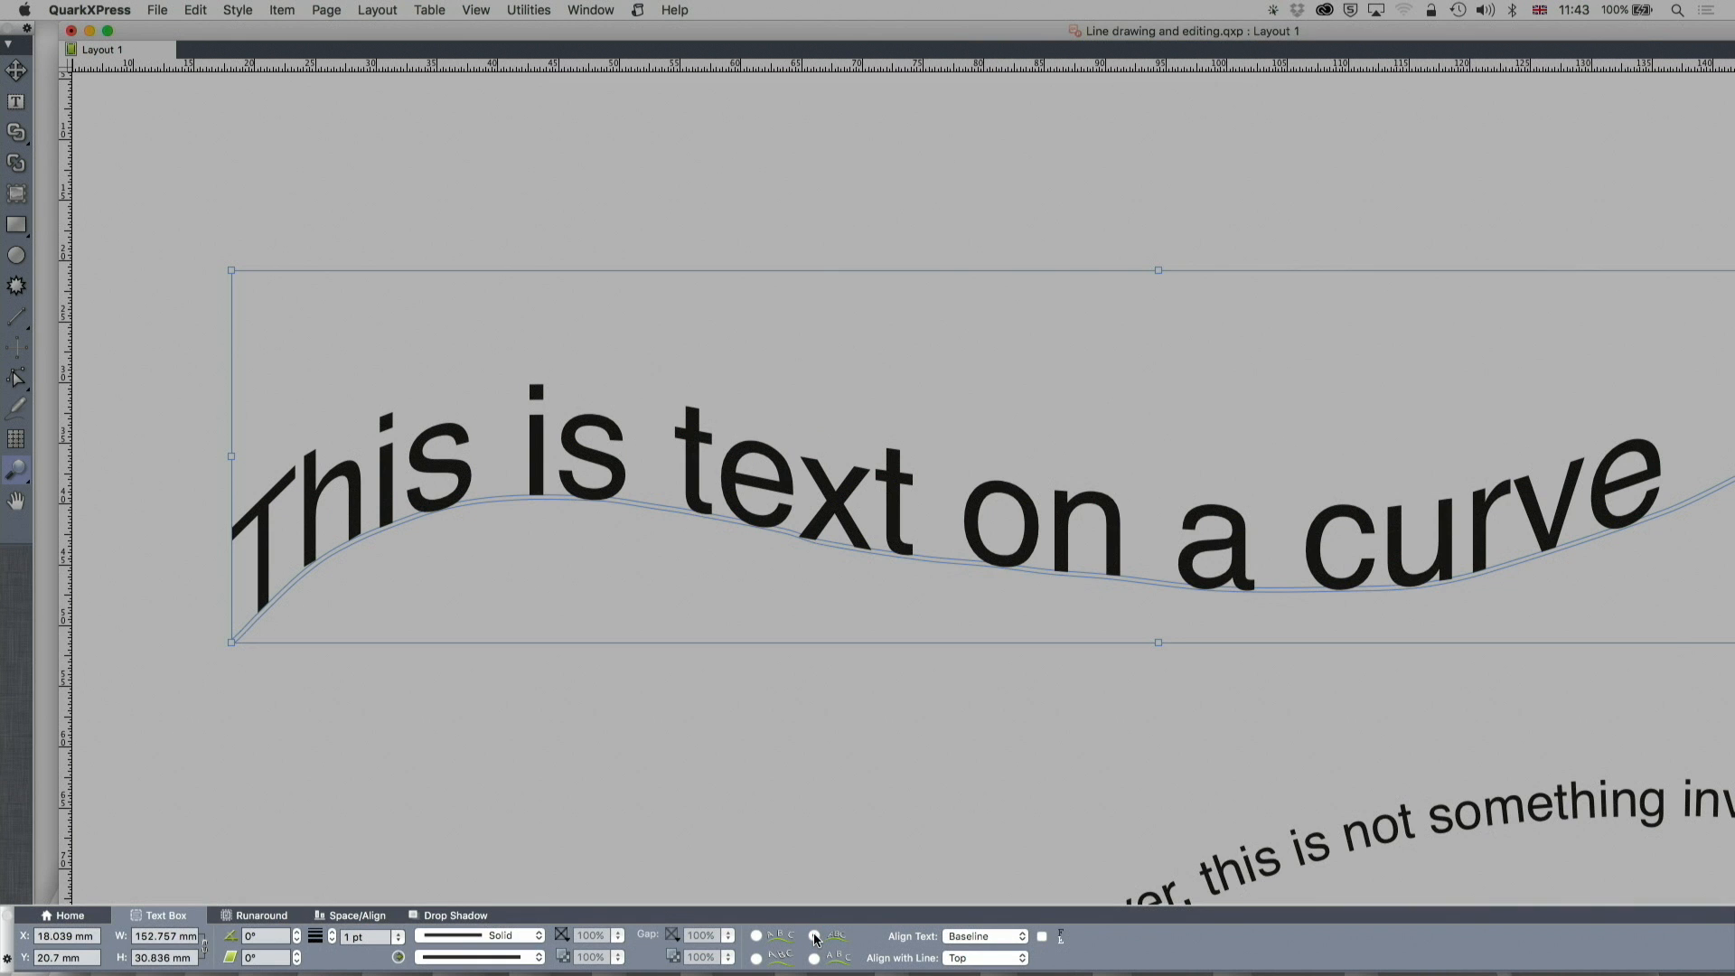
click(815, 957)
text(HOLLYWOO)
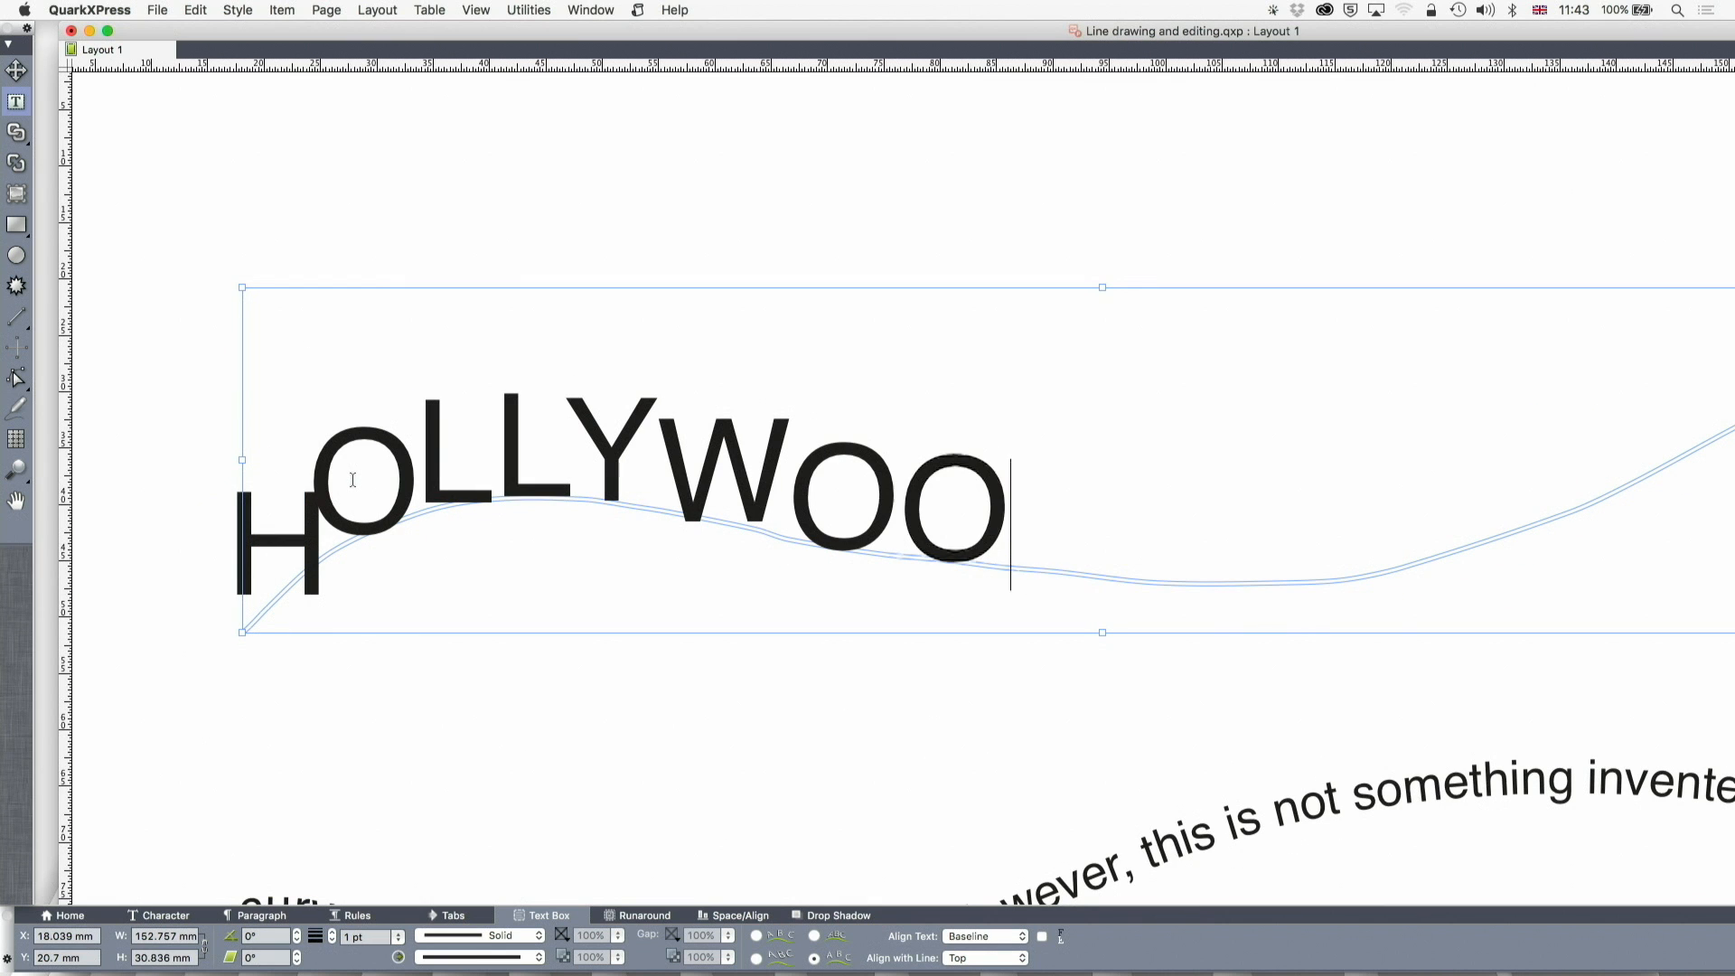
Finish typing HOLLYWOOD on the wavy path with the final D.
text(D)
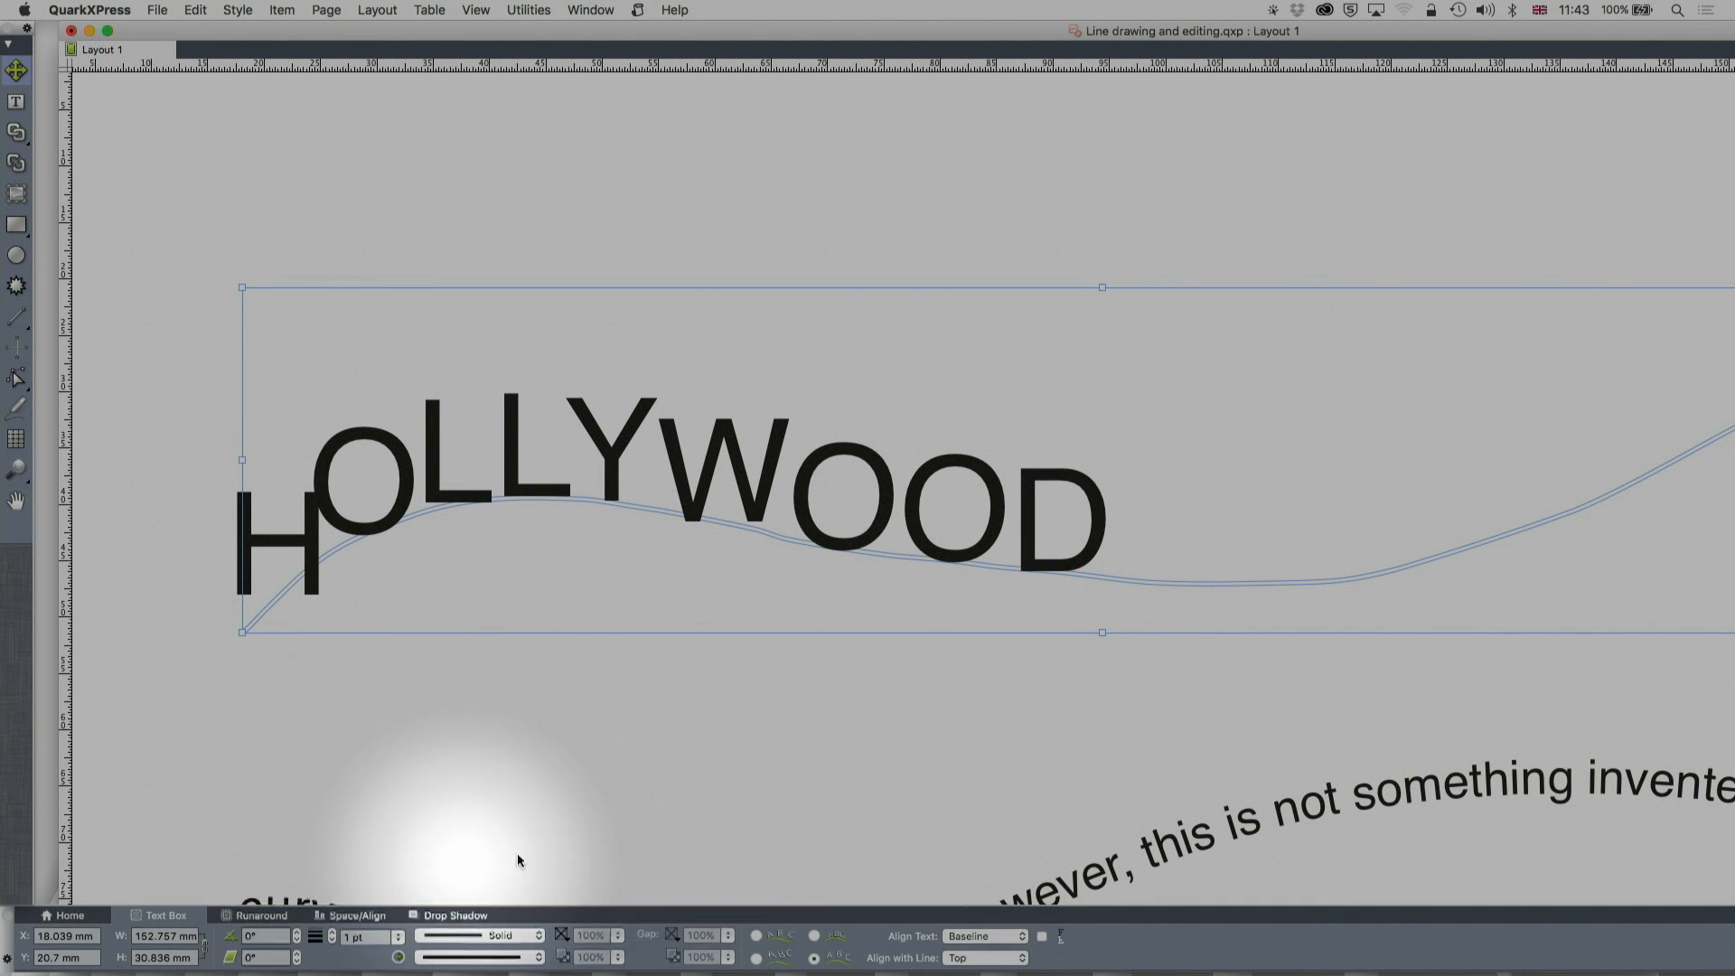
mouse_move(813, 957)
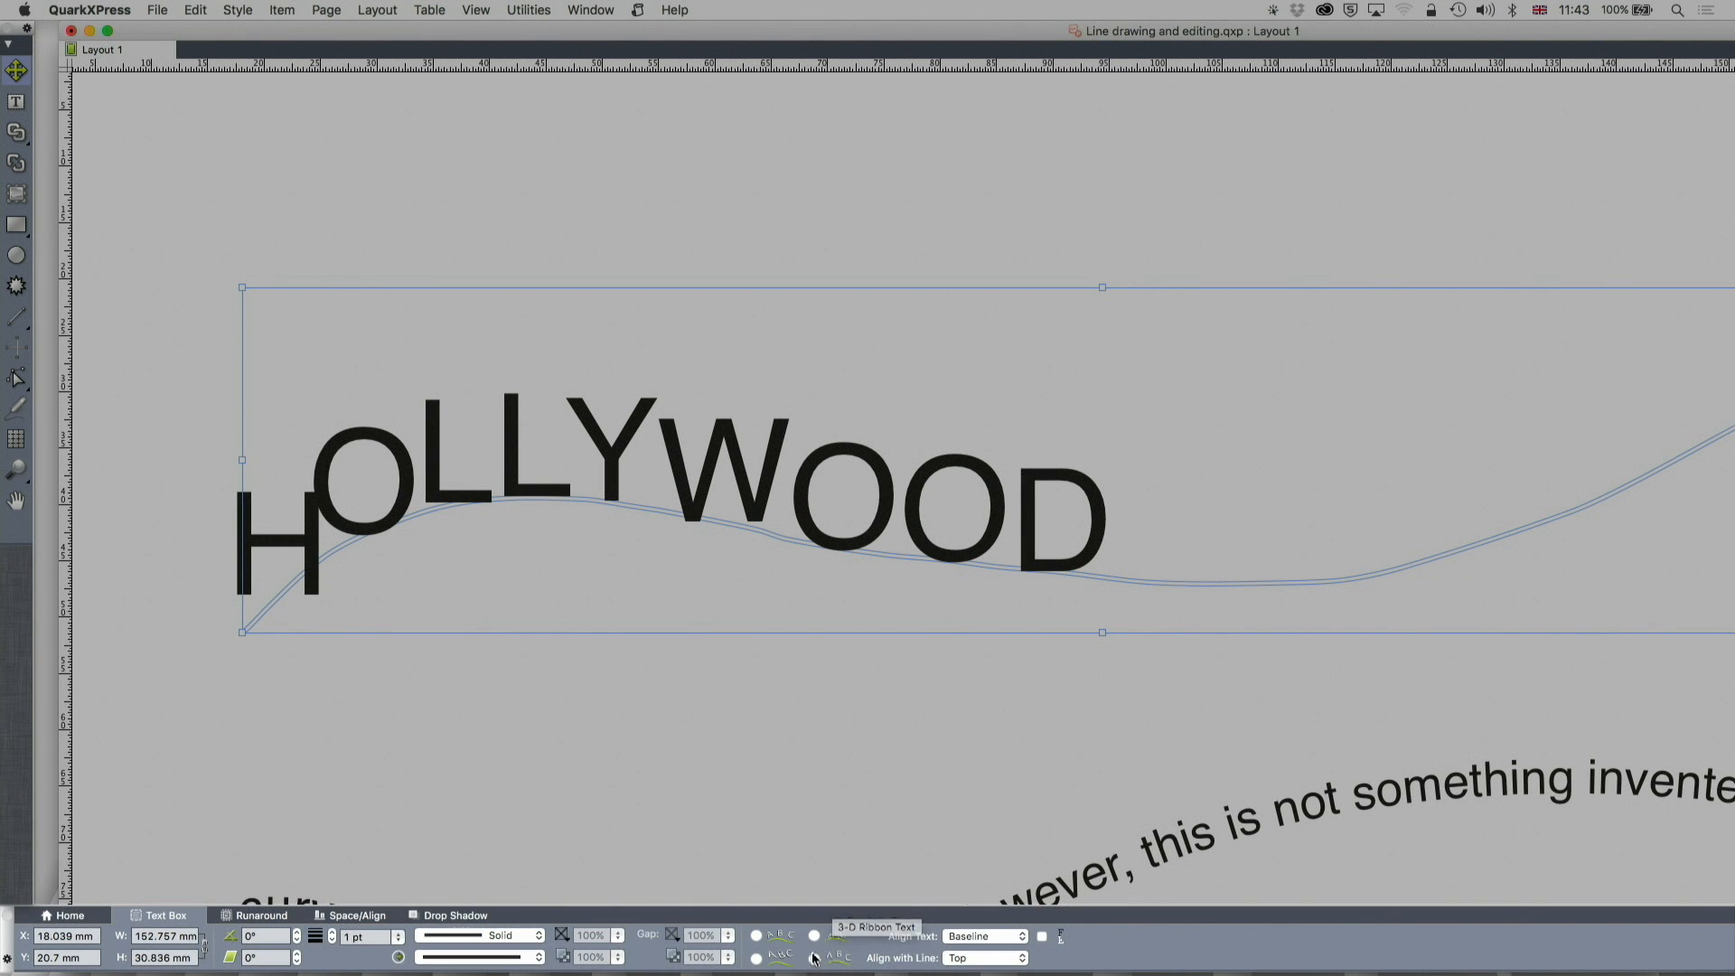
Set Align Text to Ascent and Align with Line to Bottom so HOLLYWOOD hangs beneath the path.
click(1007, 936)
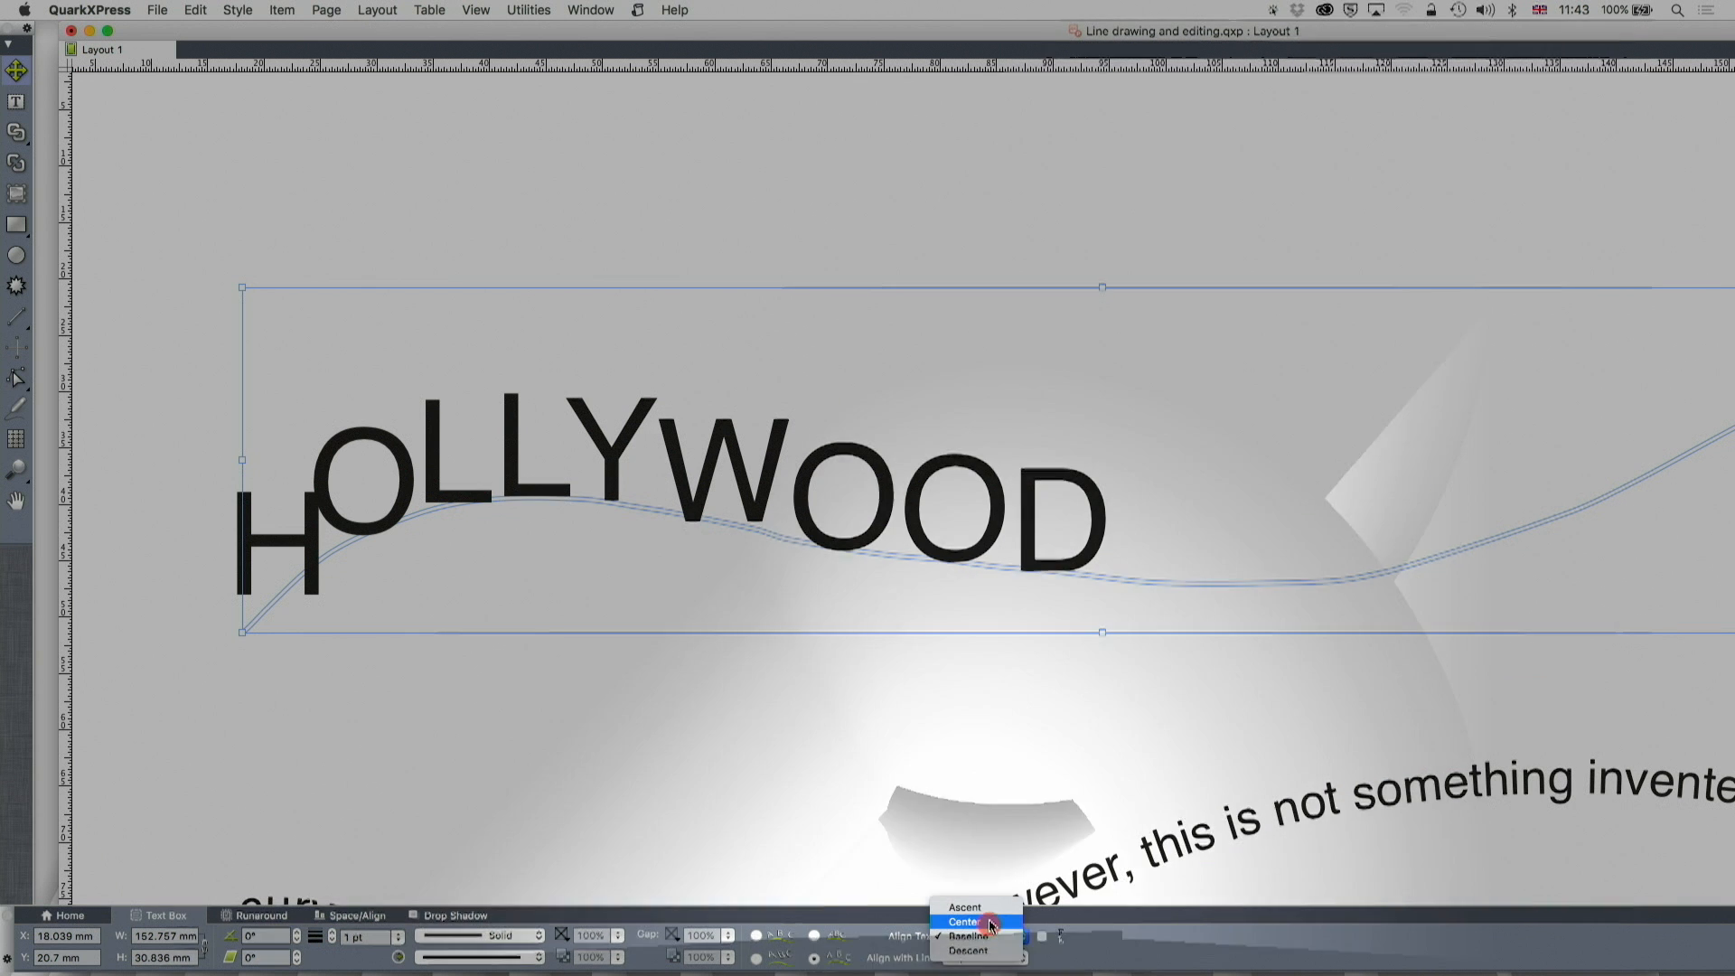
click(965, 923)
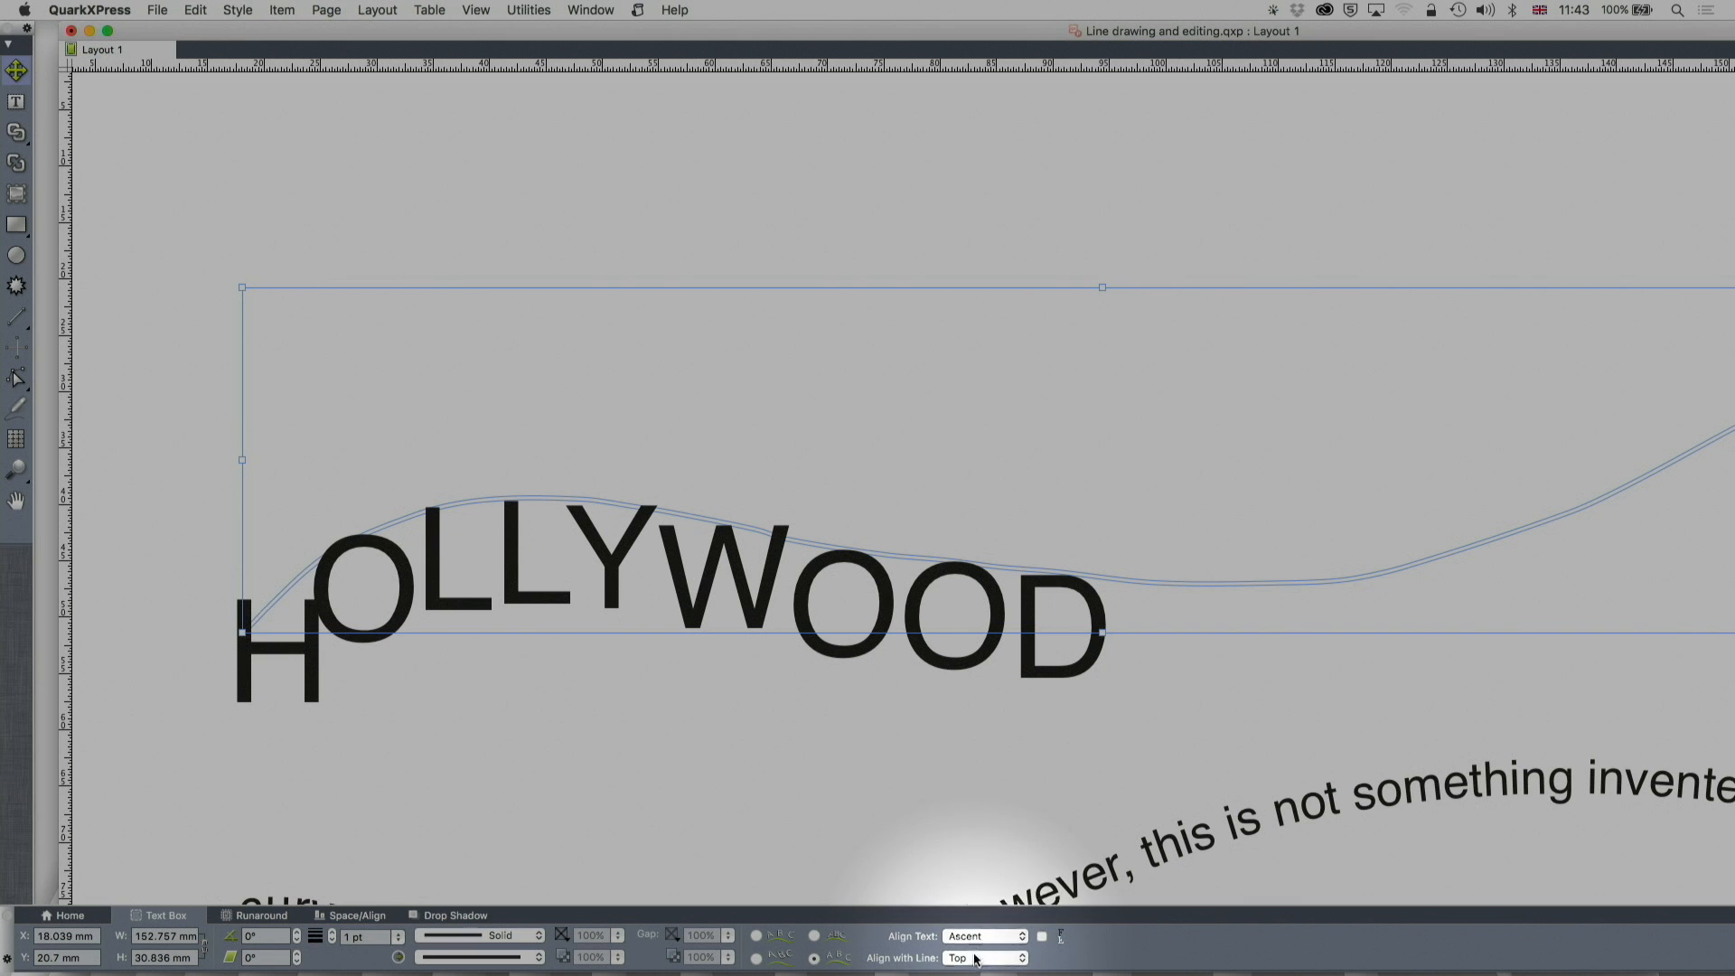
click(983, 957)
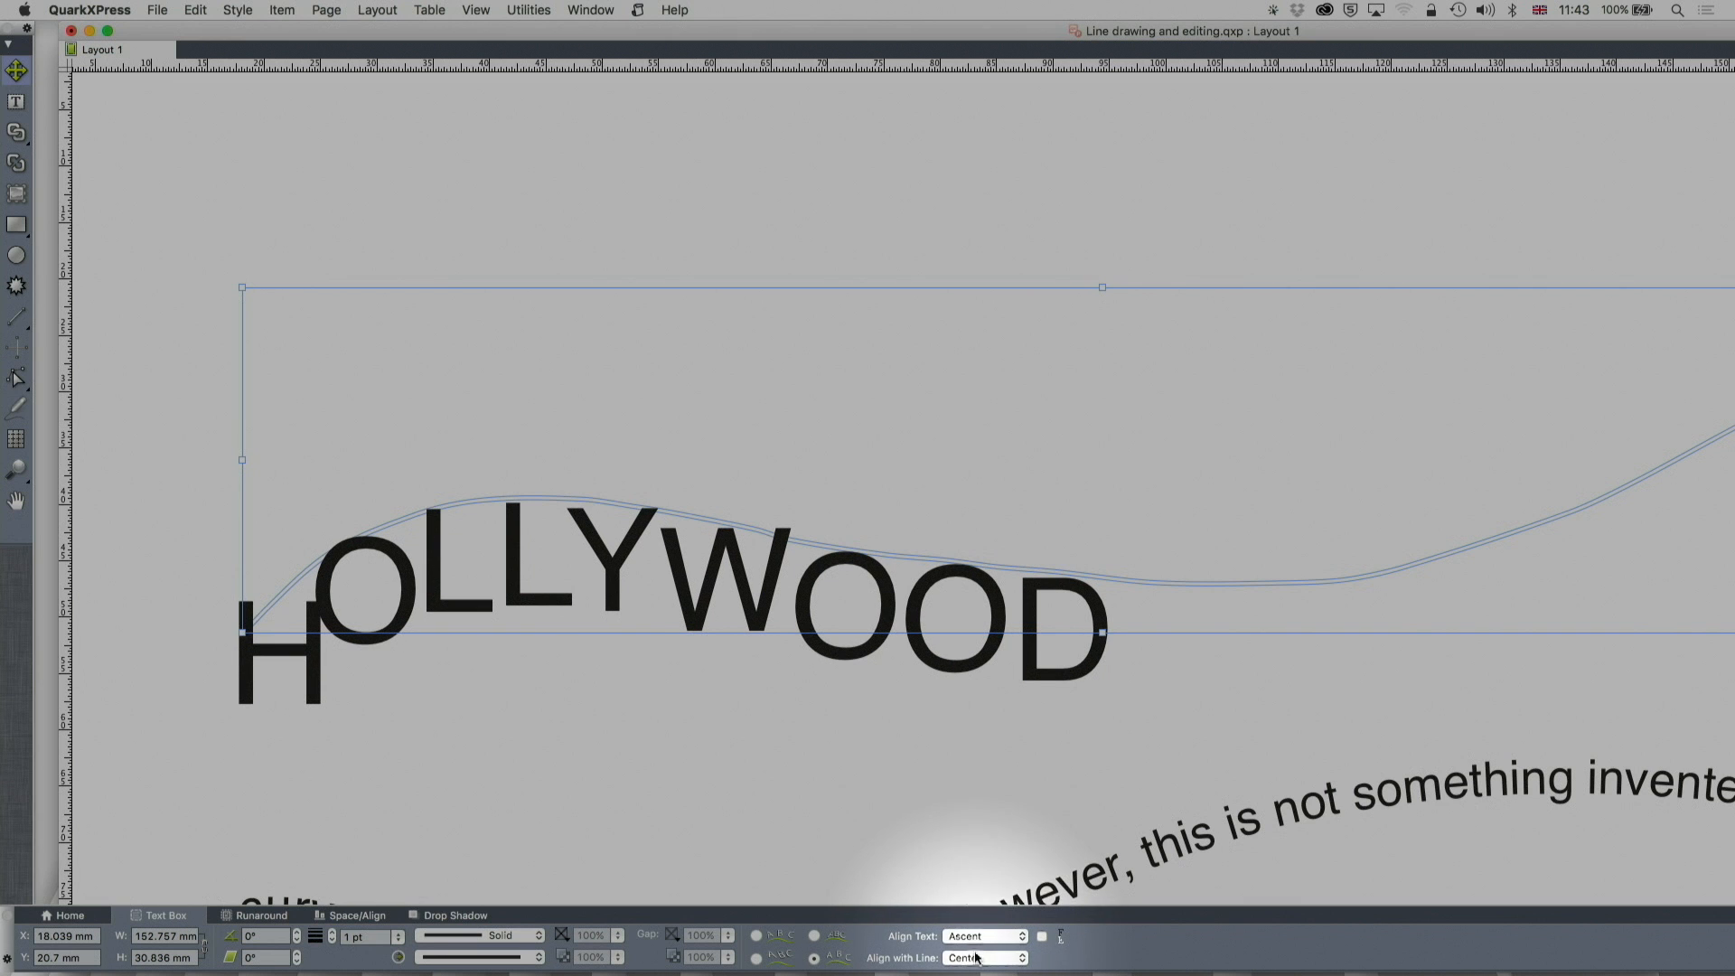
click(983, 958)
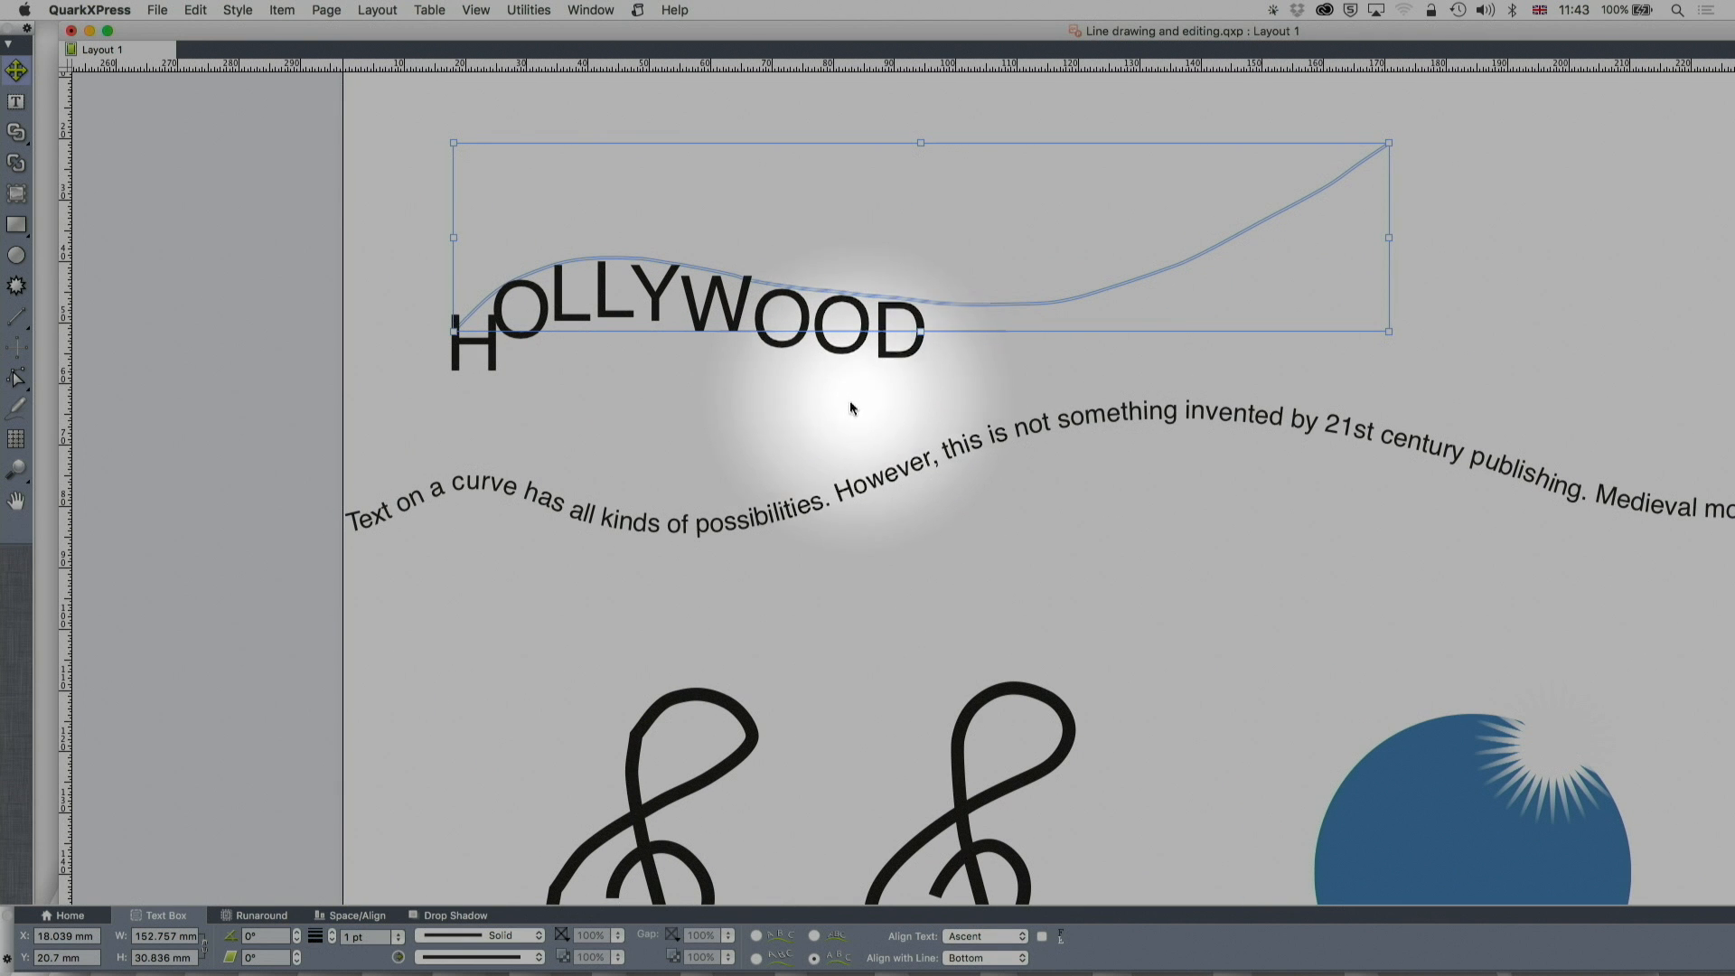
mouse_move(795, 430)
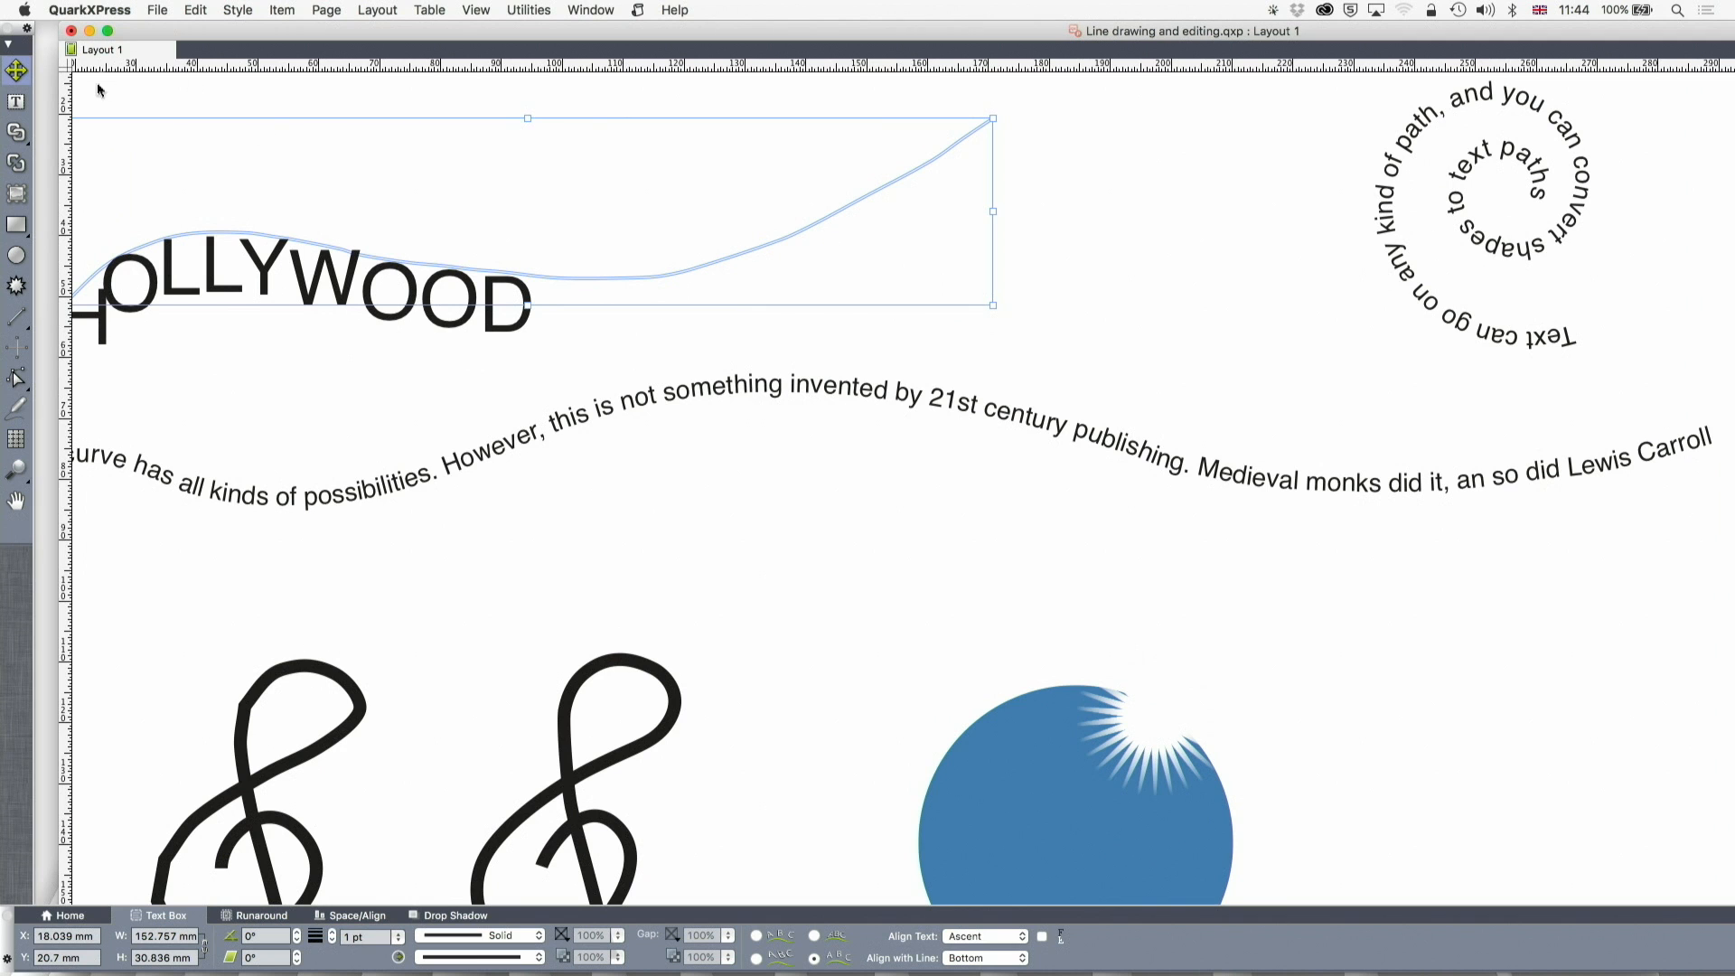
mouse_move(639, 289)
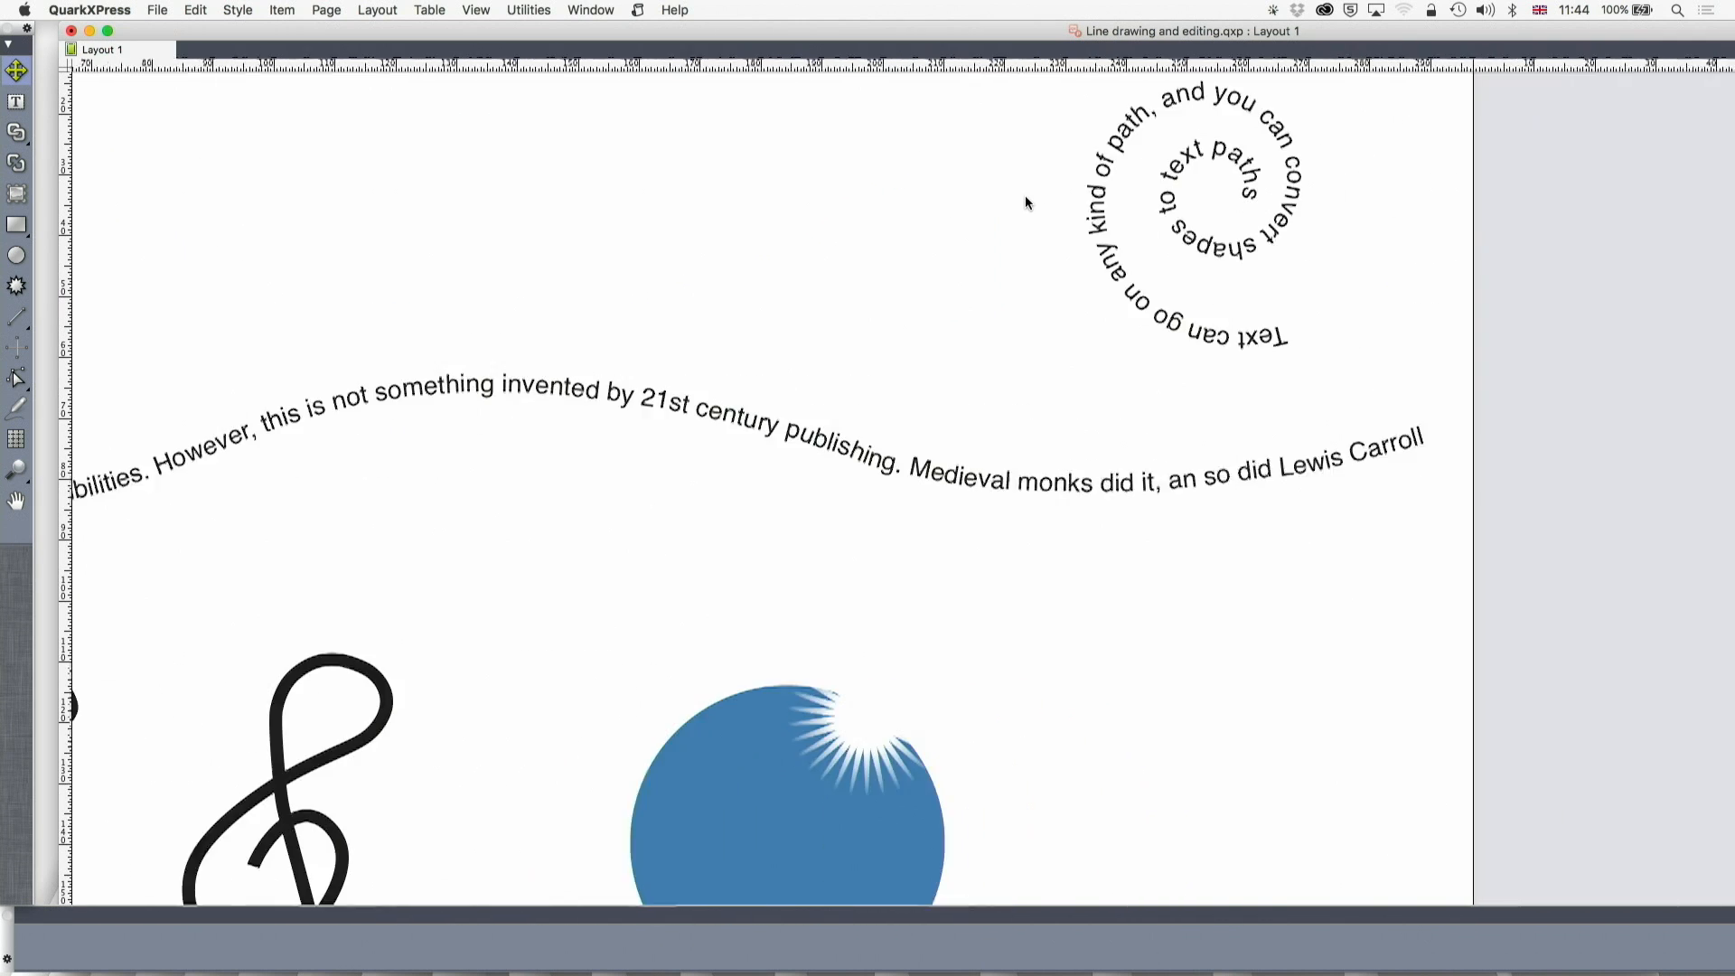
Show the Utilities menu that lists ShapeMaker.
click(528, 11)
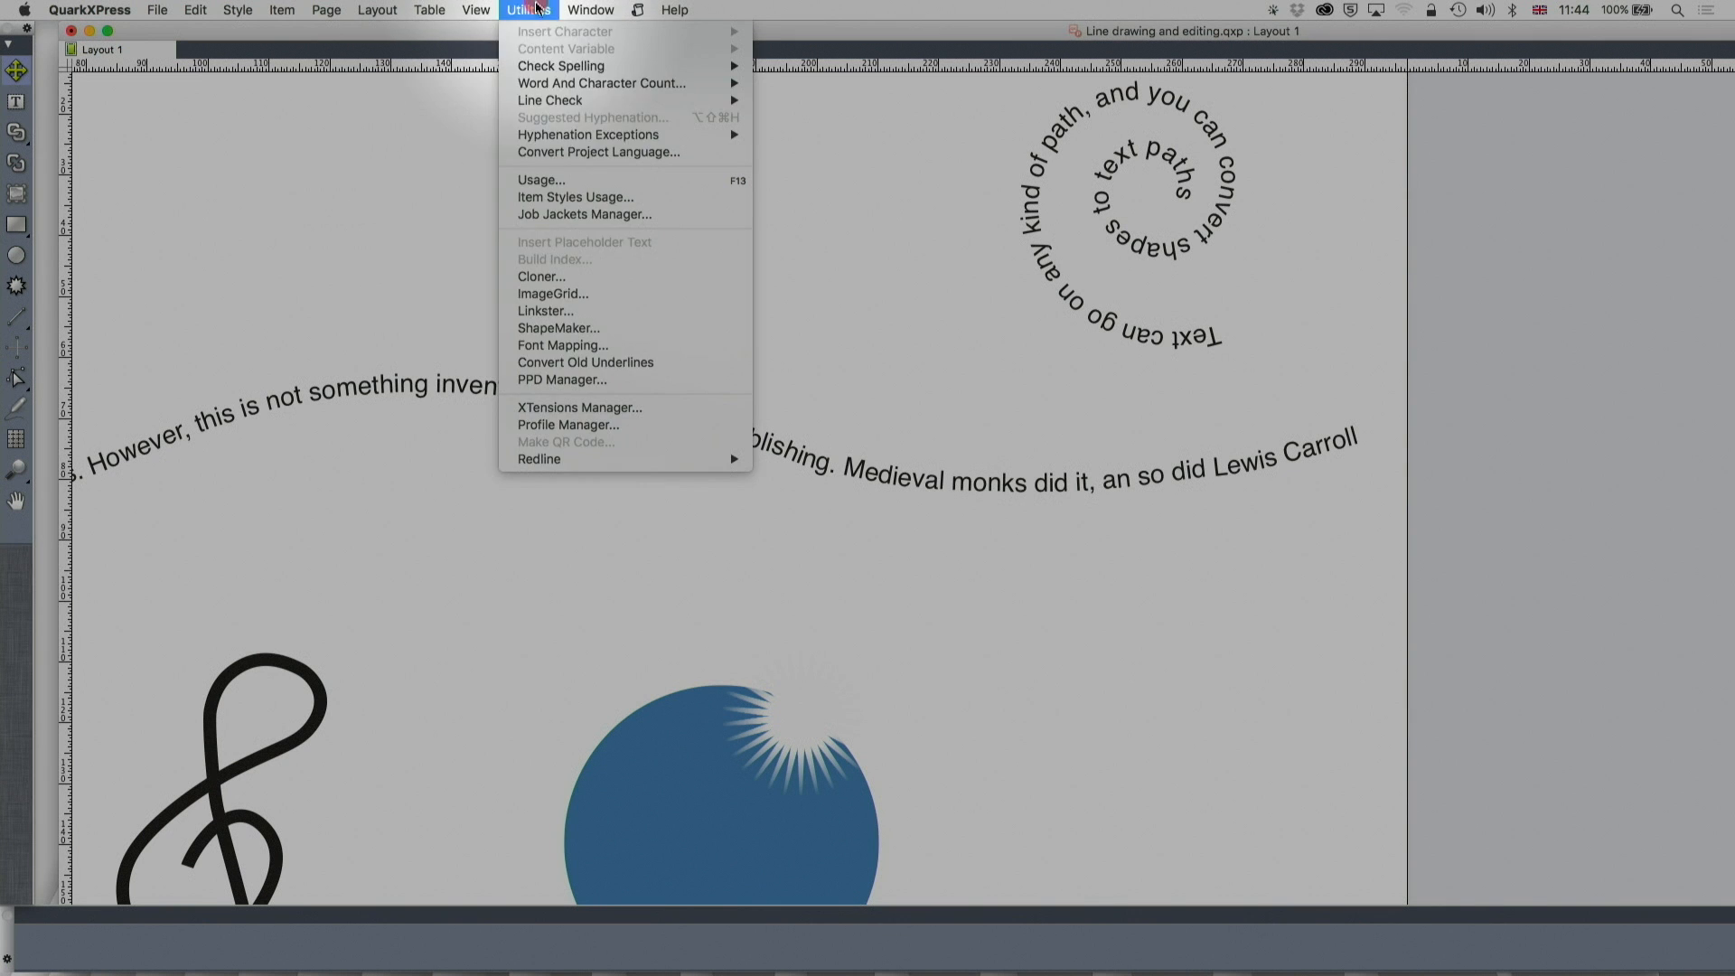
In ShapeMaker create a clockwise three-wind Archimedes spiral text path, 127 mm wide and high.
click(564, 342)
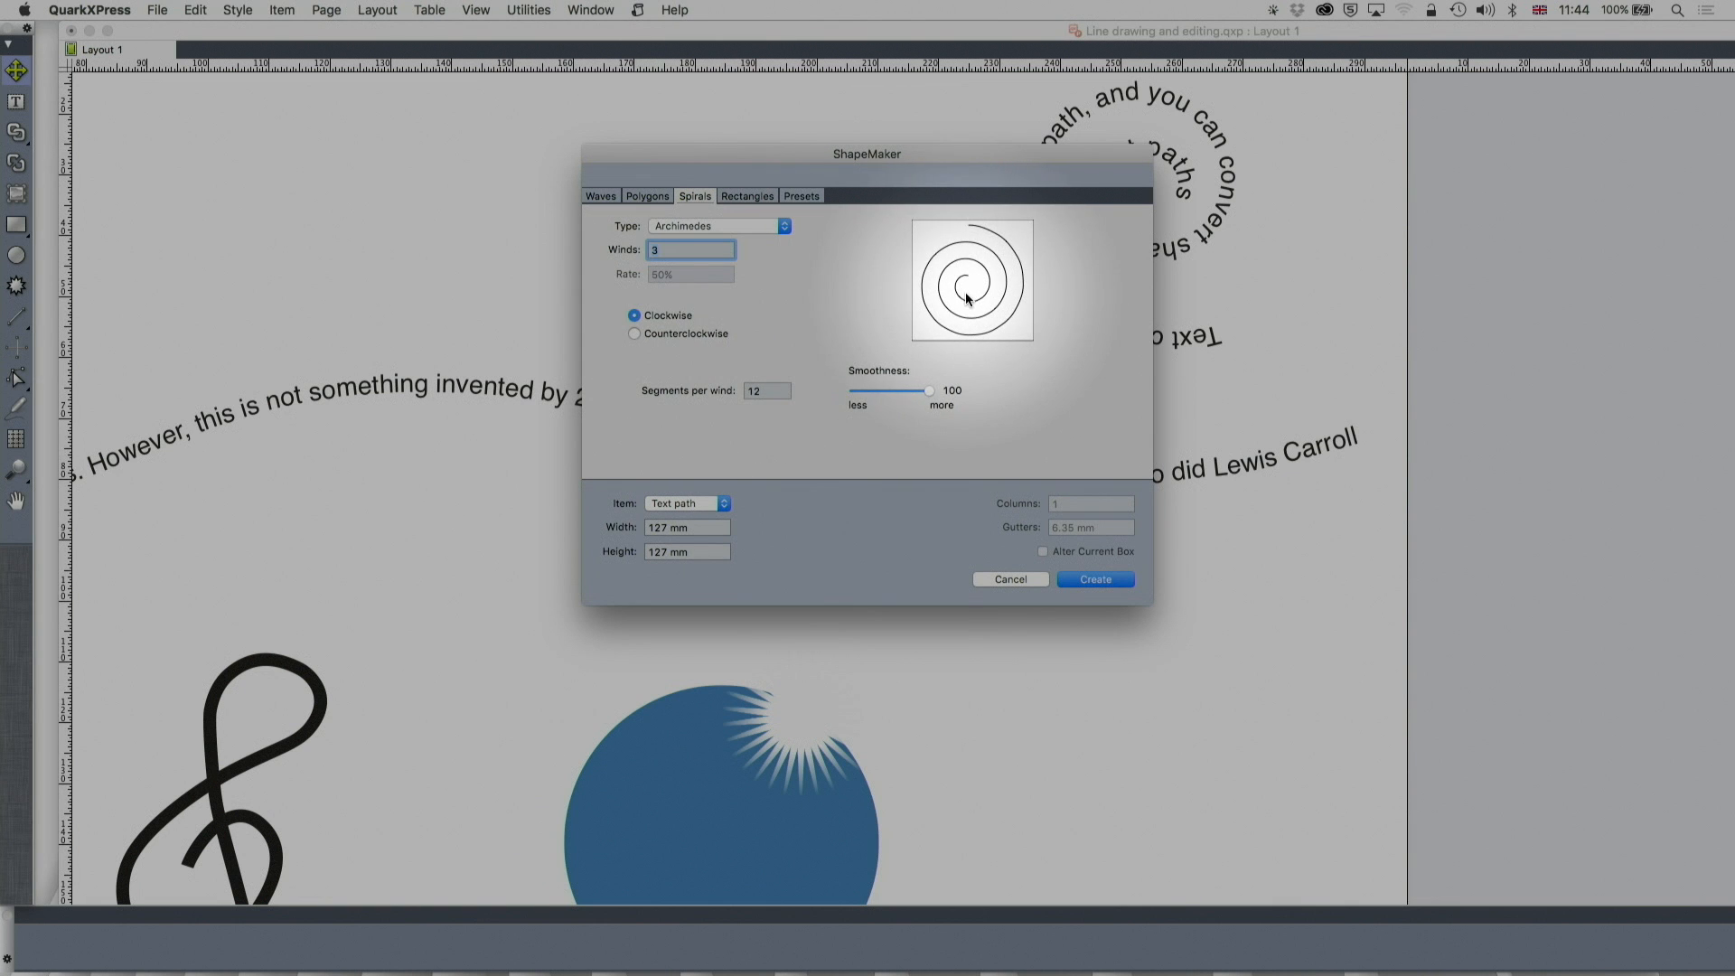
click(1093, 578)
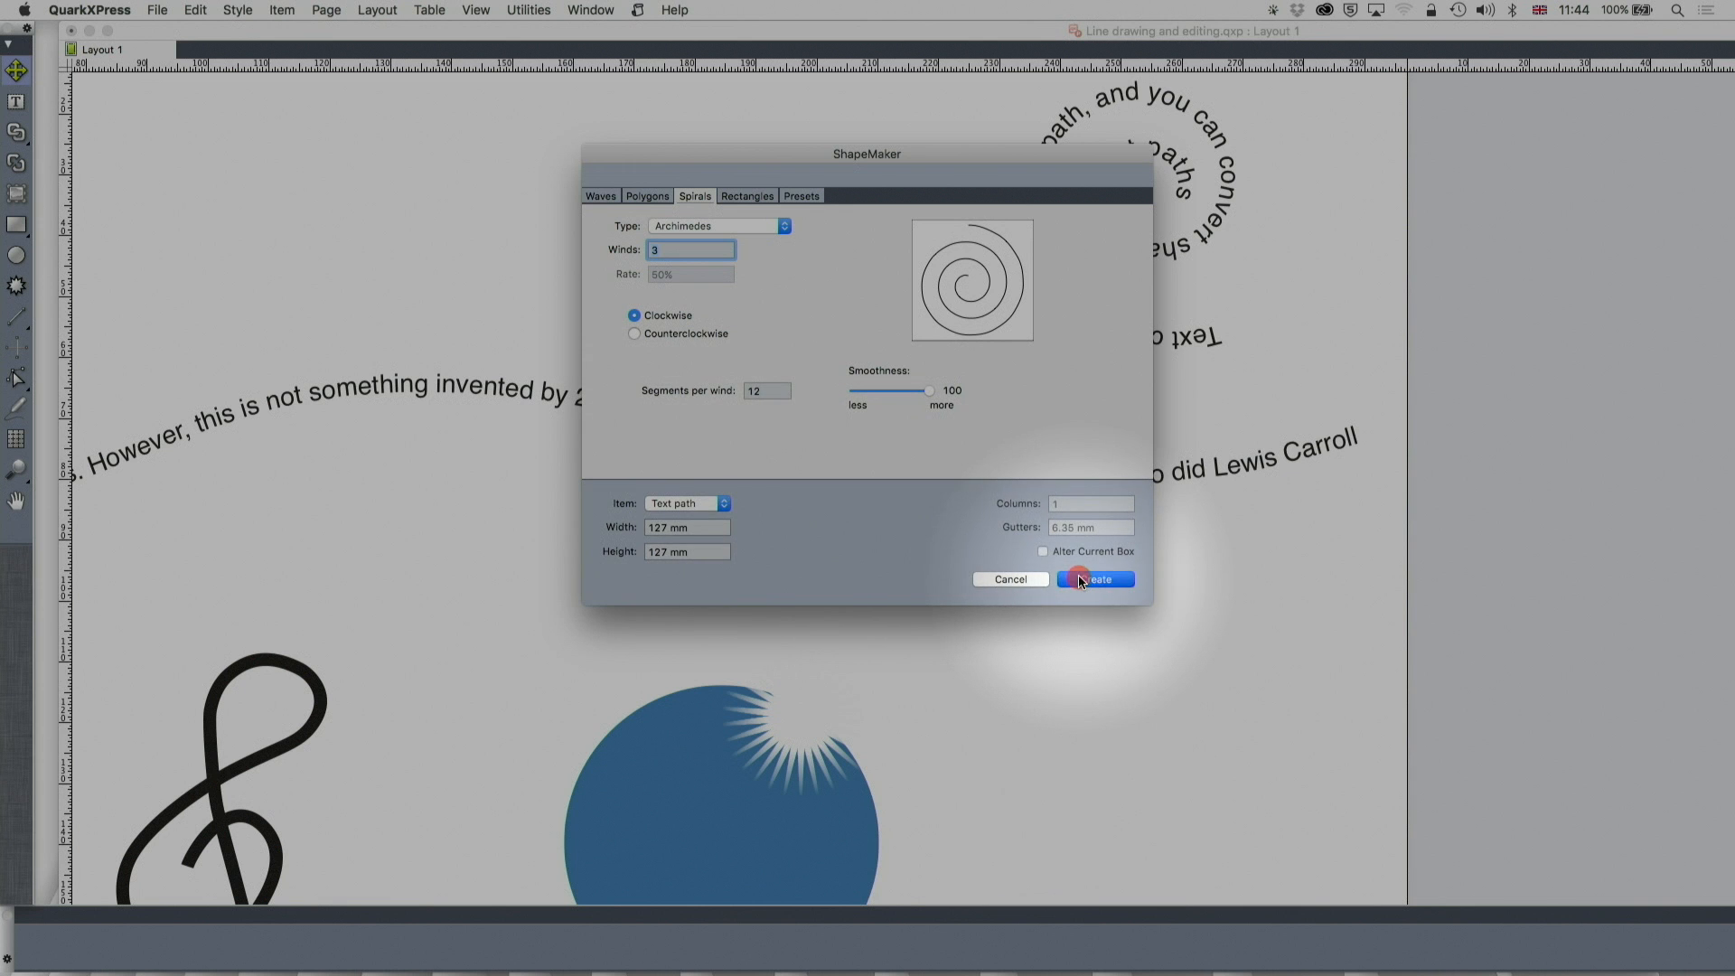
click(1093, 578)
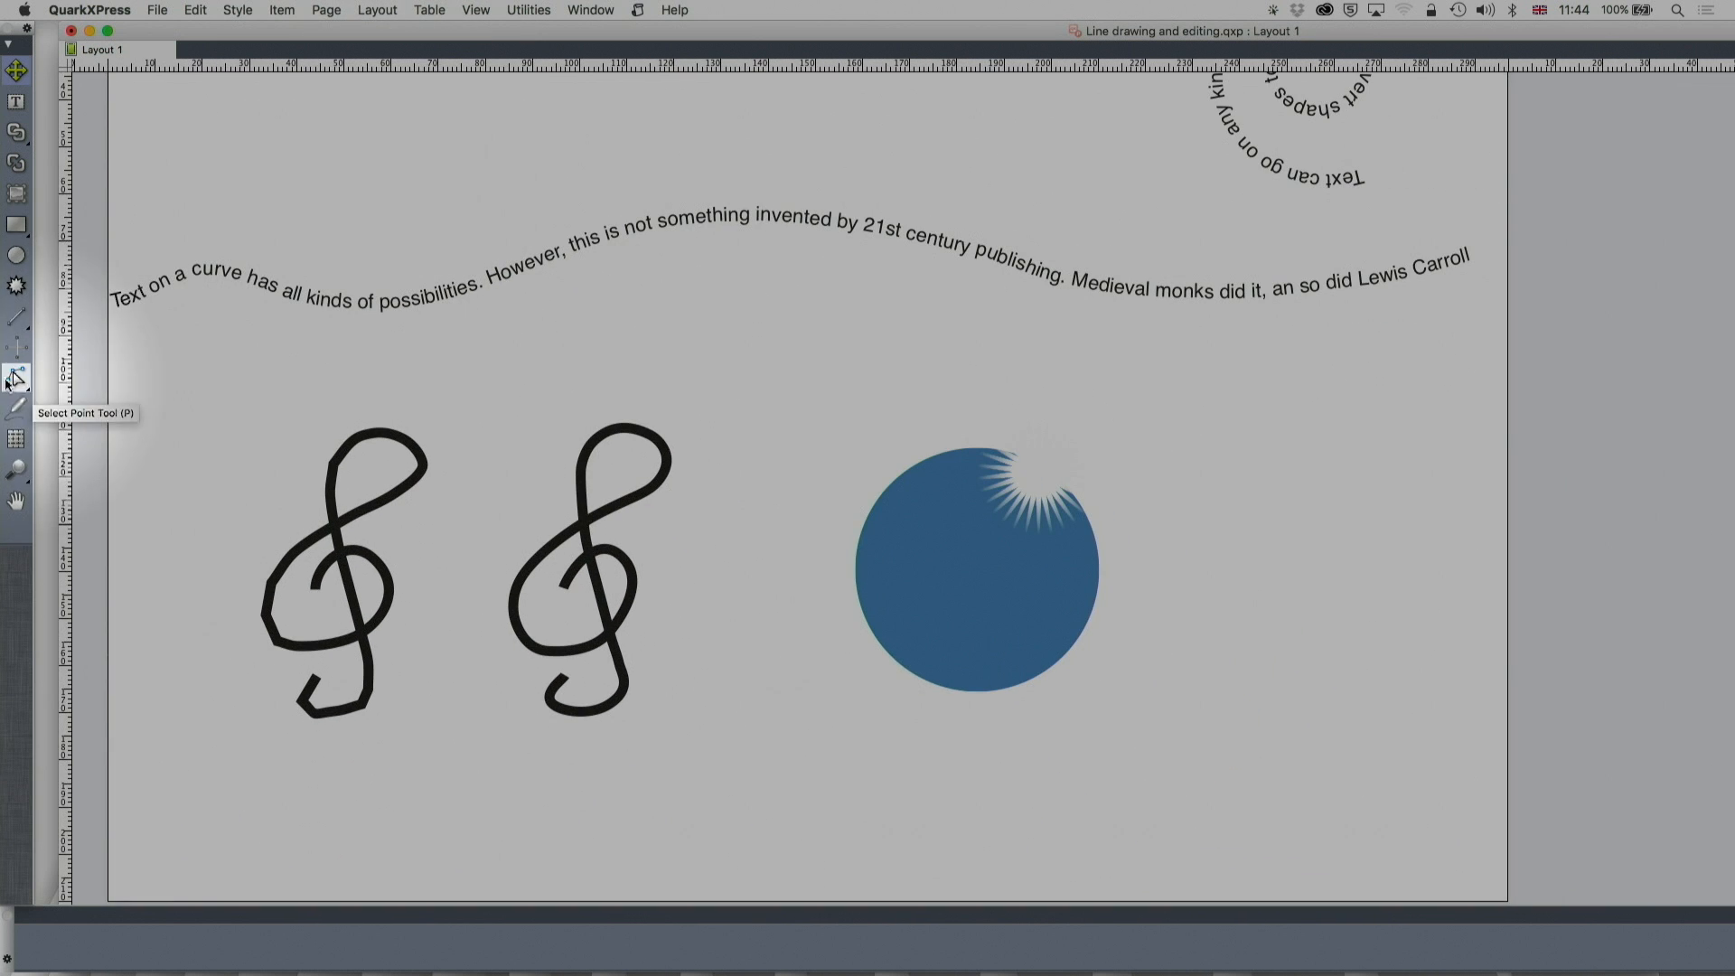
click(16, 376)
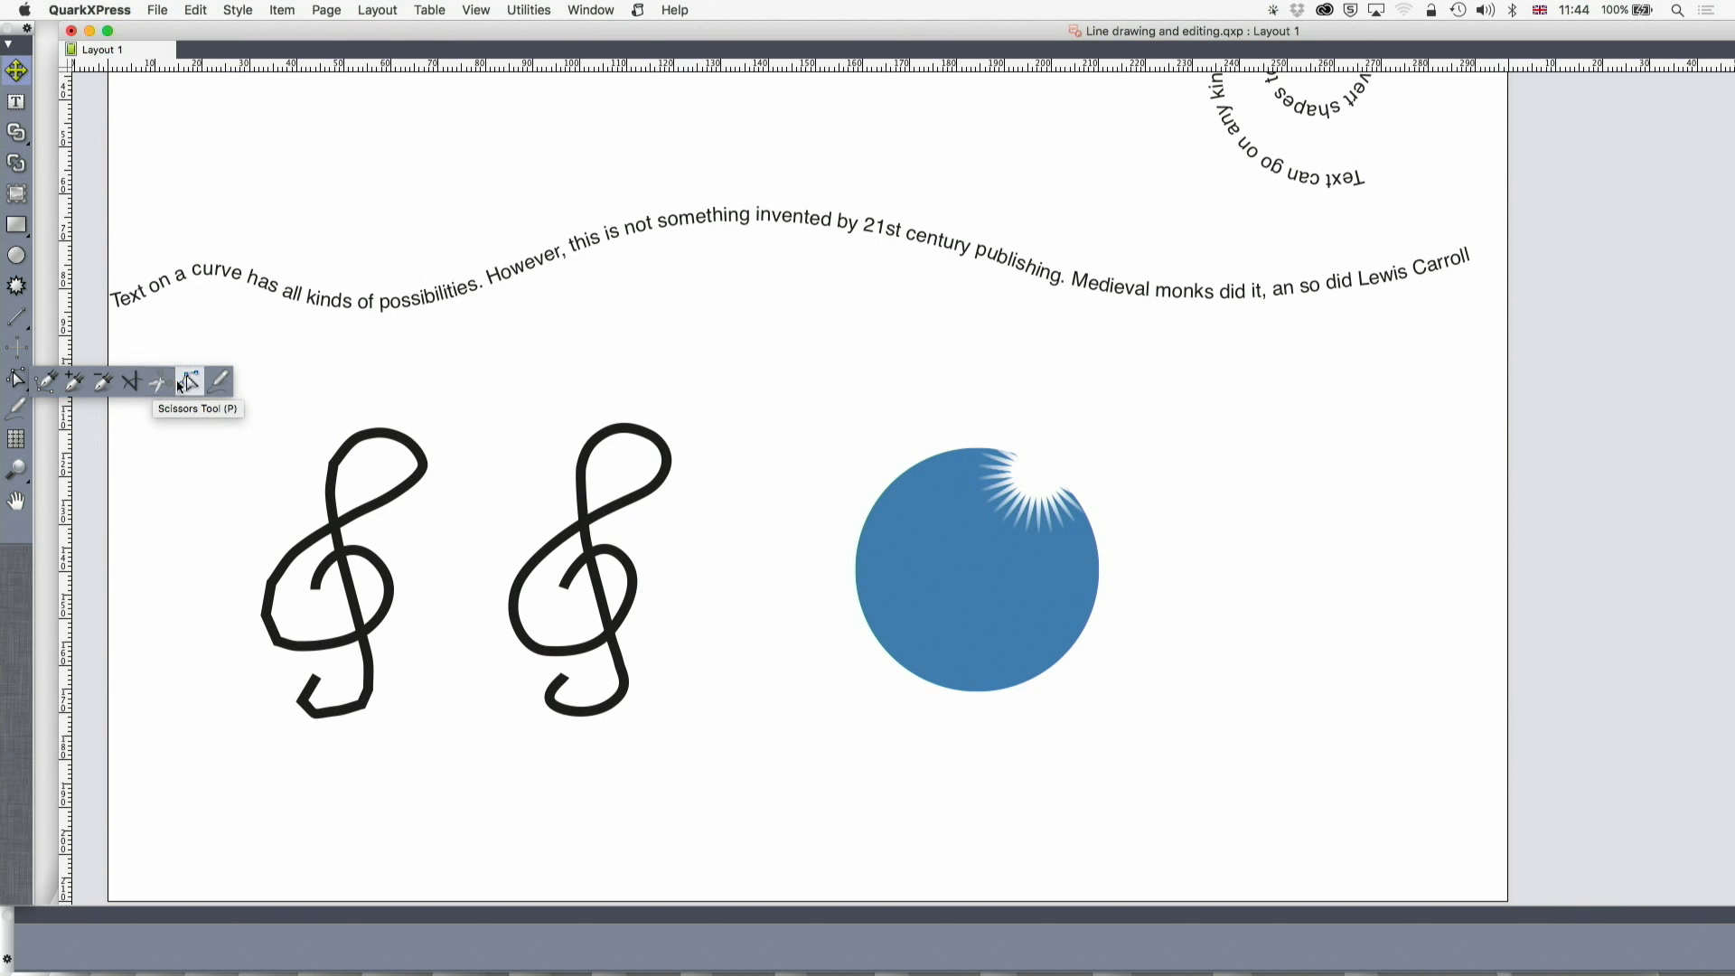
mouse_move(72, 259)
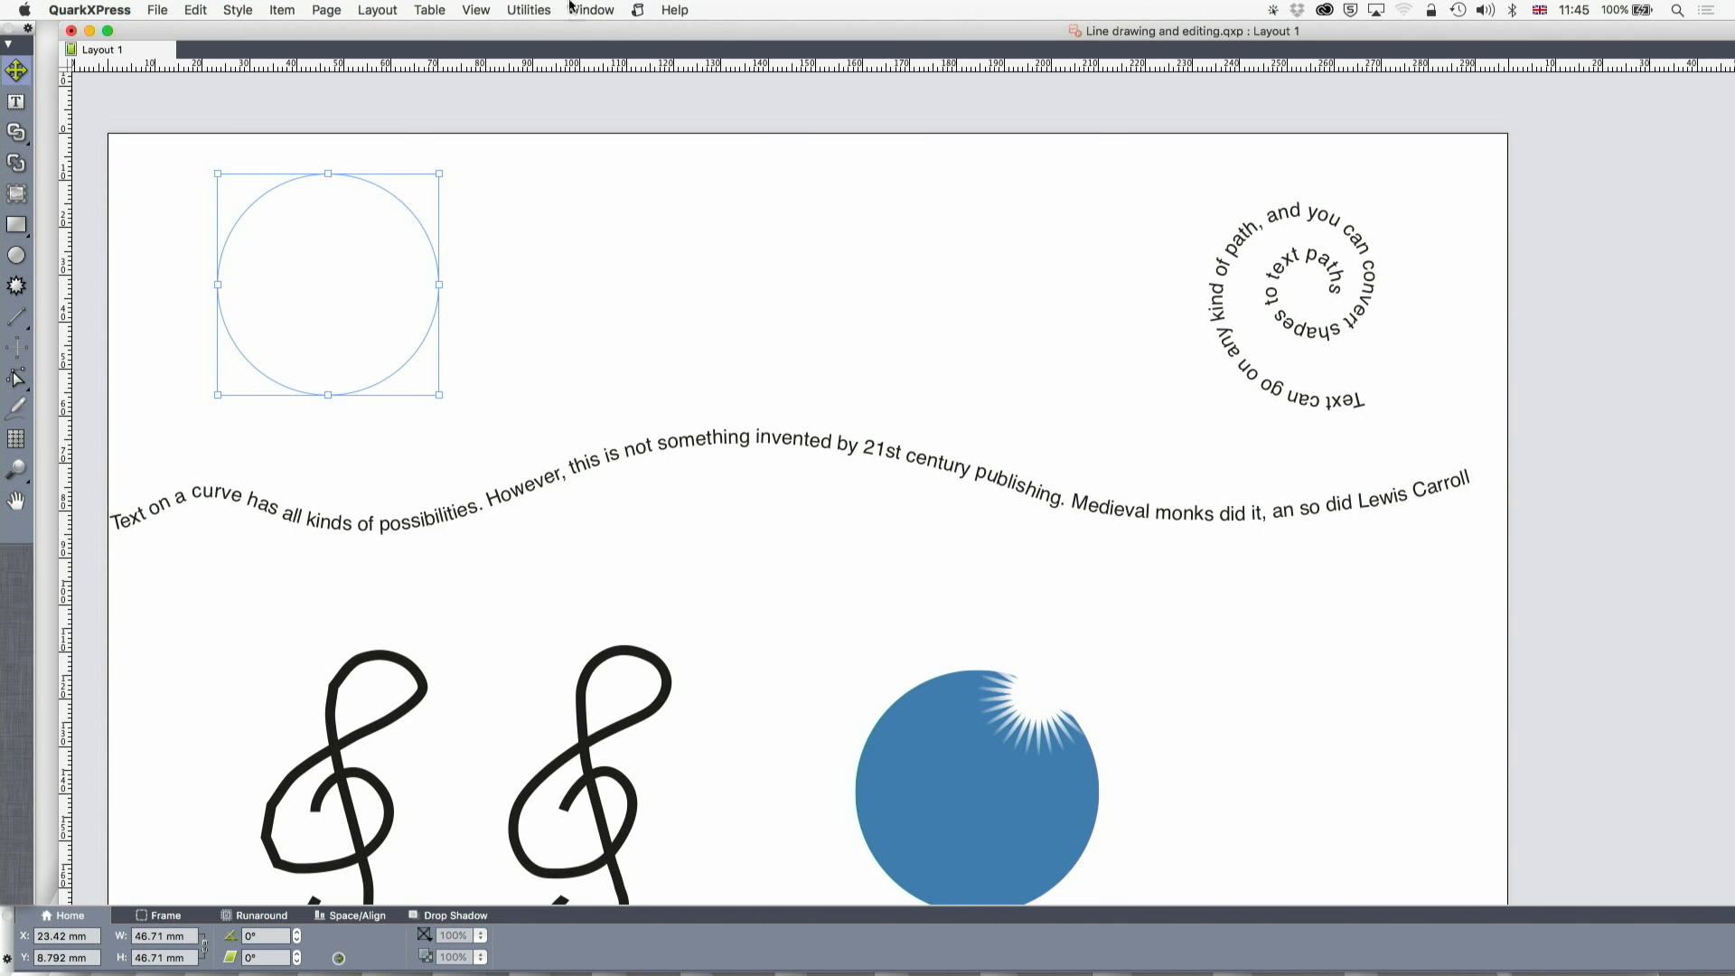
From the Colours palette fill one circle Magenta and the other Cyan.
click(591, 9)
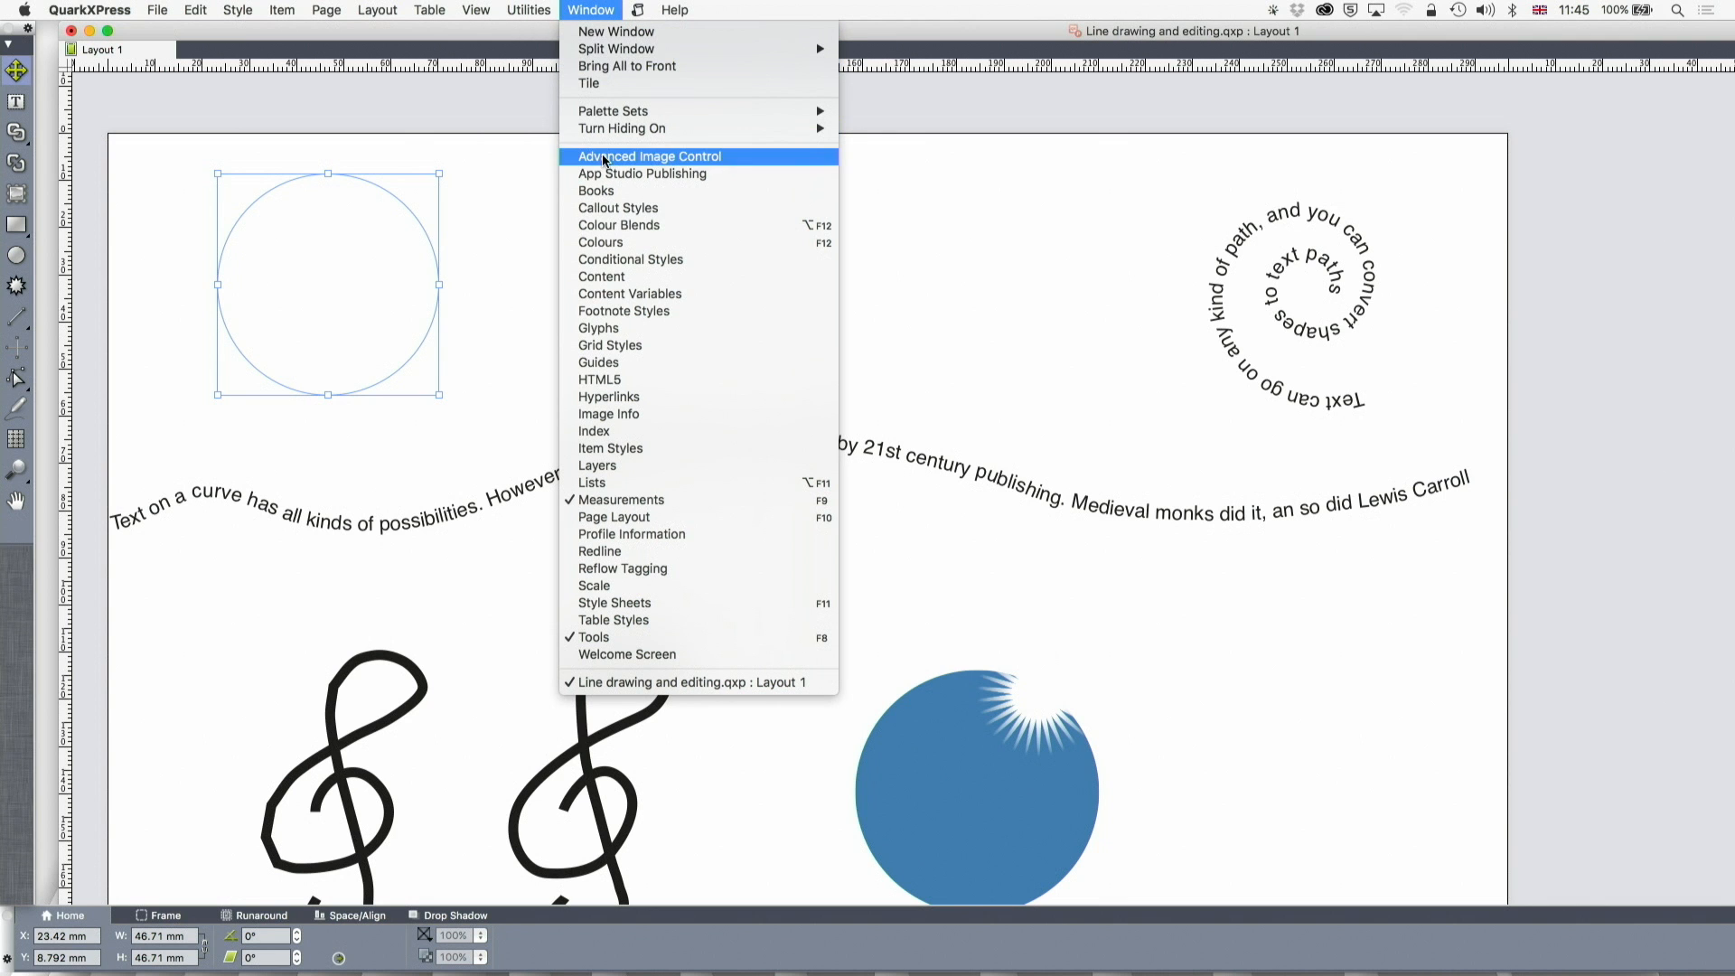
click(600, 240)
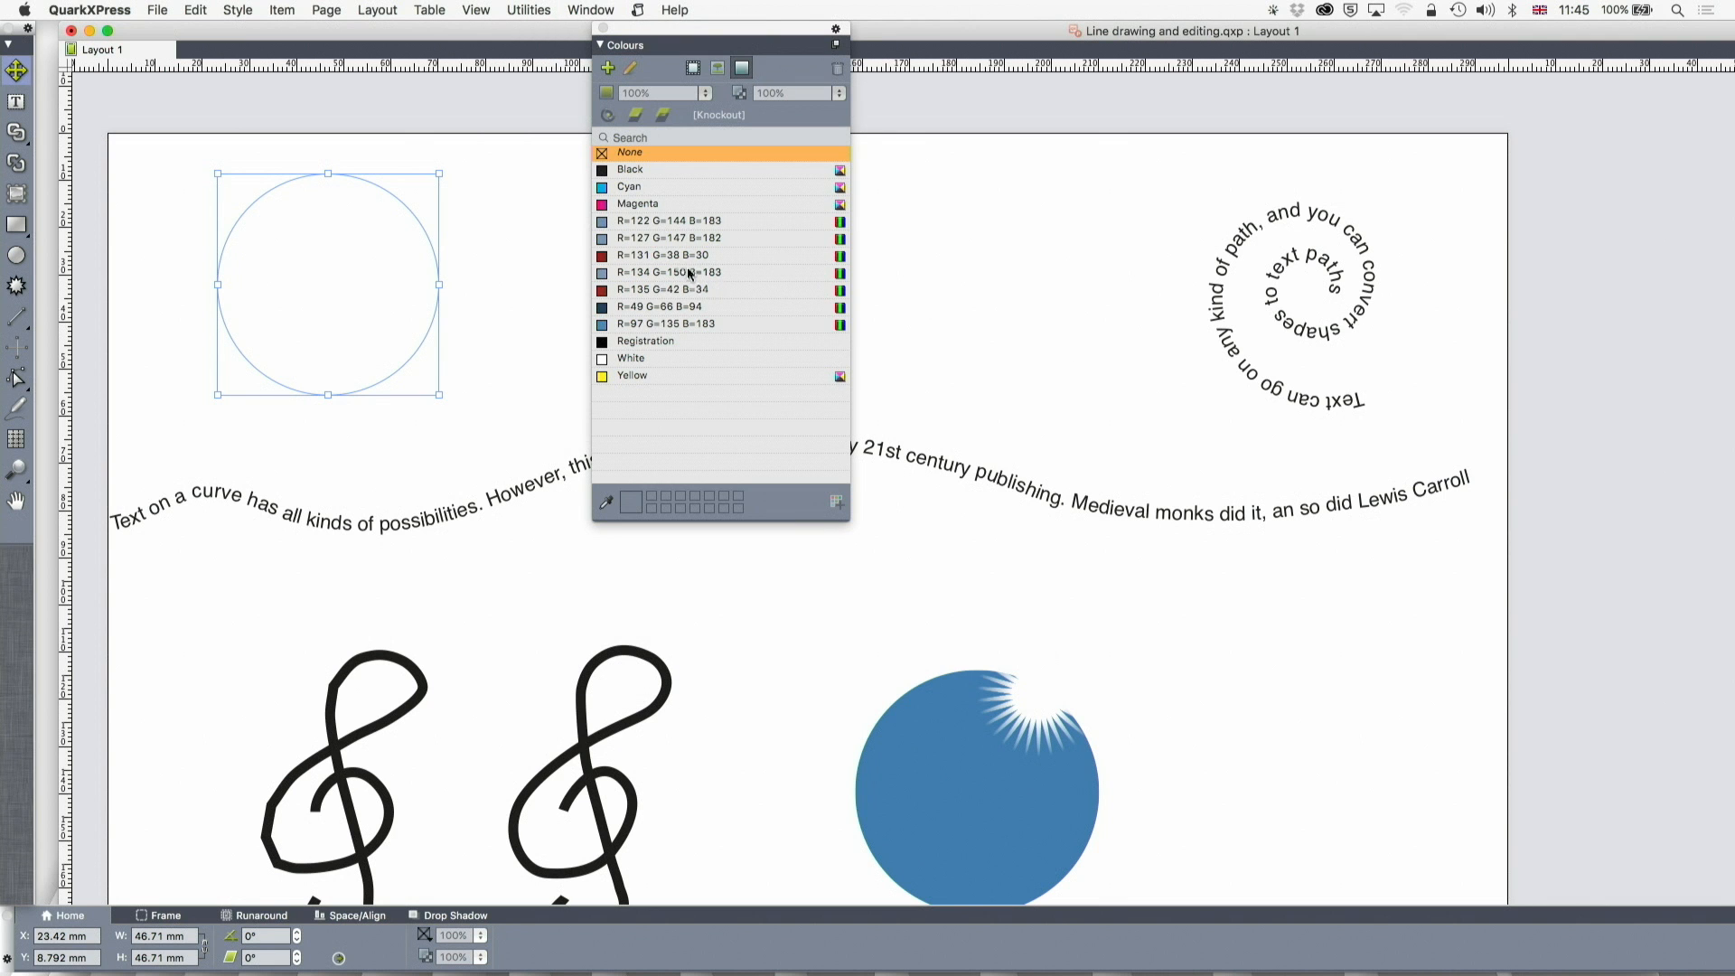
click(637, 204)
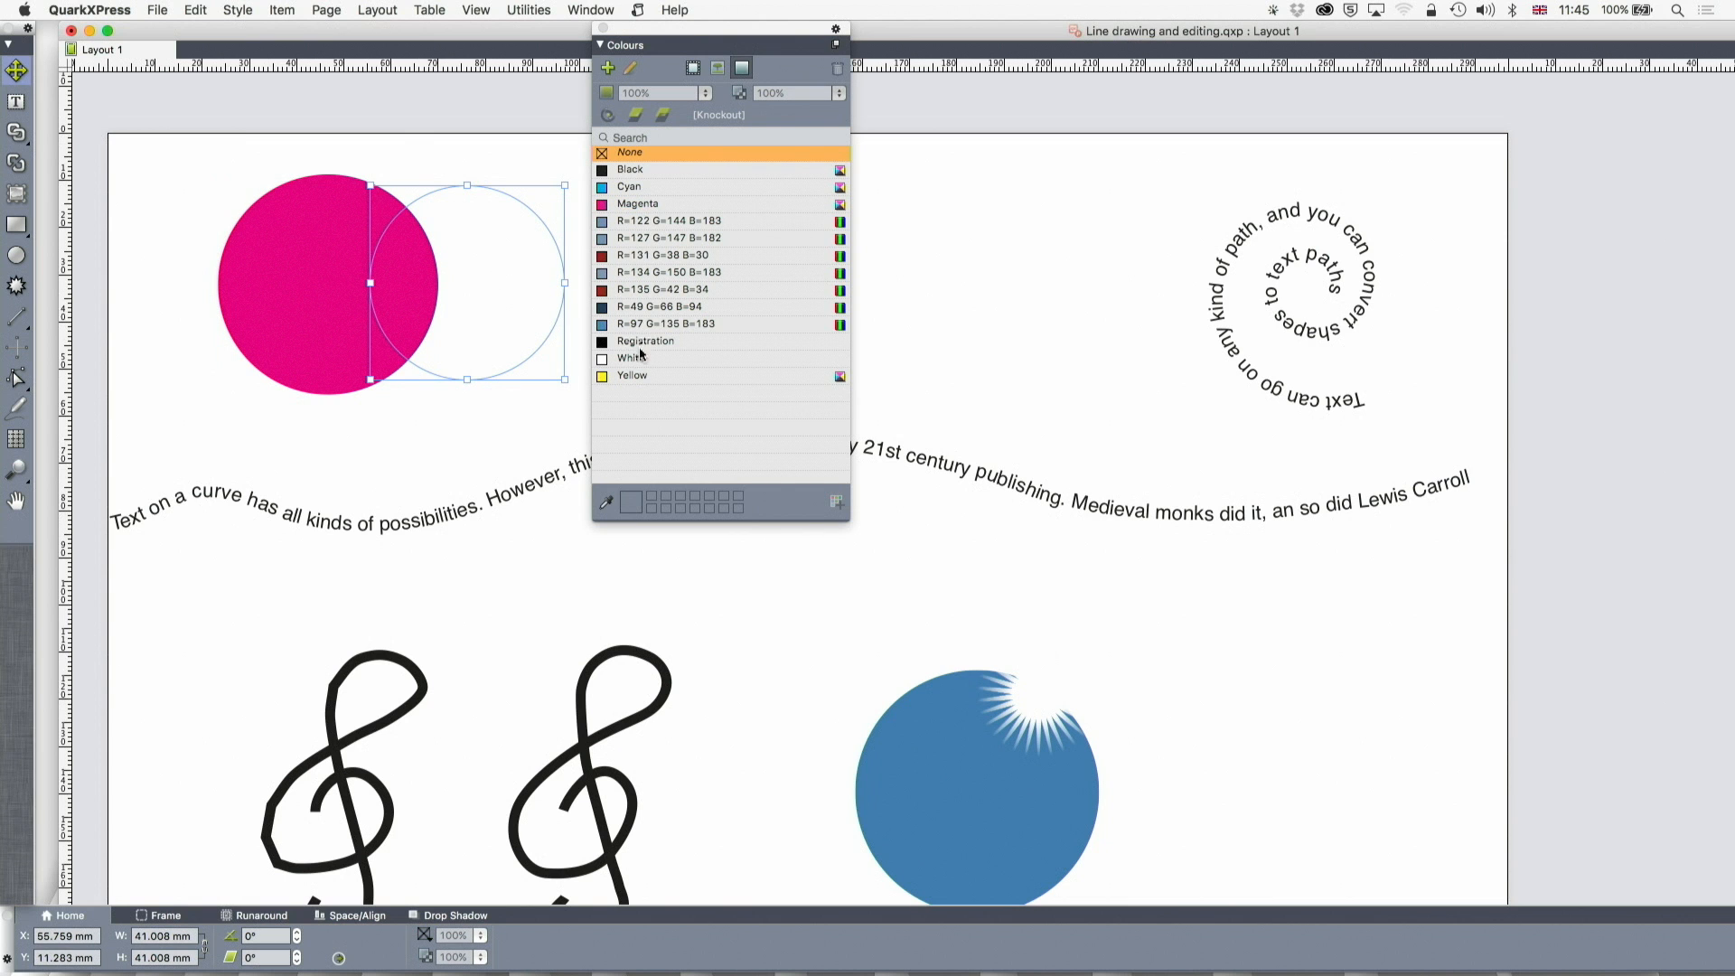
click(629, 186)
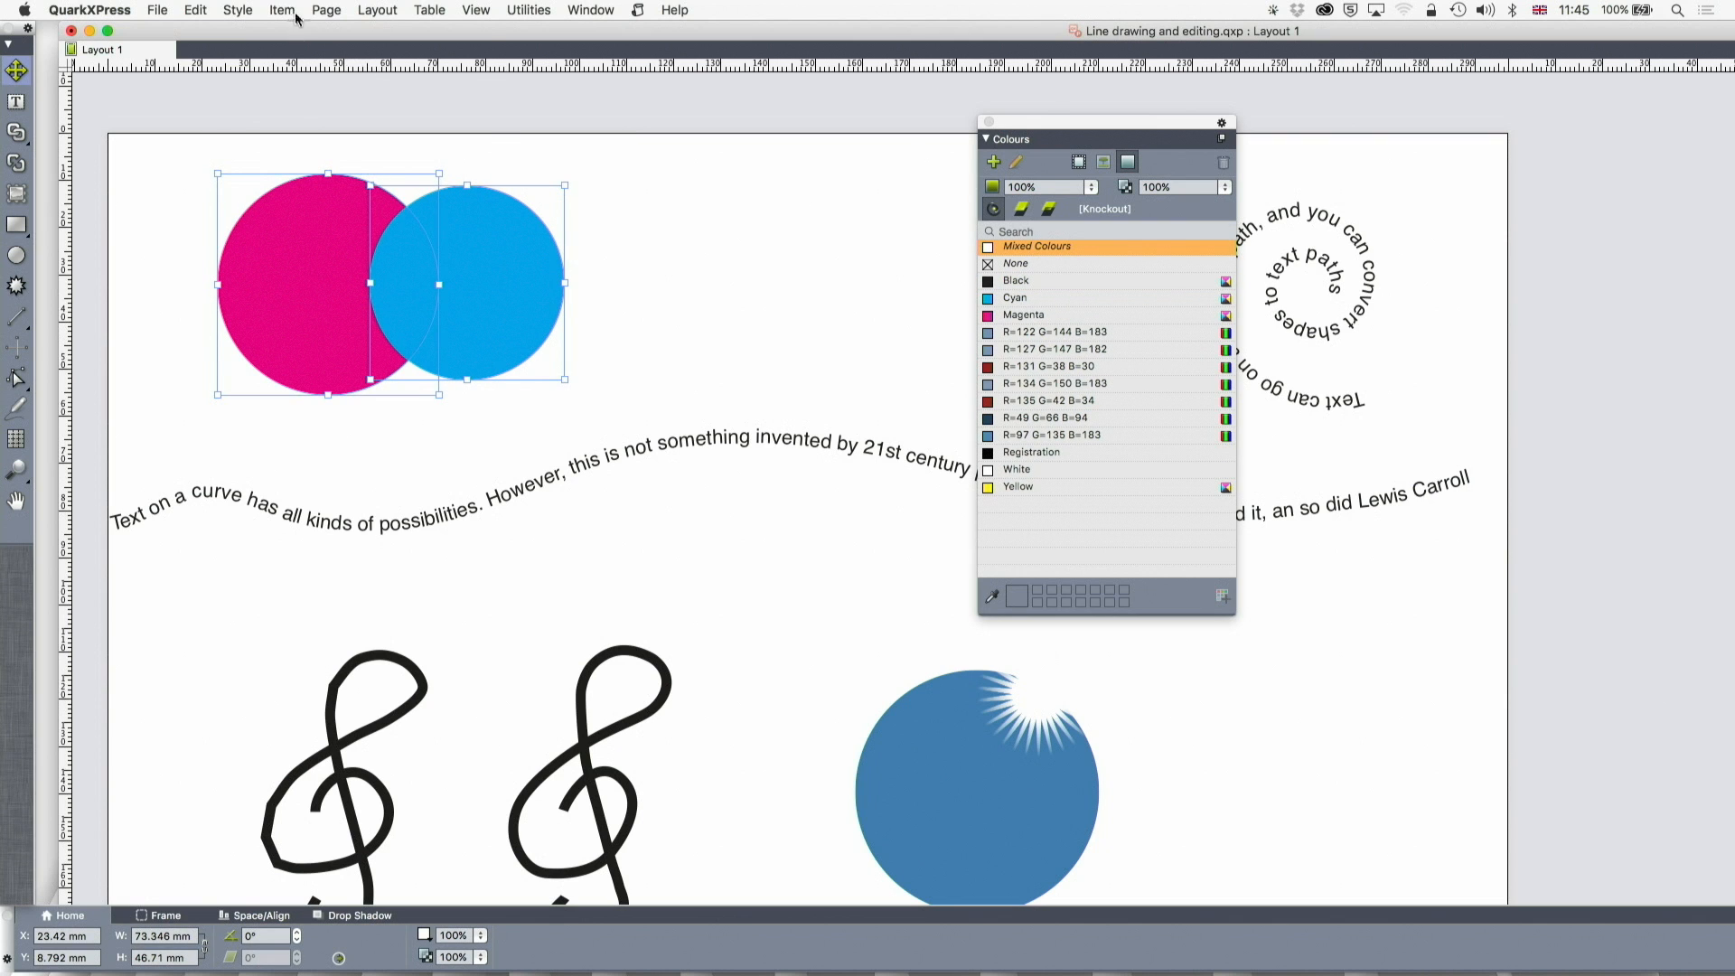
click(282, 11)
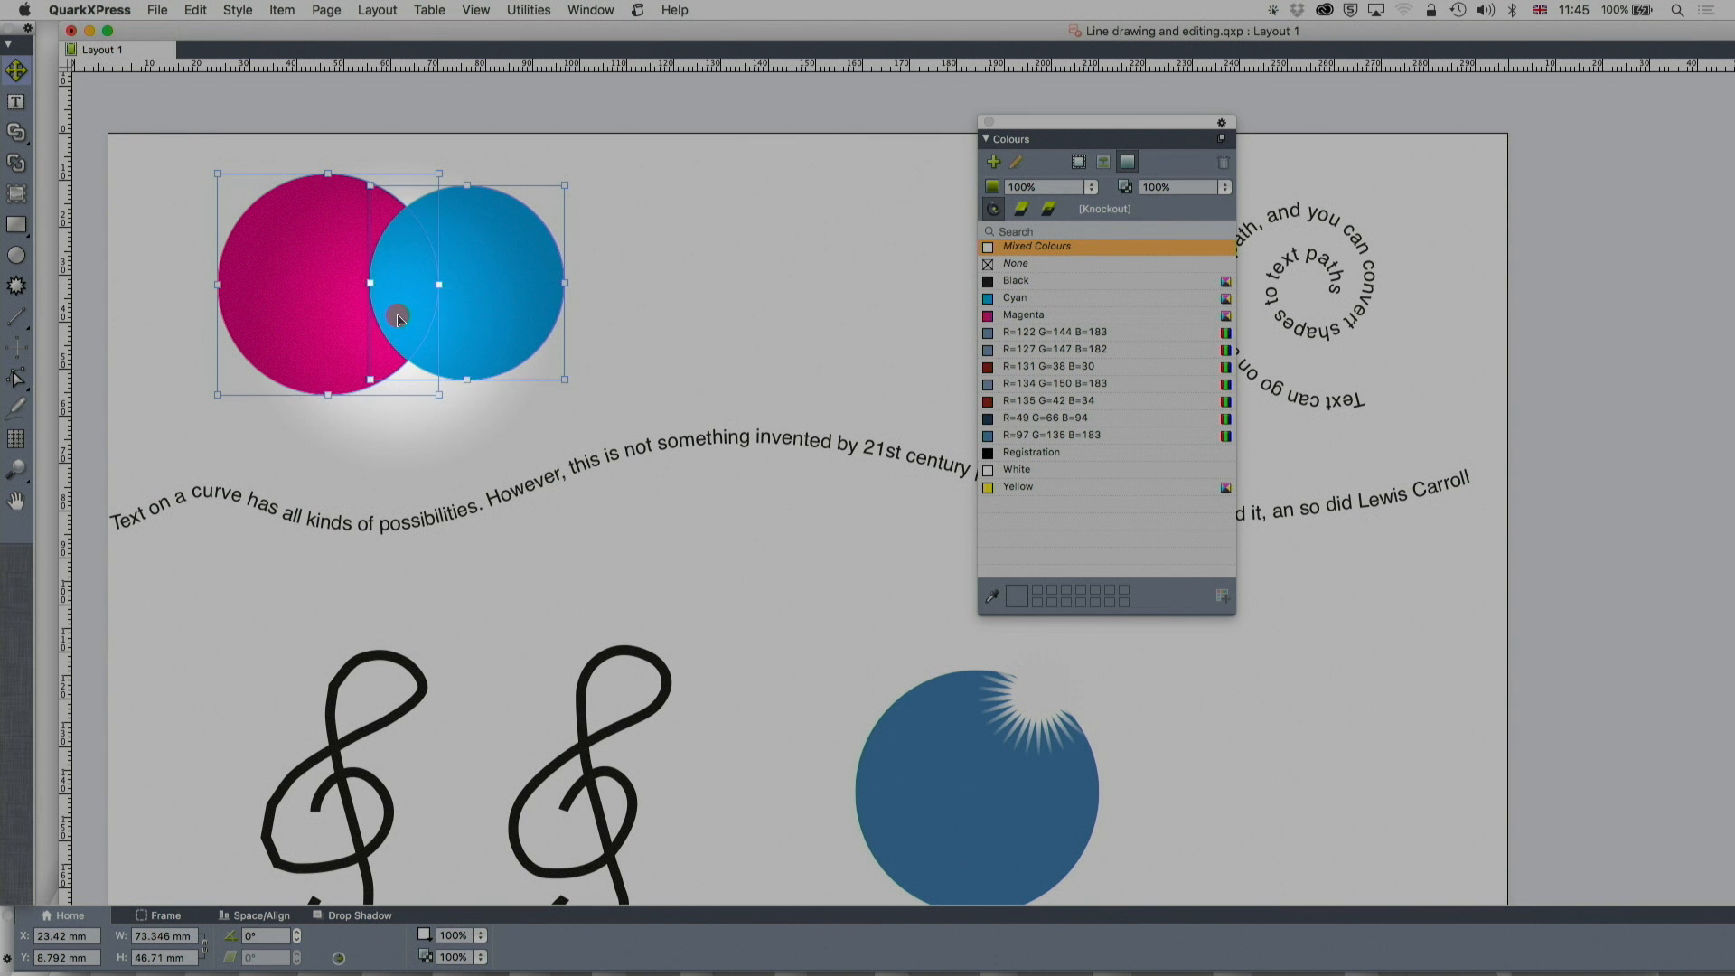
Try Intersection and Union on the two circles via Merge or Split Paths, then undo.
click(282, 10)
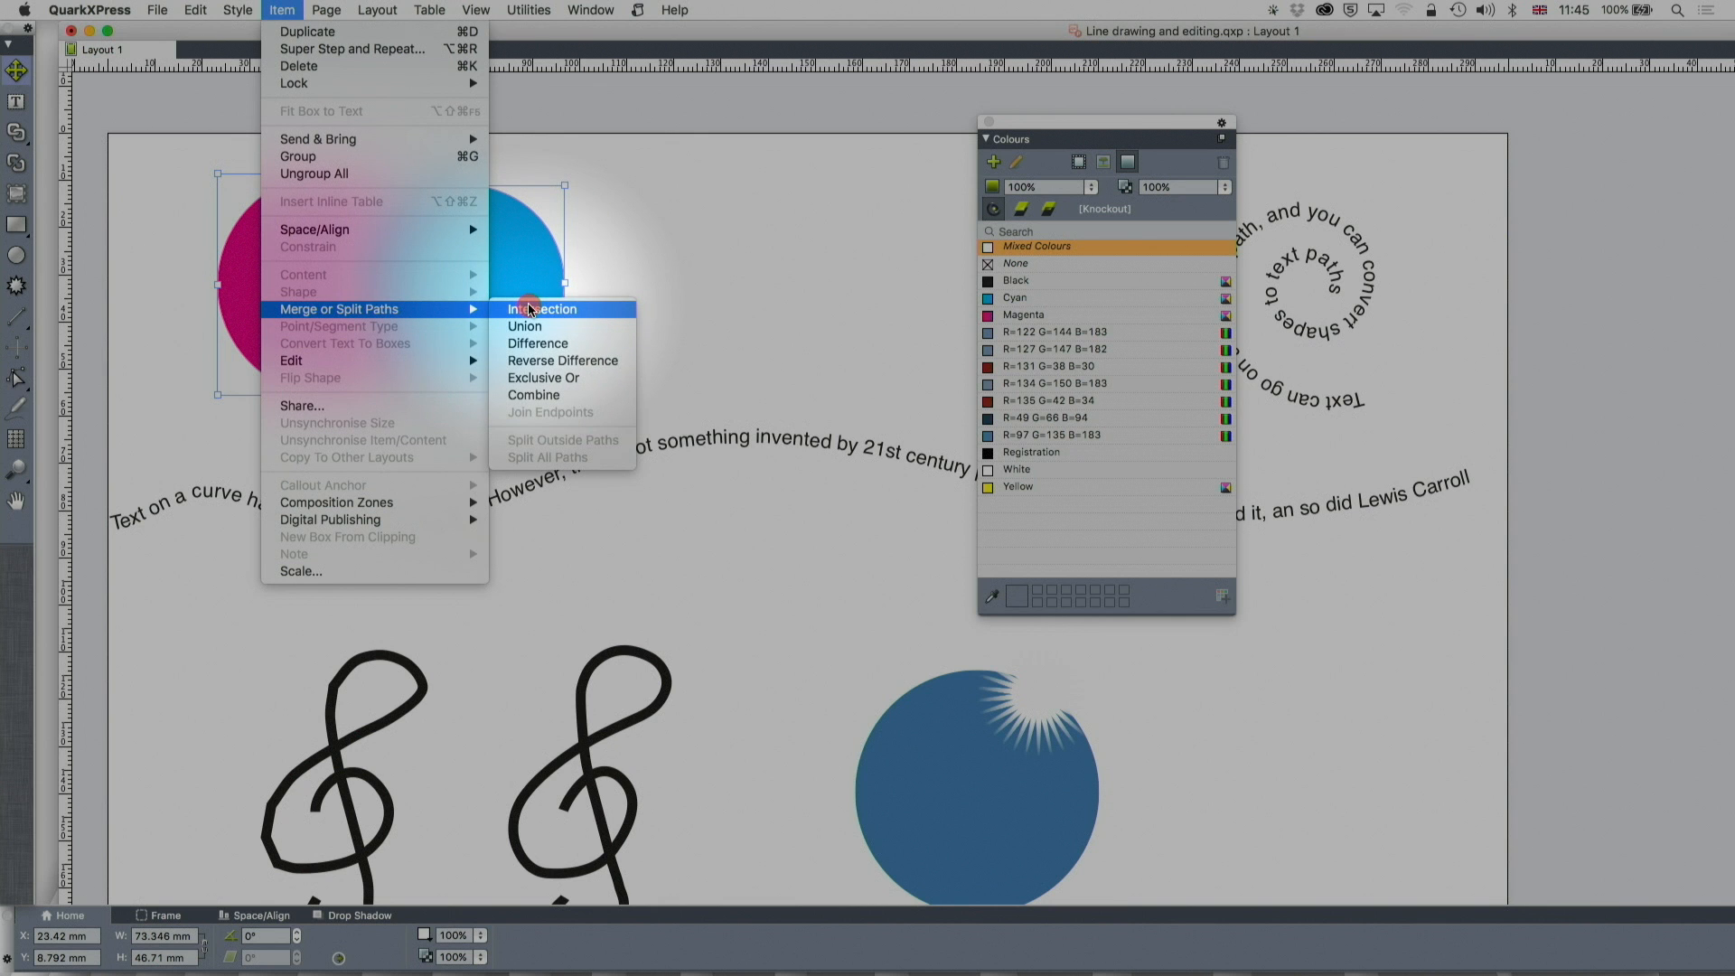
click(541, 309)
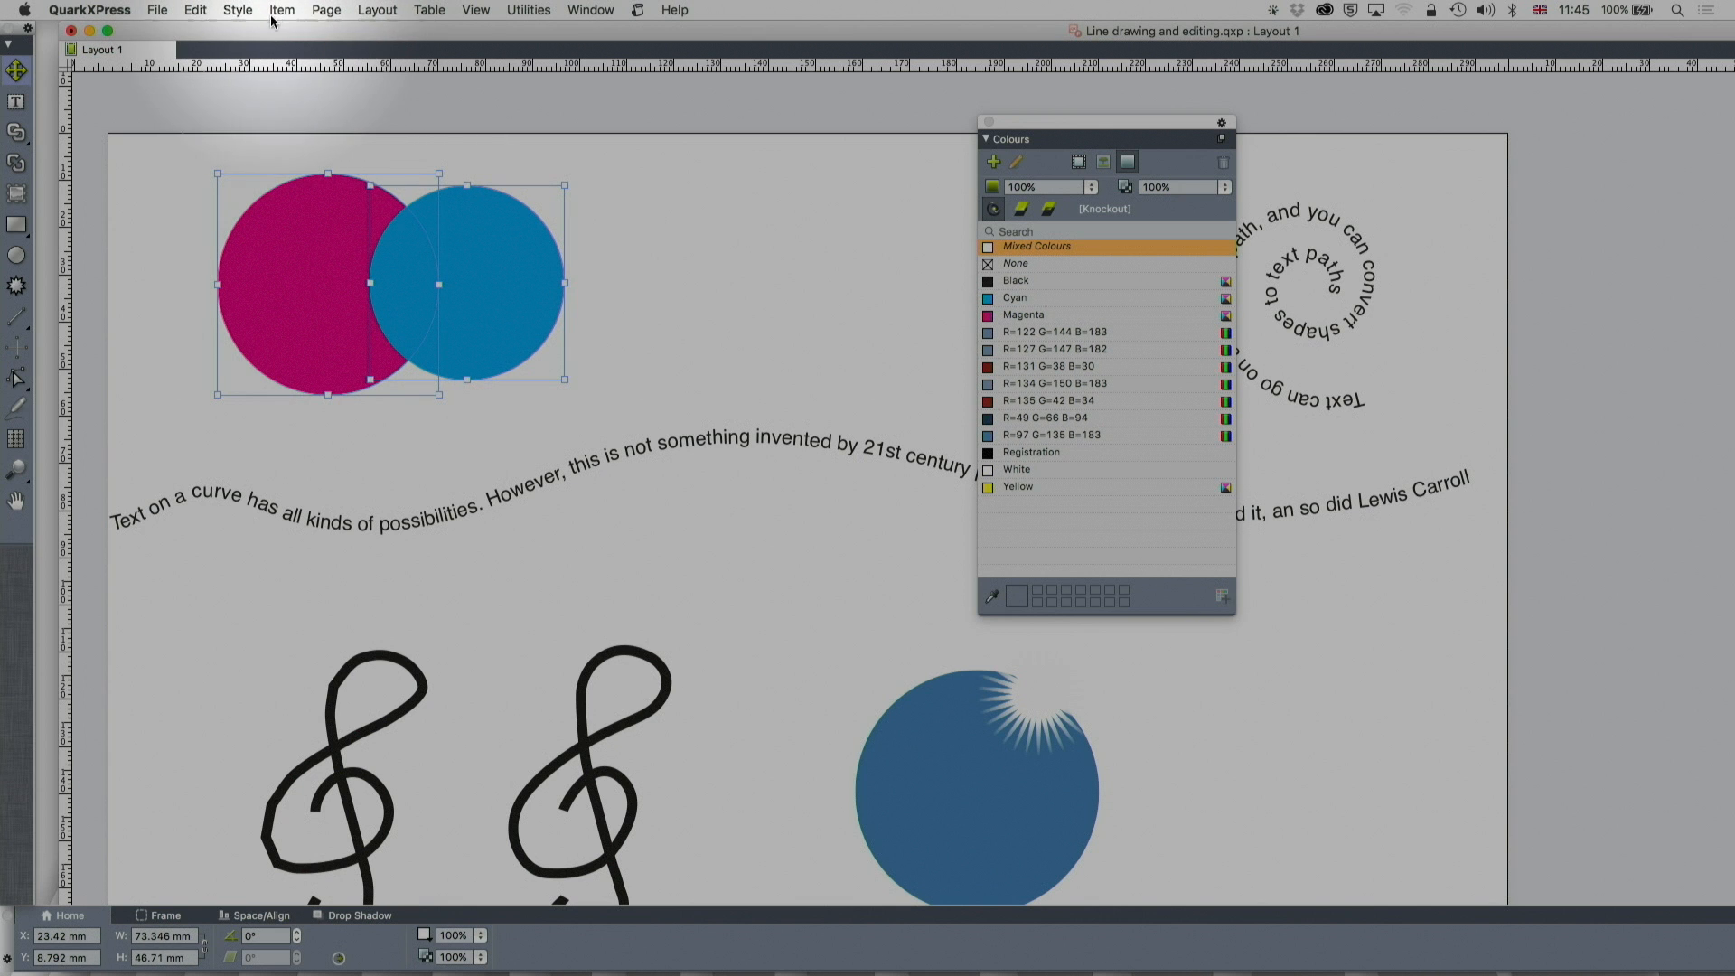
click(282, 11)
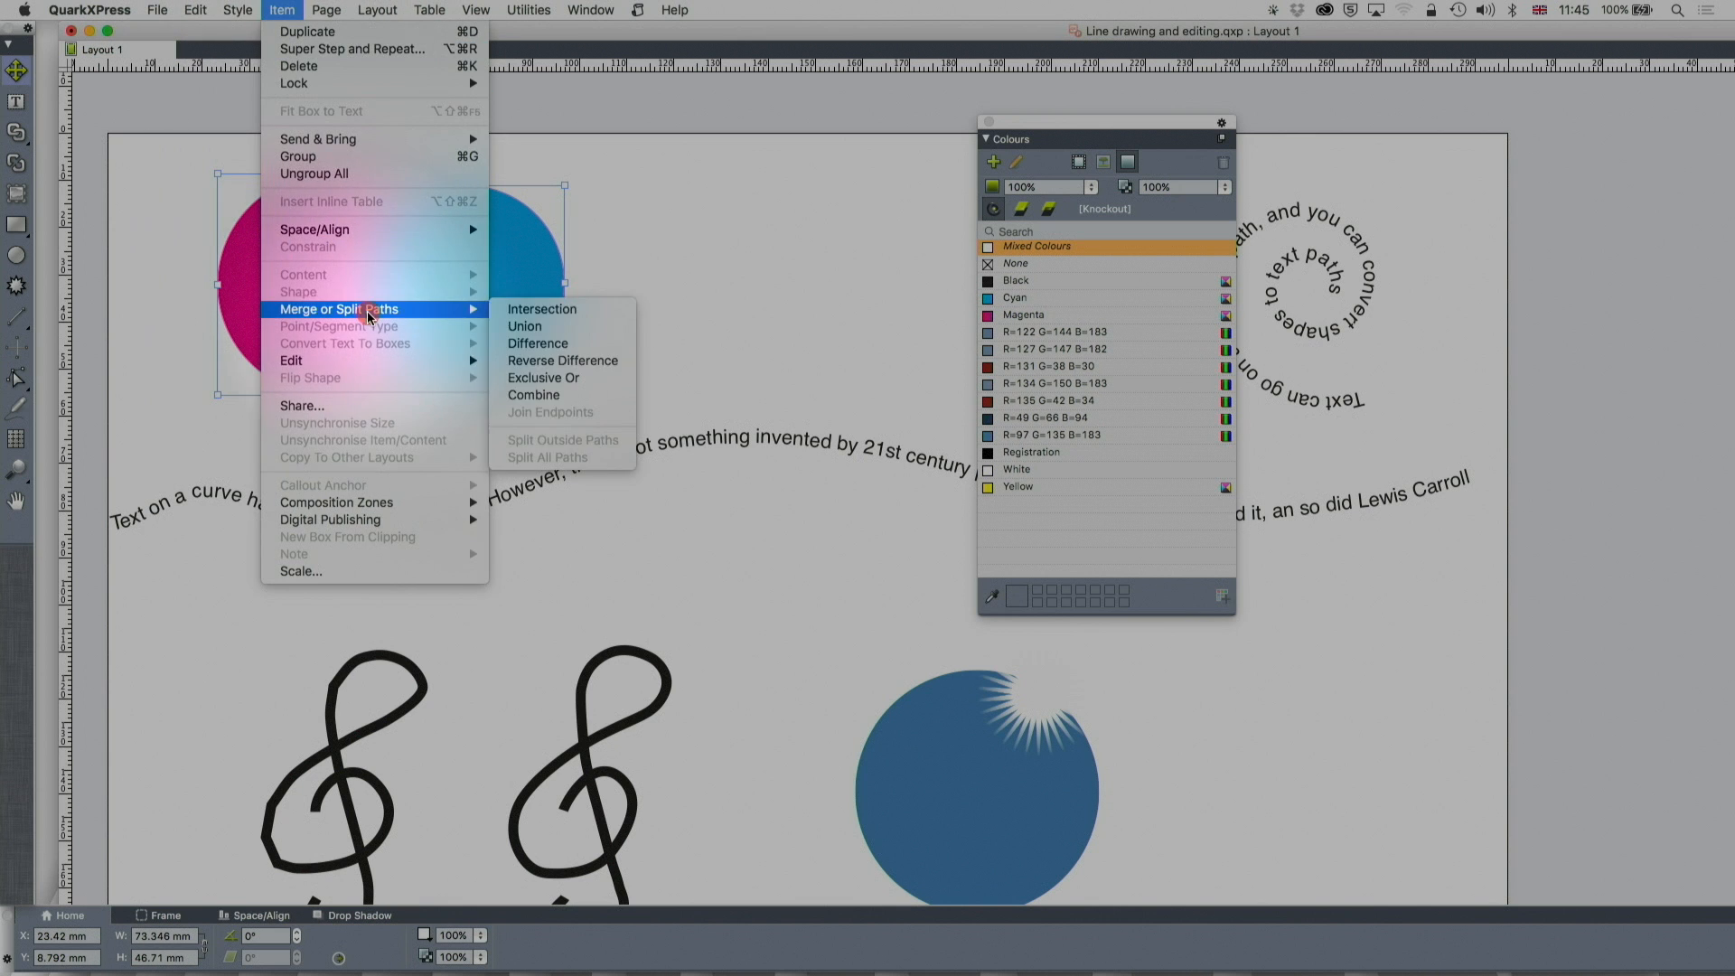
click(525, 325)
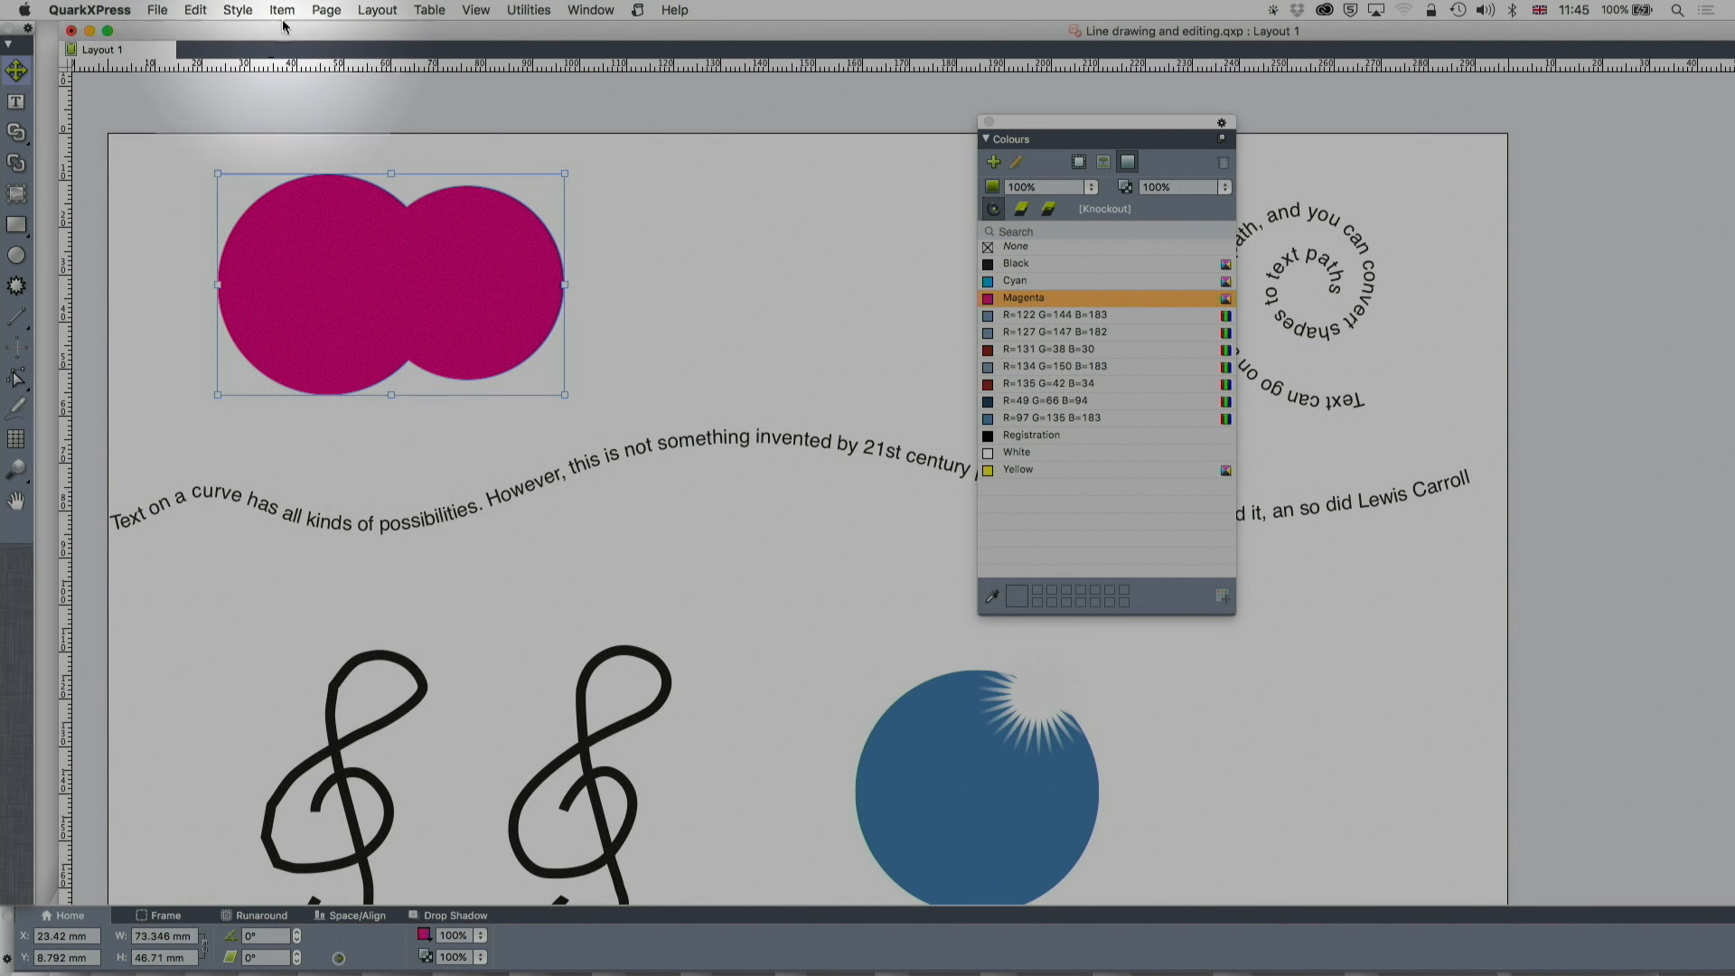
click(282, 11)
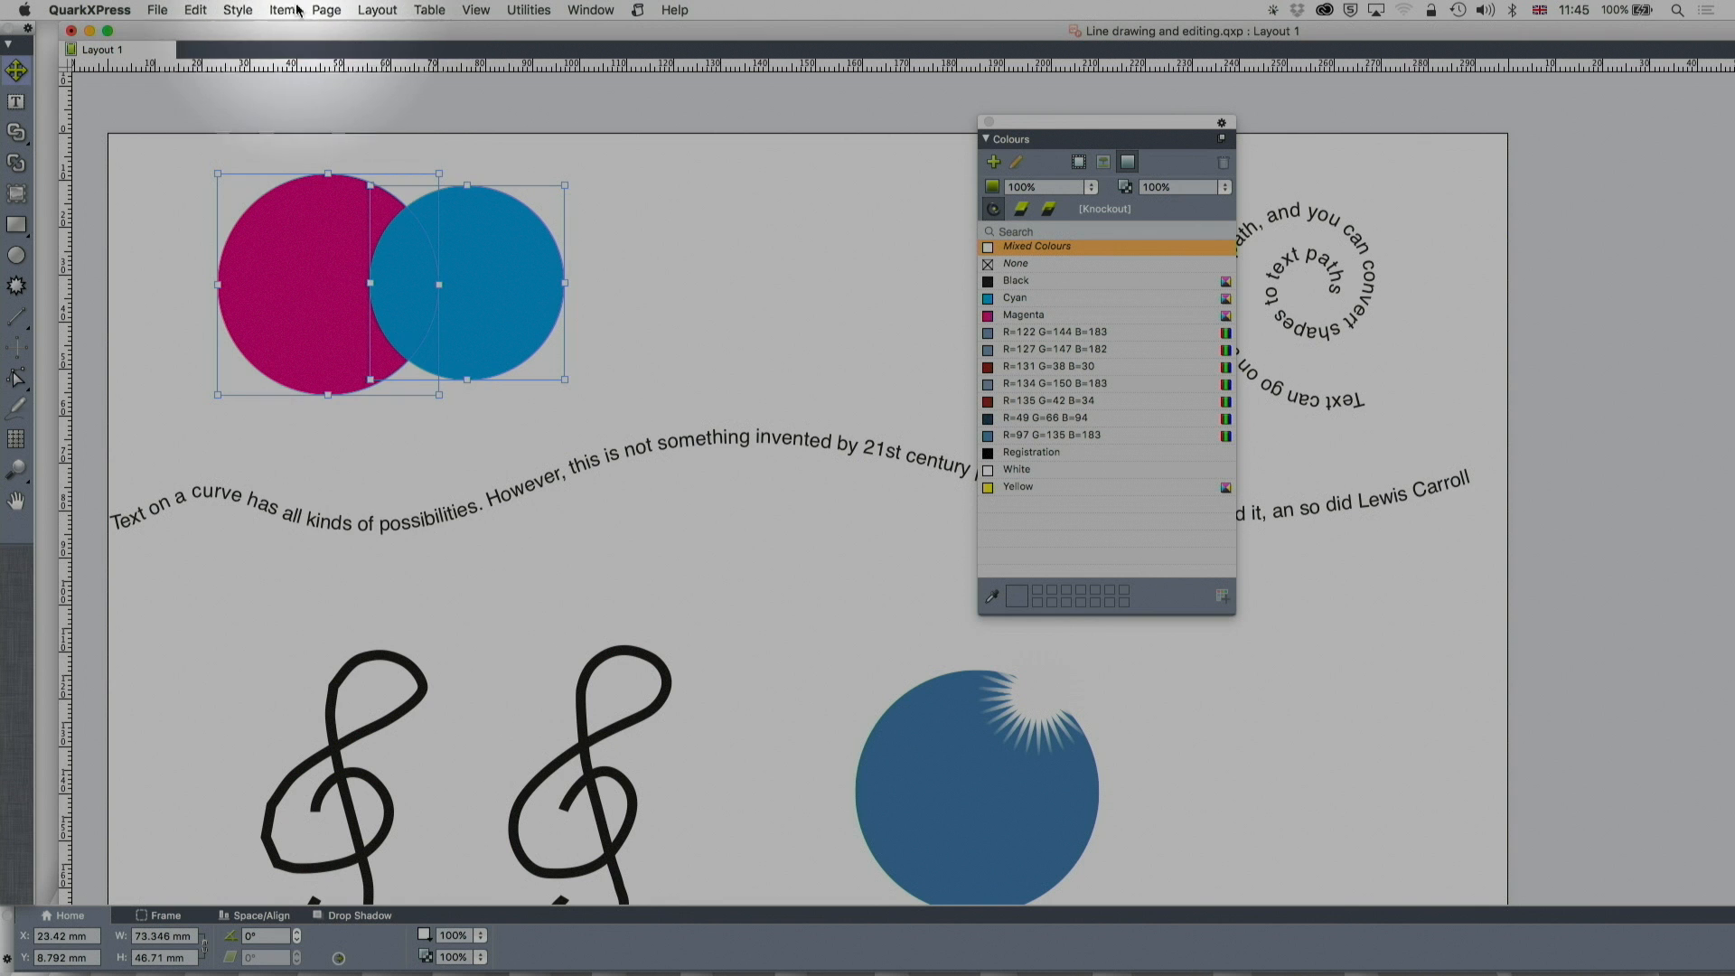
Apply Exclusive Or to merge the circles into one magenta shape with the overlap cut out.
click(281, 11)
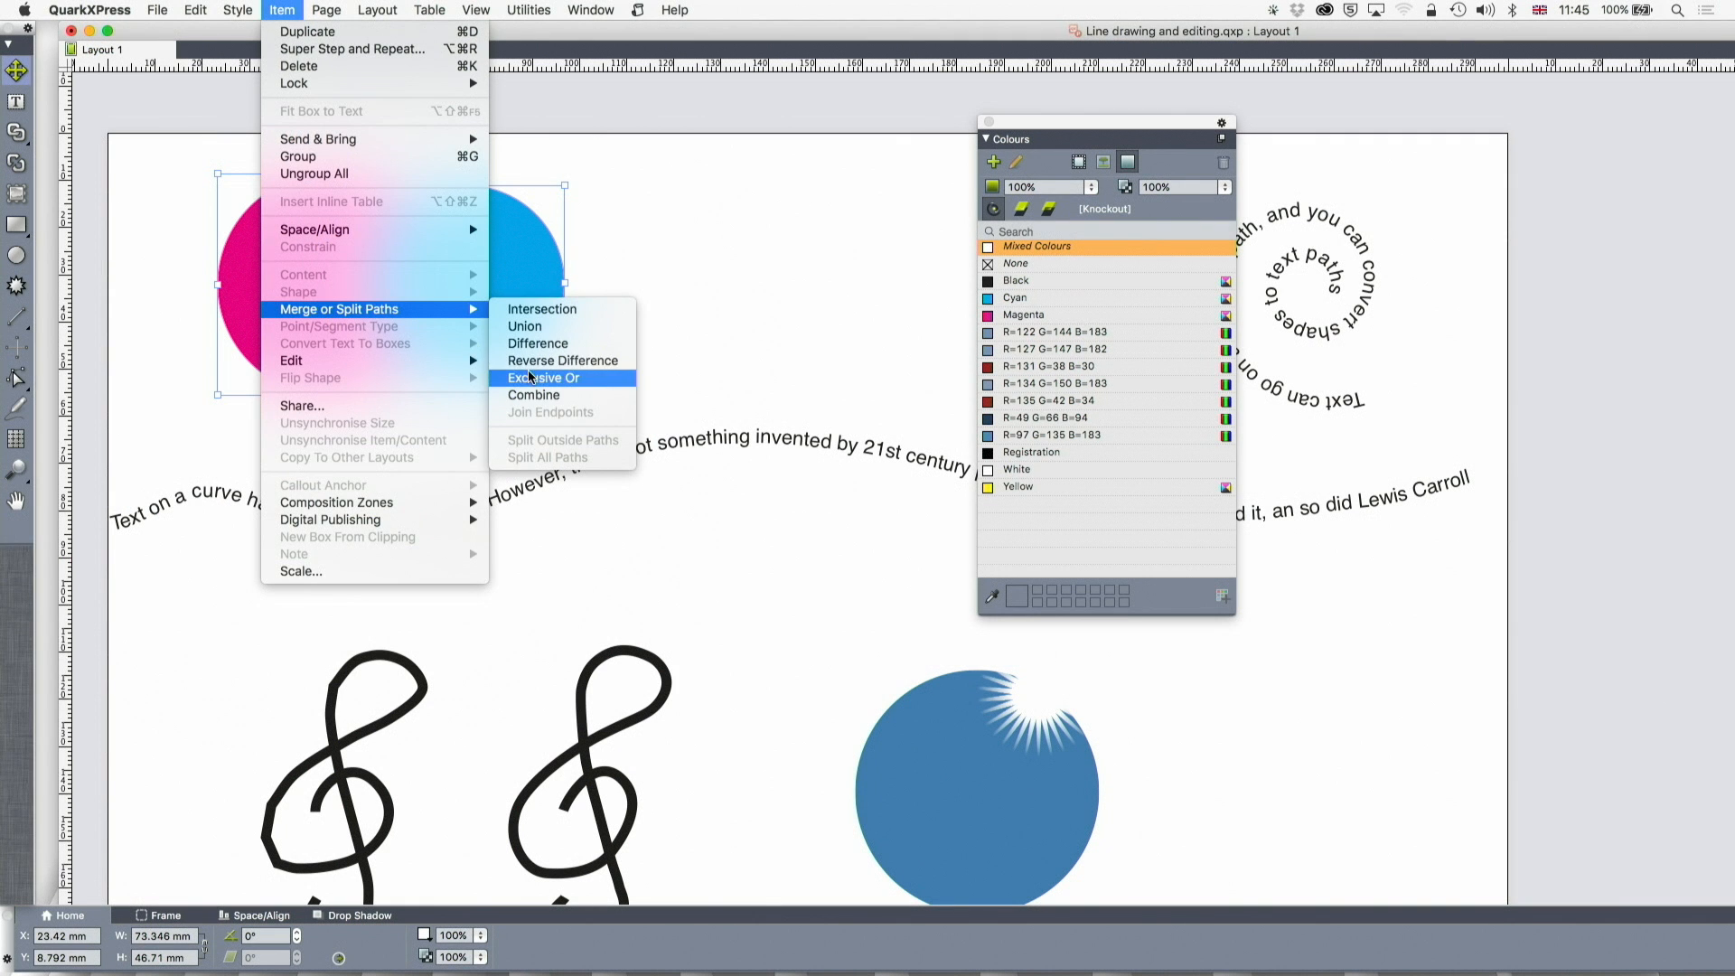
click(544, 378)
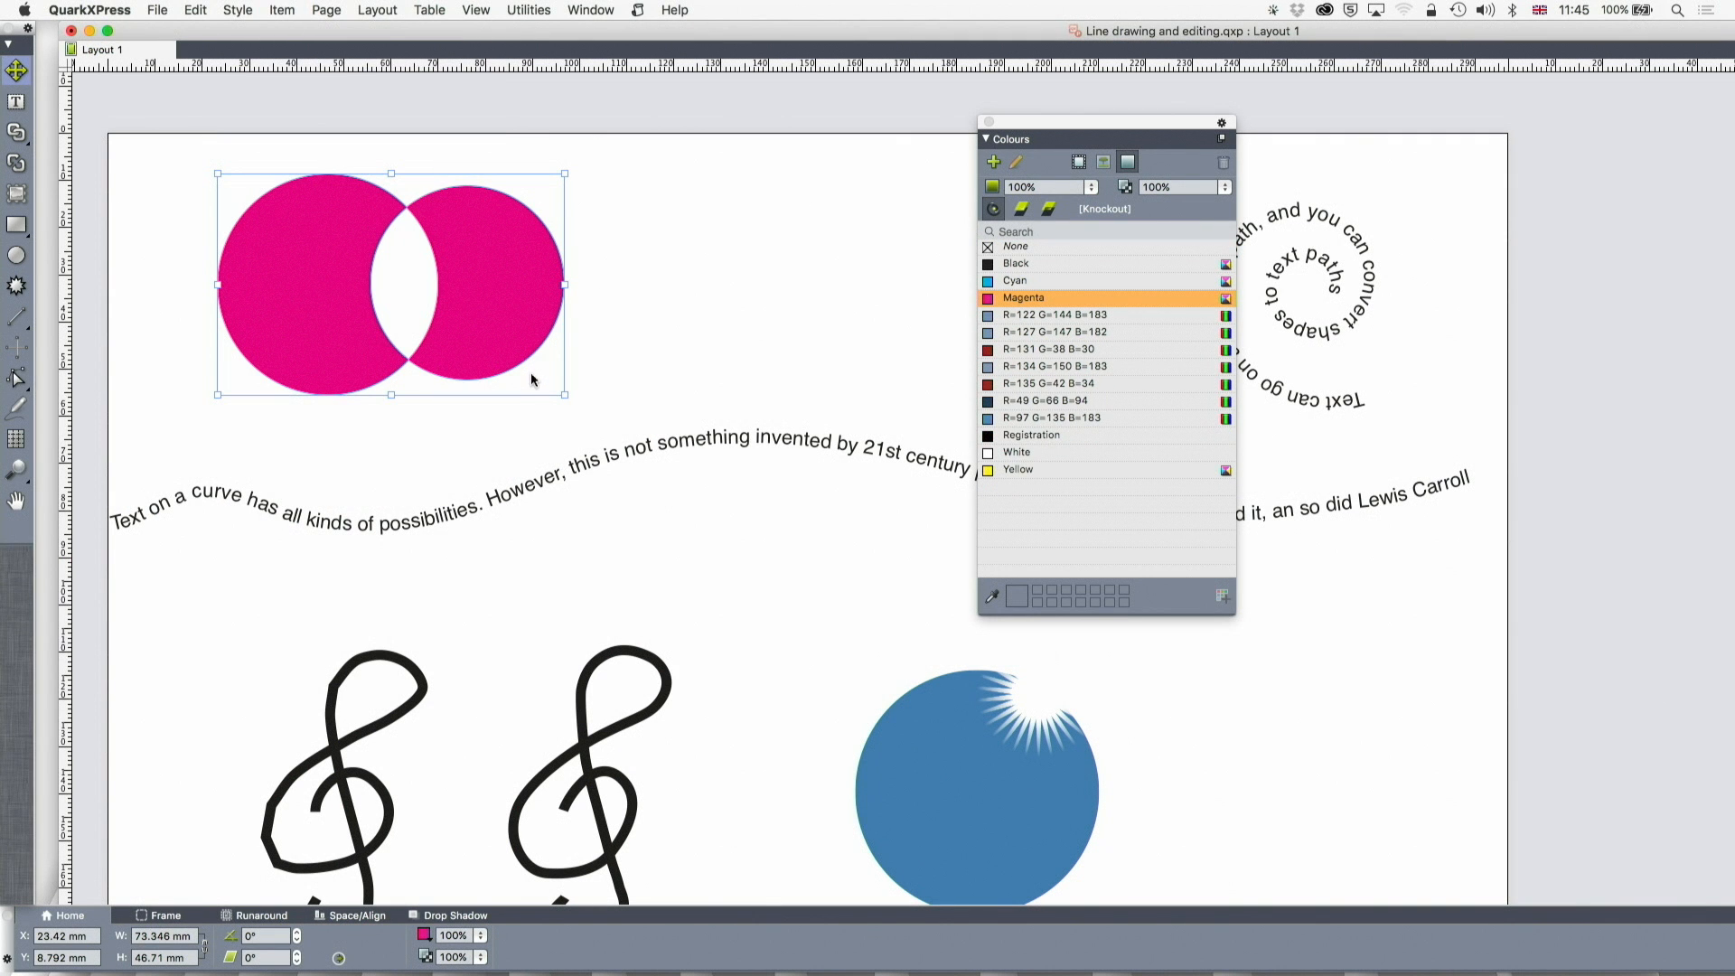
mouse_move(317, 90)
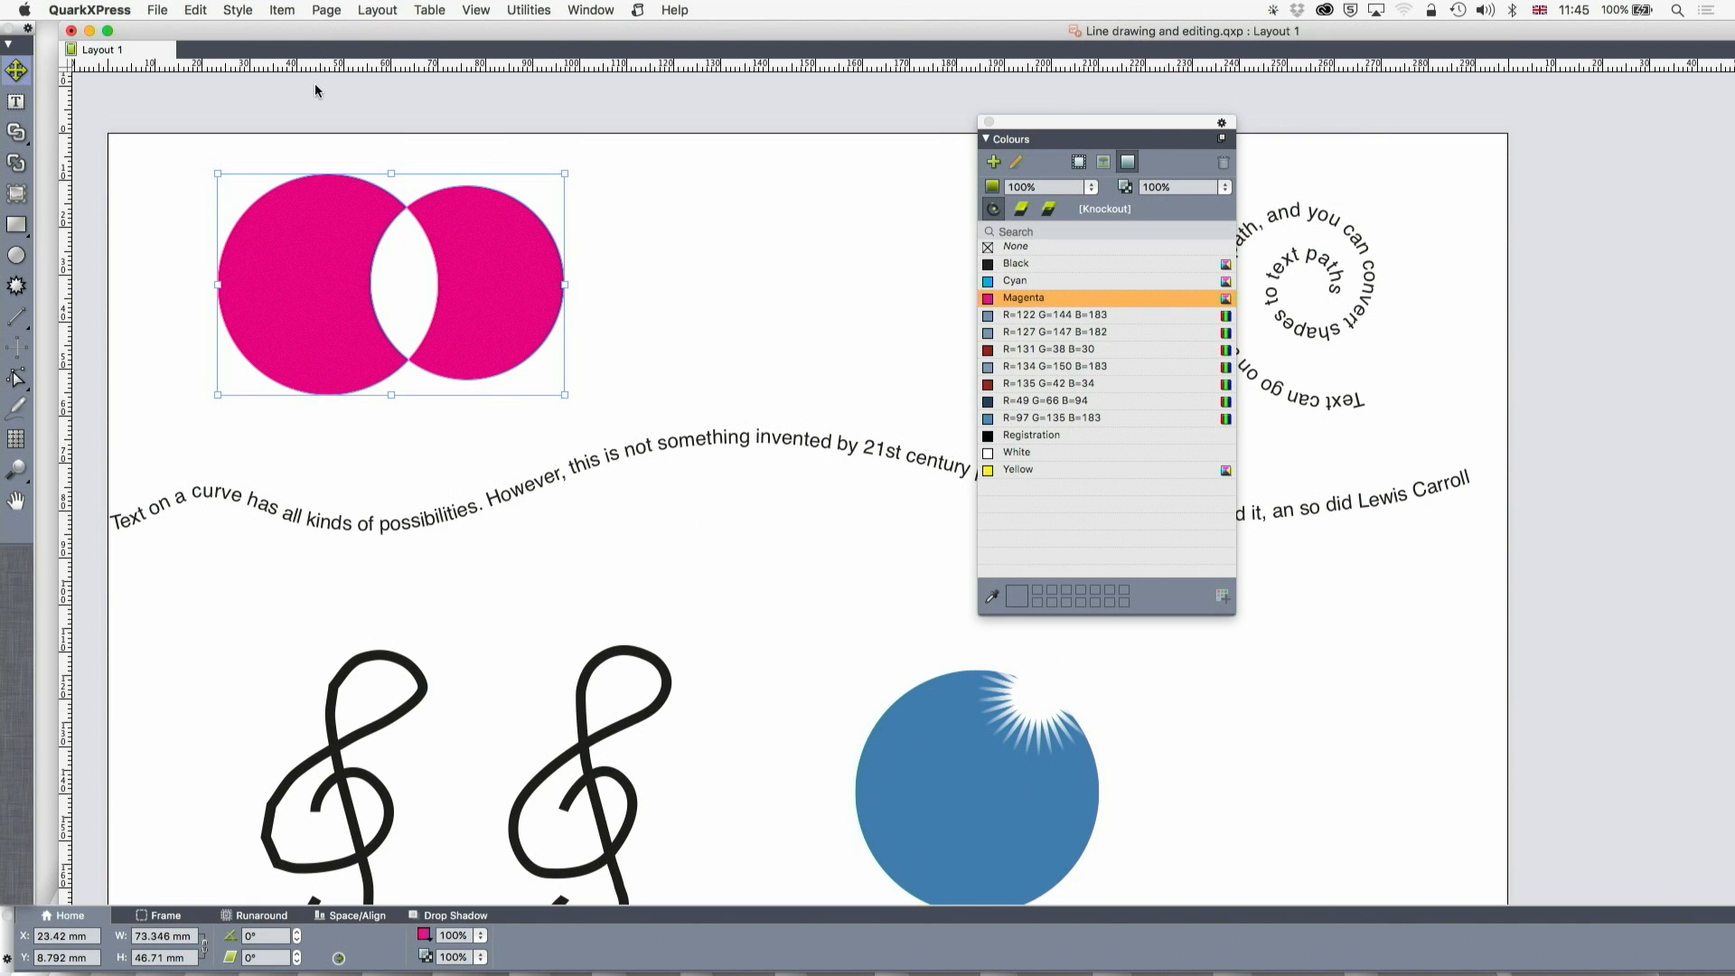
click(282, 11)
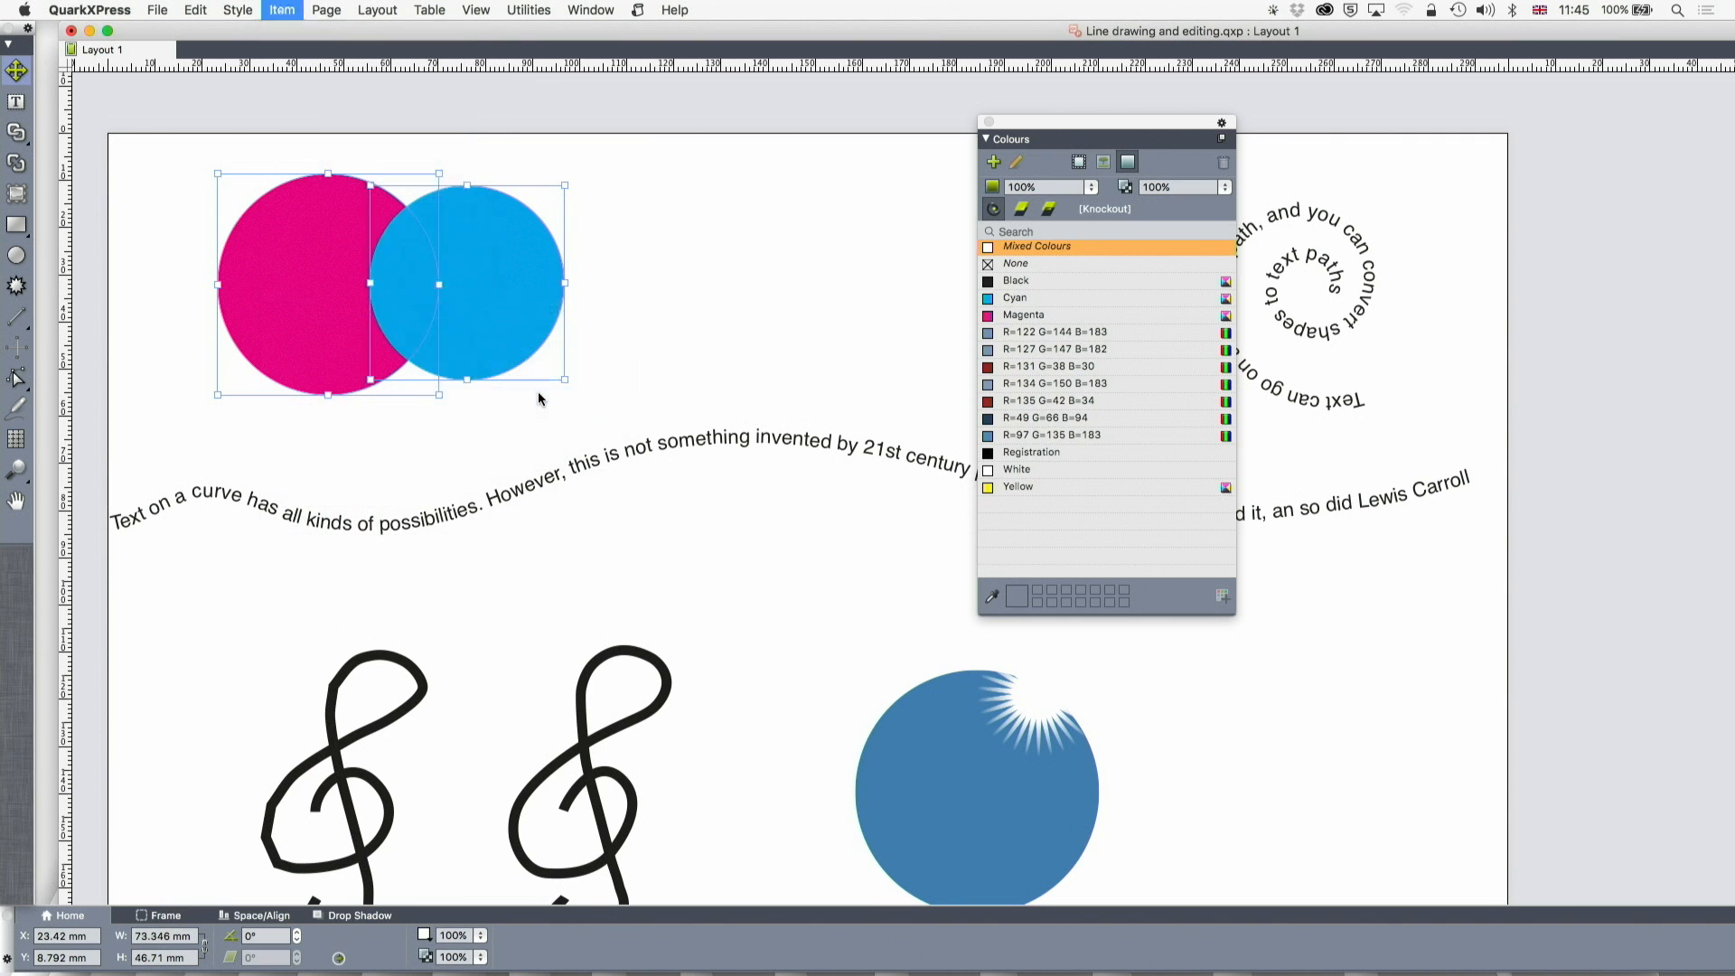
click(1023, 299)
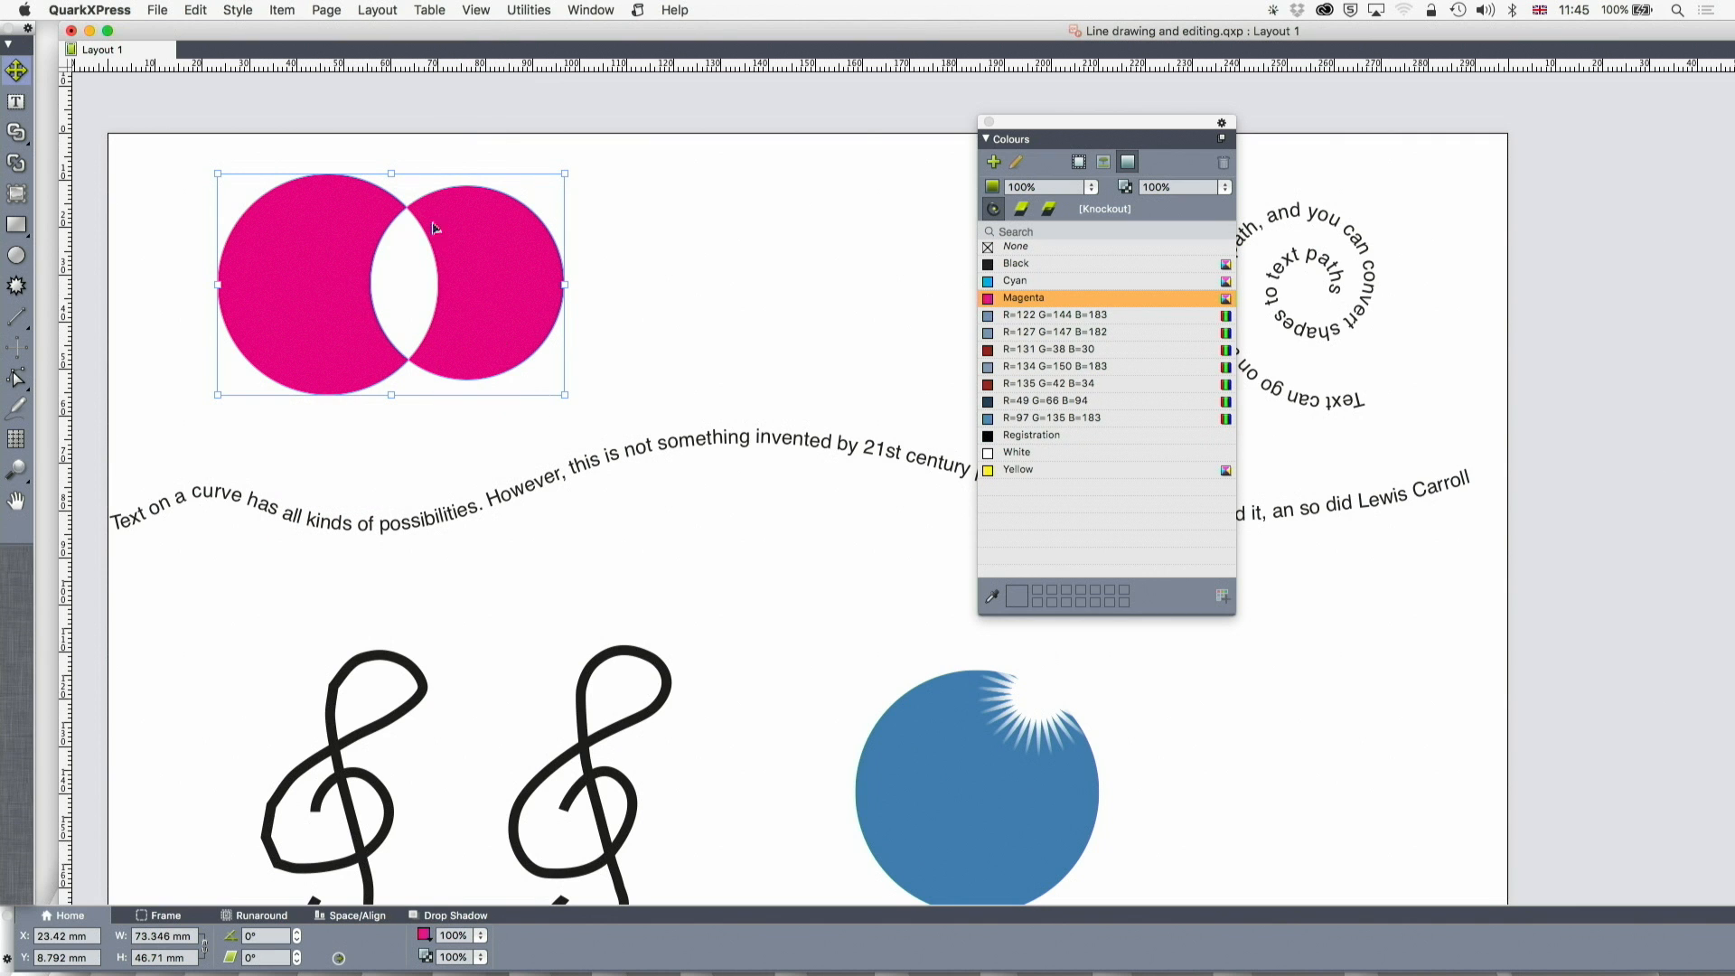
click(282, 10)
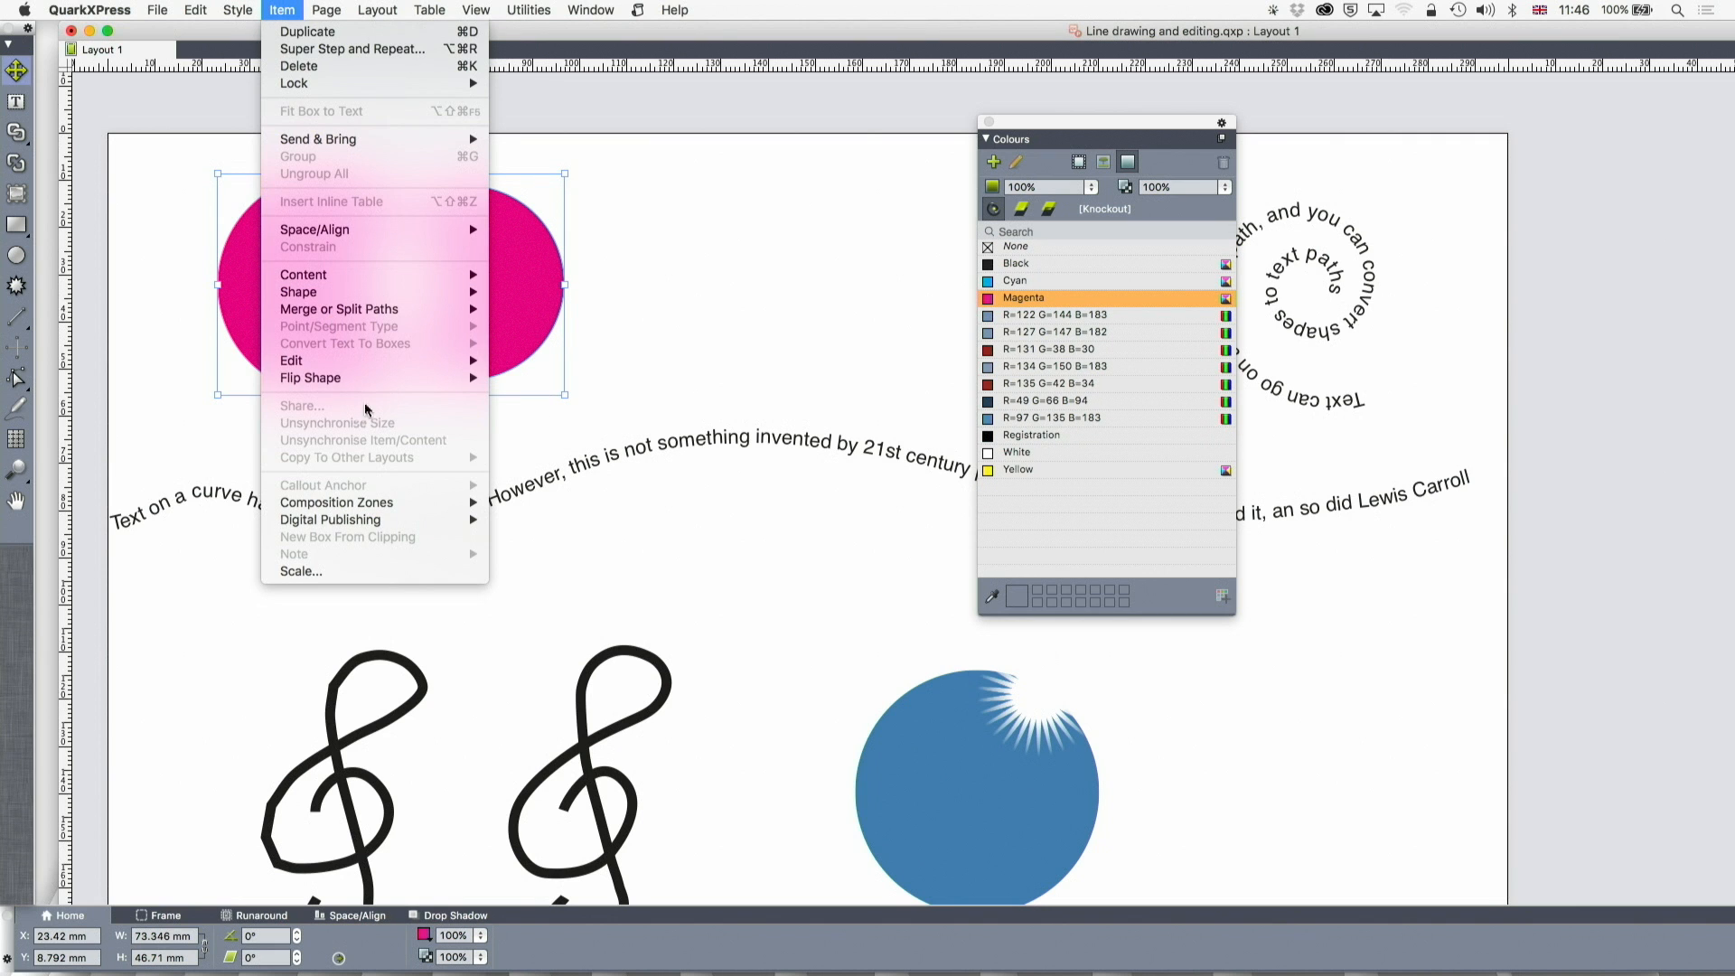
mouse_move(338, 309)
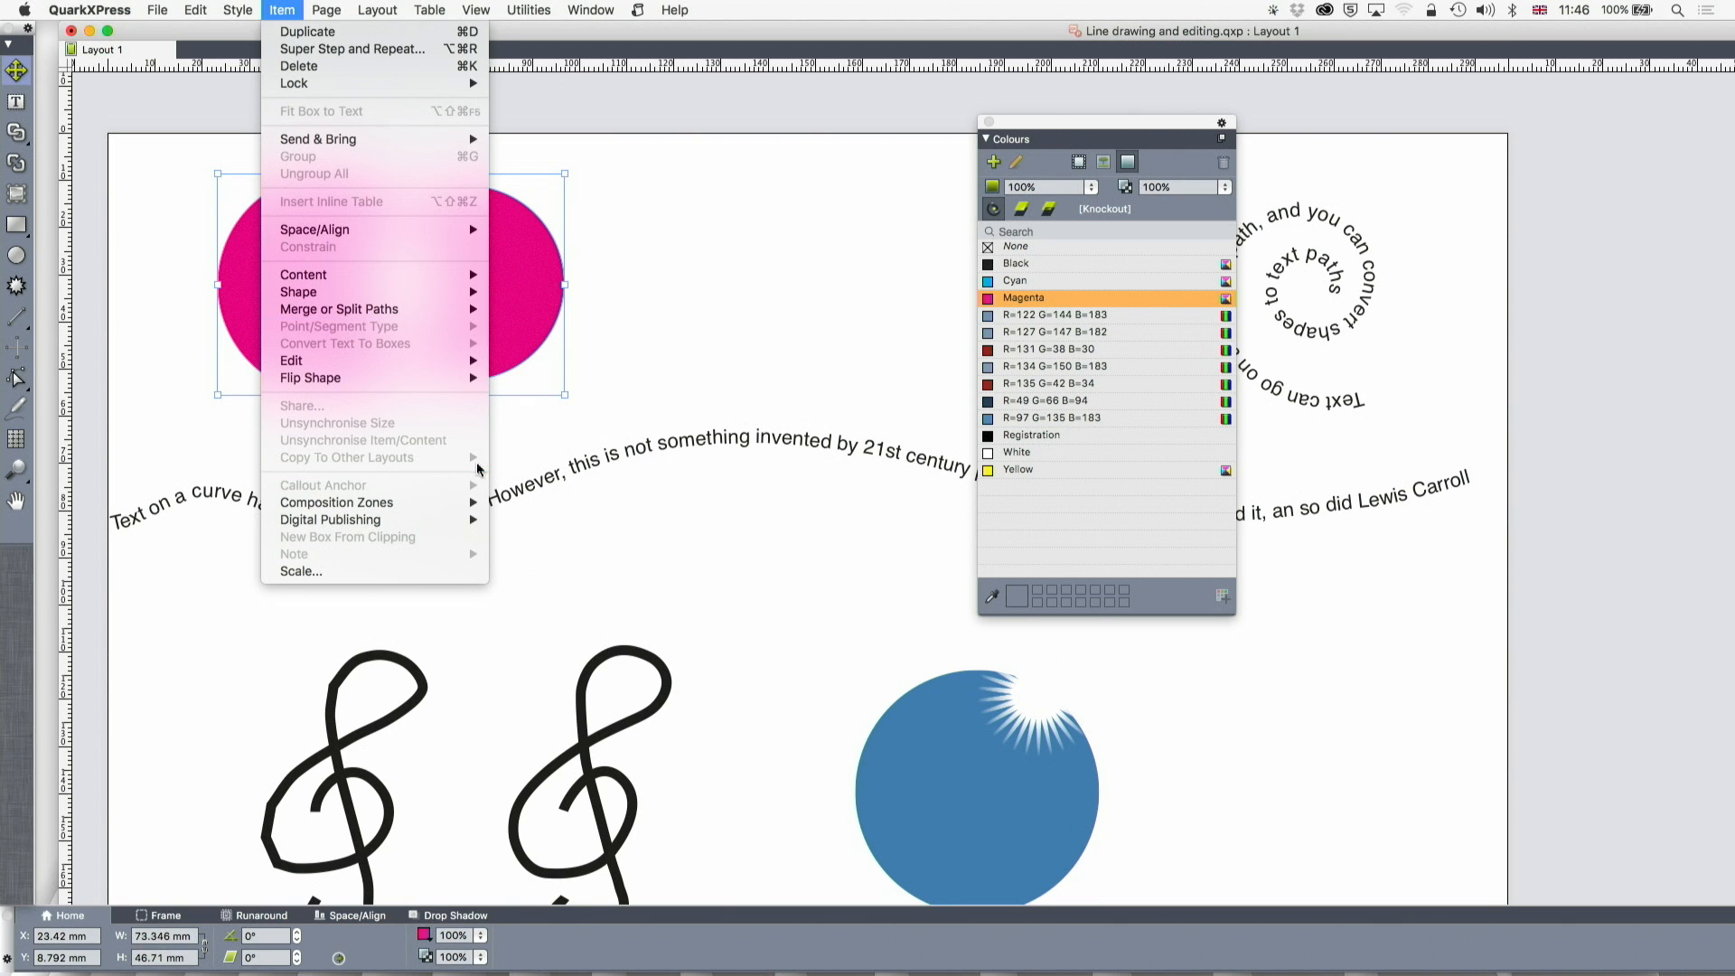
mouse_move(337, 309)
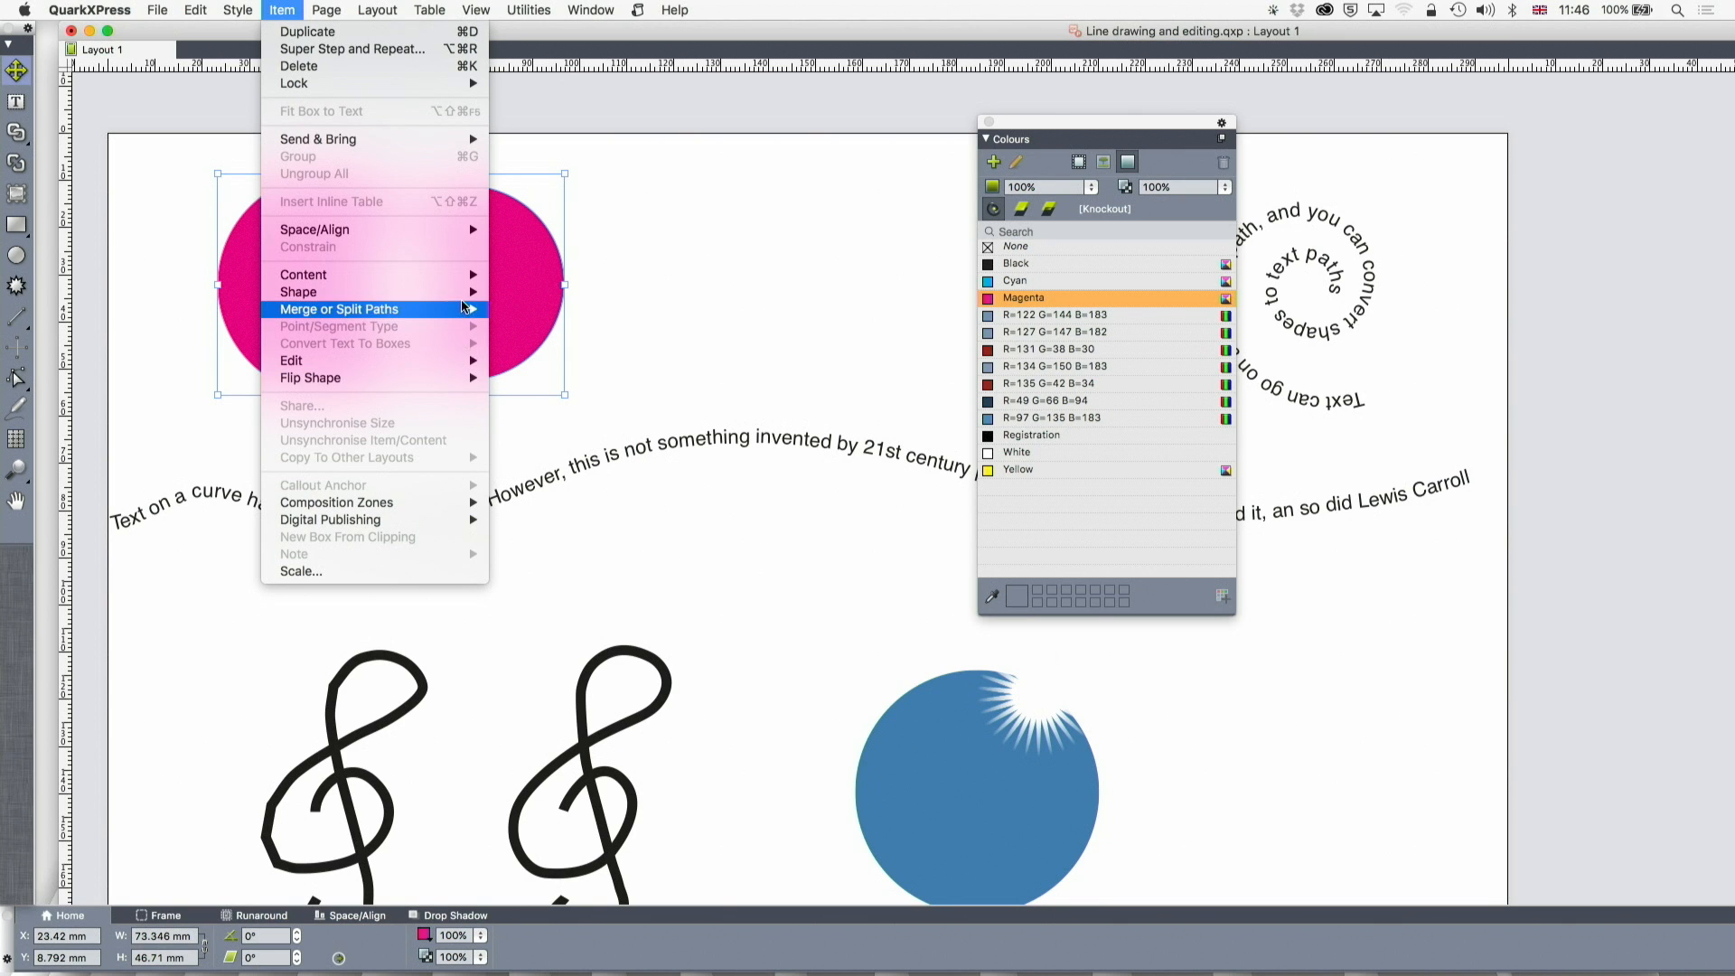